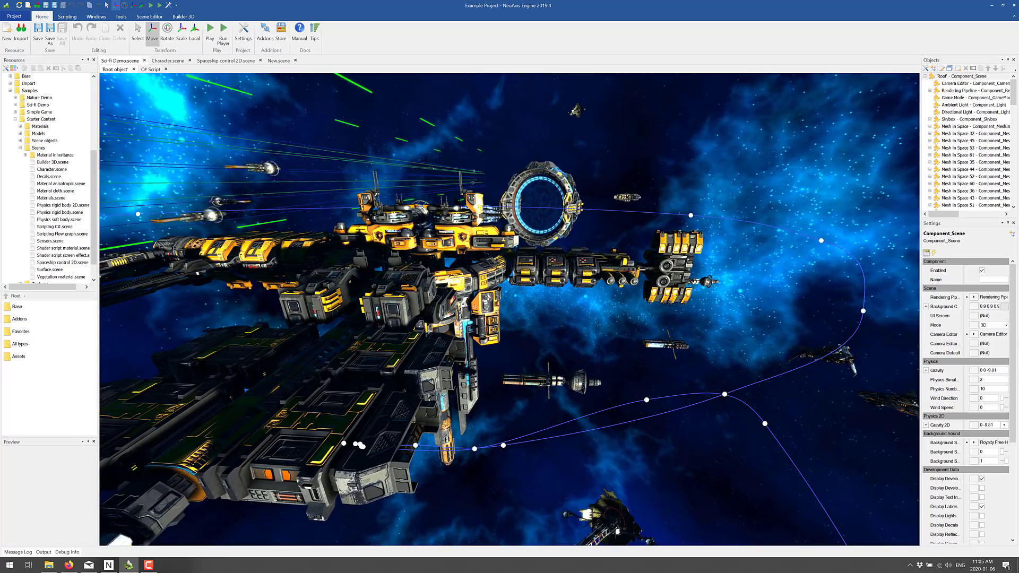
Switch the viewport from the Sci-fi demo to the Spaceship control 2D scene
click(357, 293)
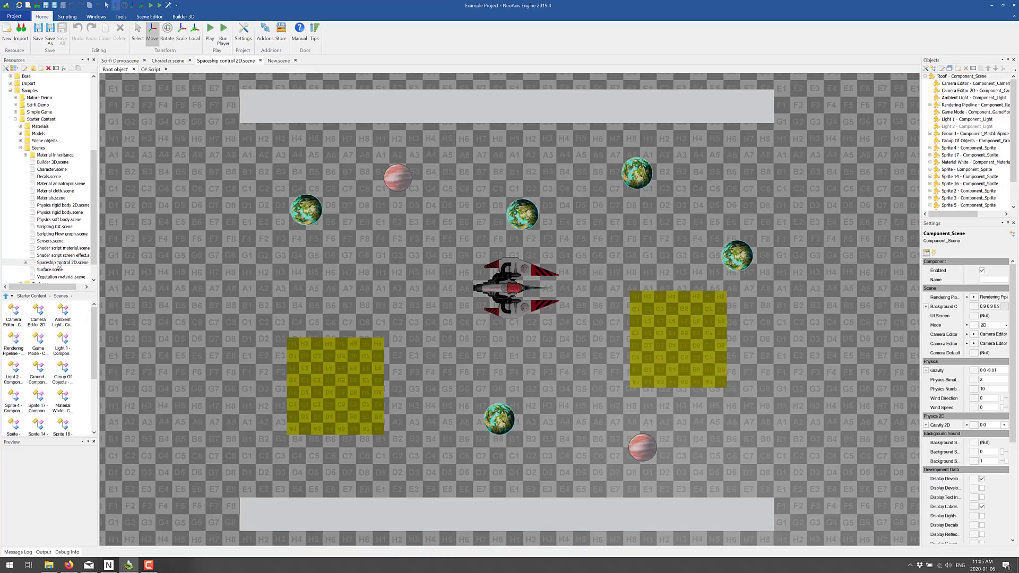
click(516, 288)
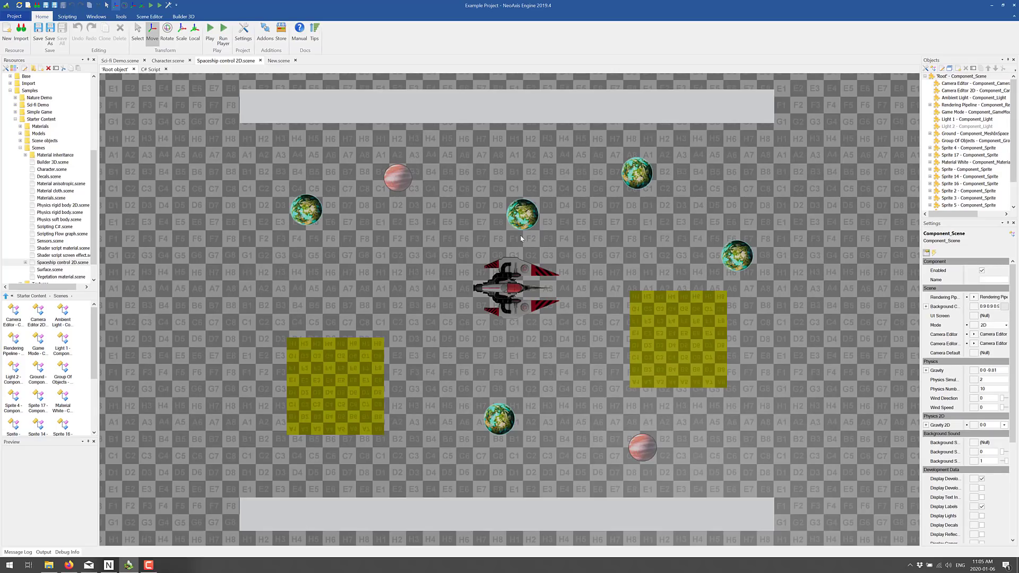
mouse_move(525, 262)
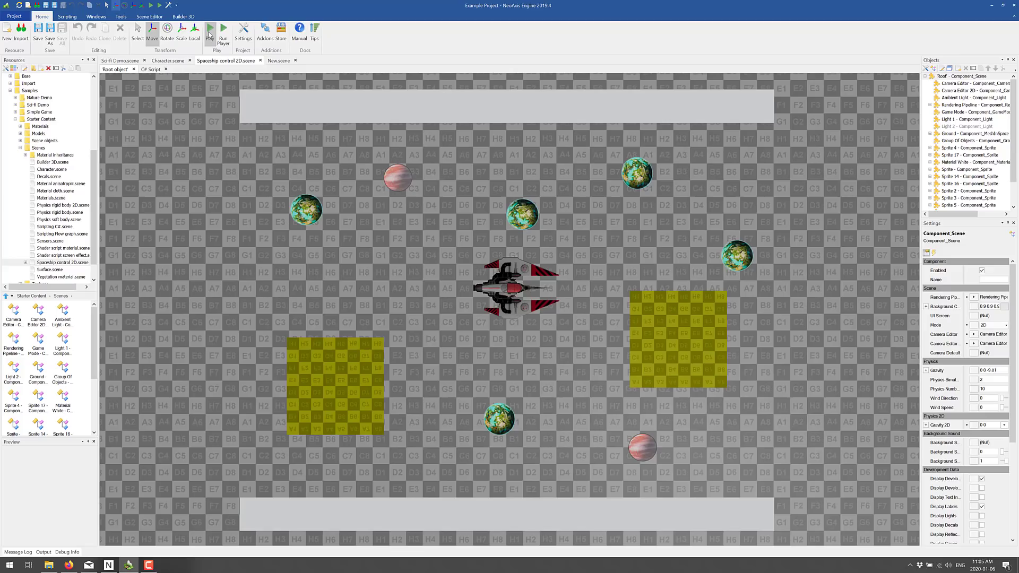
click(209, 28)
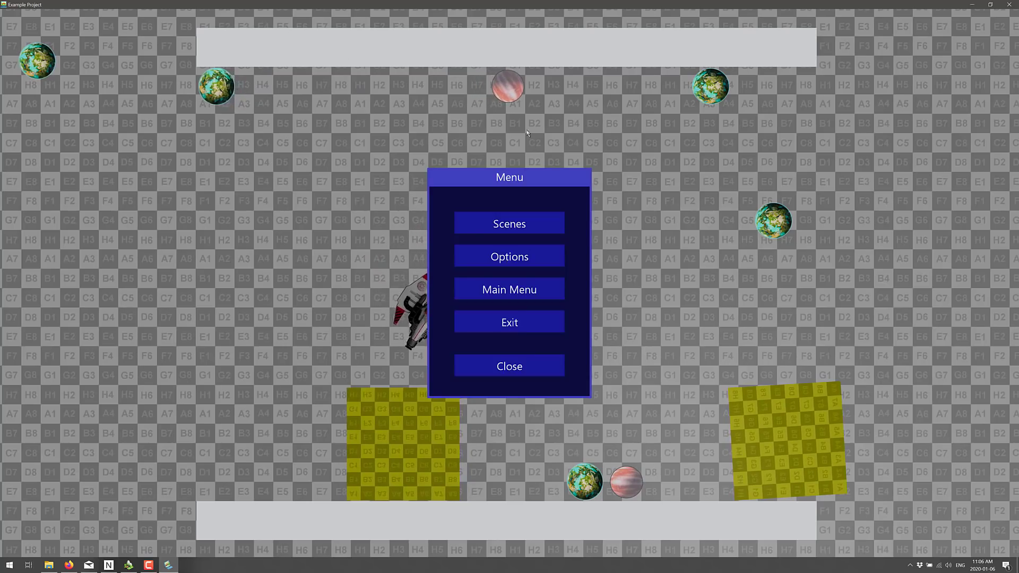
click(508, 366)
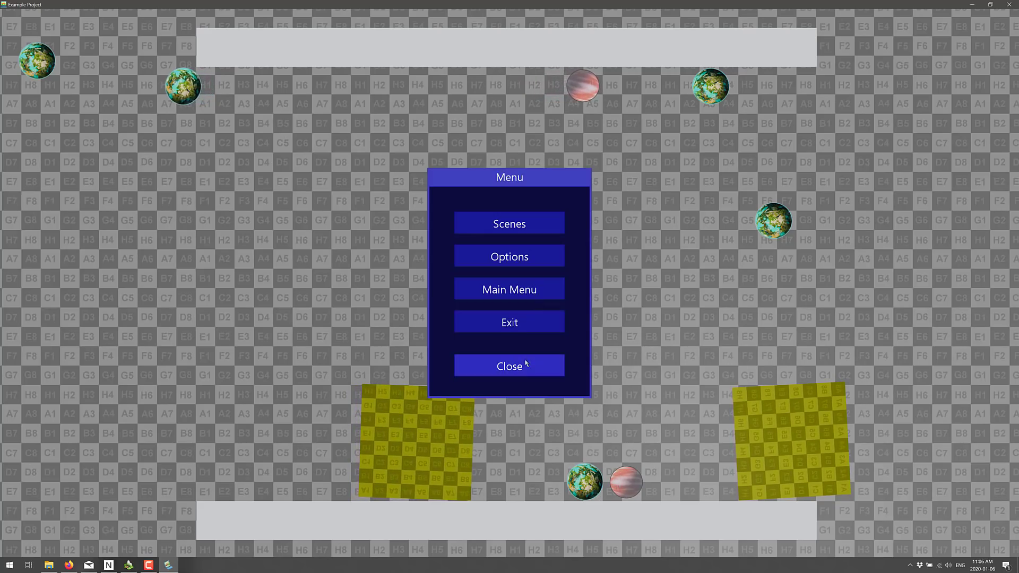
click(508, 365)
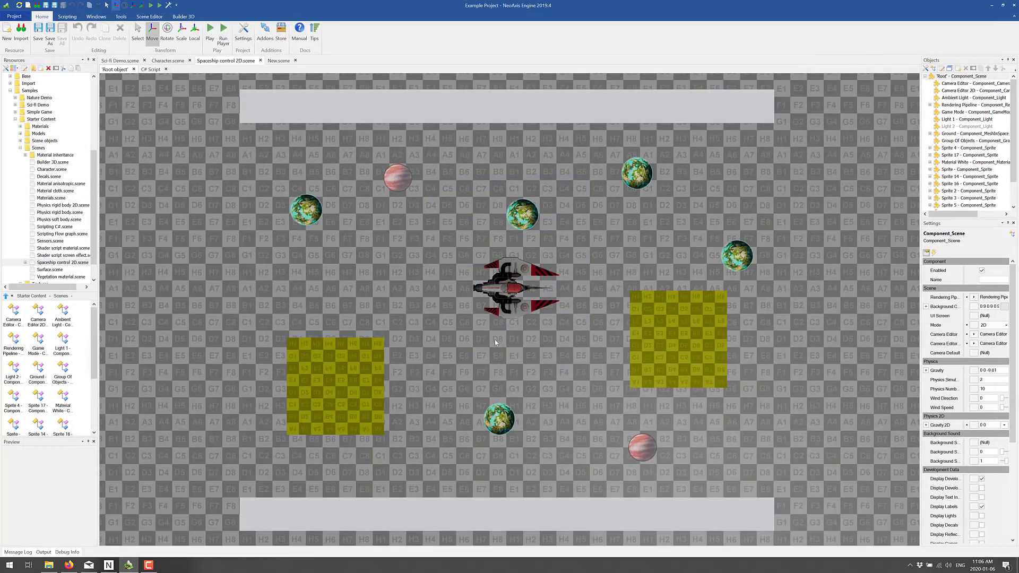
mouse_move(494, 341)
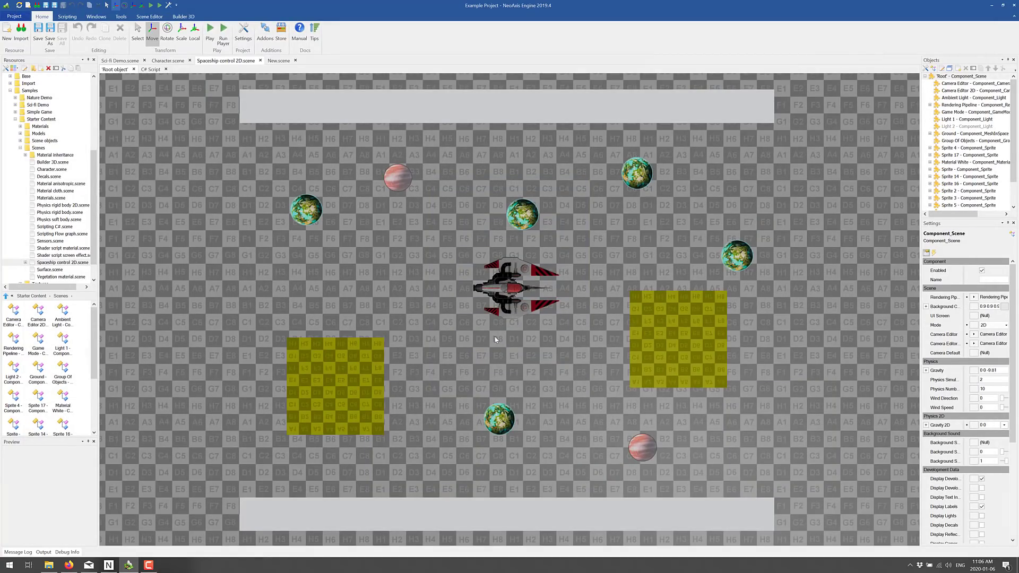
mouse_move(443, 254)
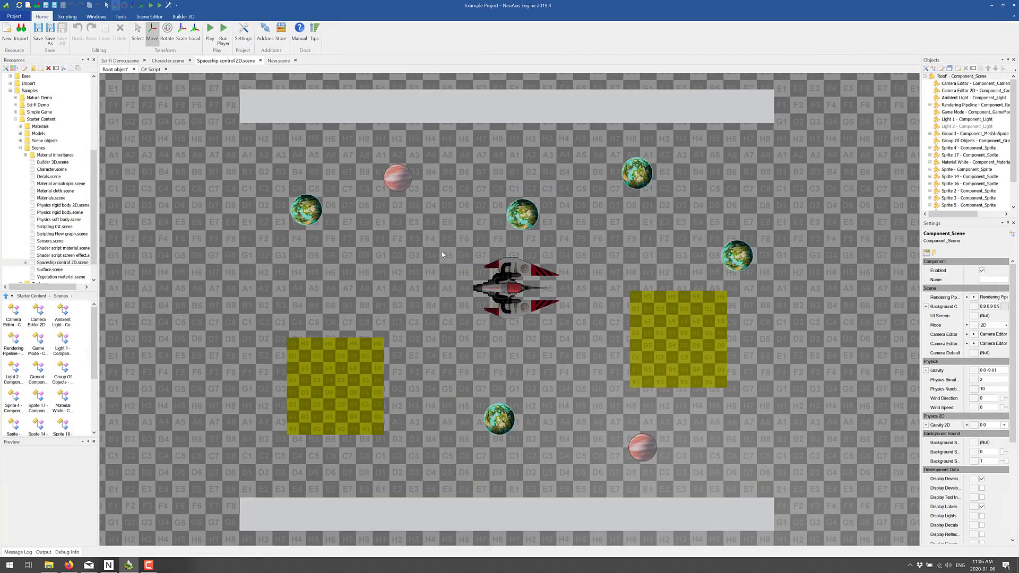
mouse_move(126, 266)
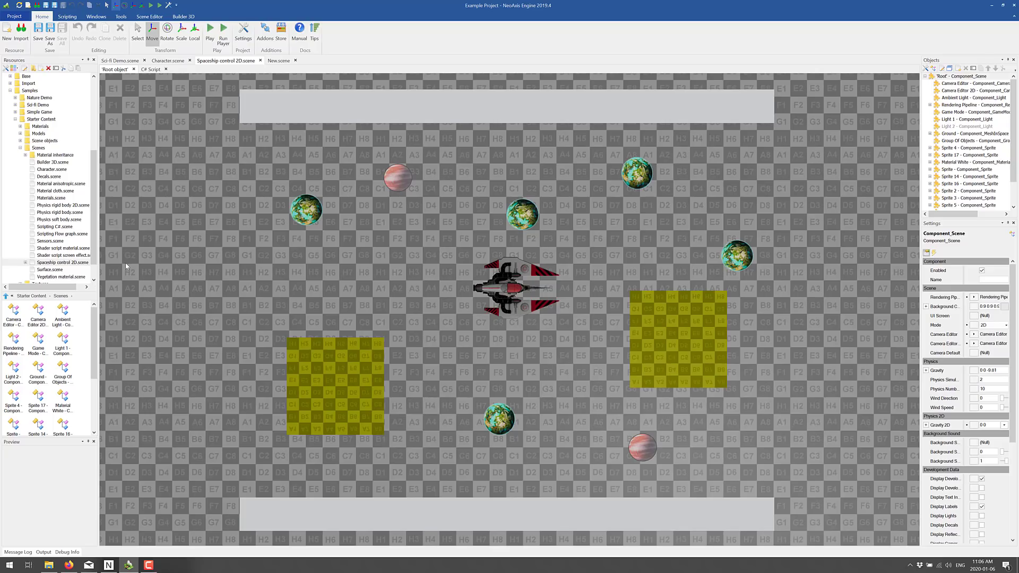
mouse_move(93, 220)
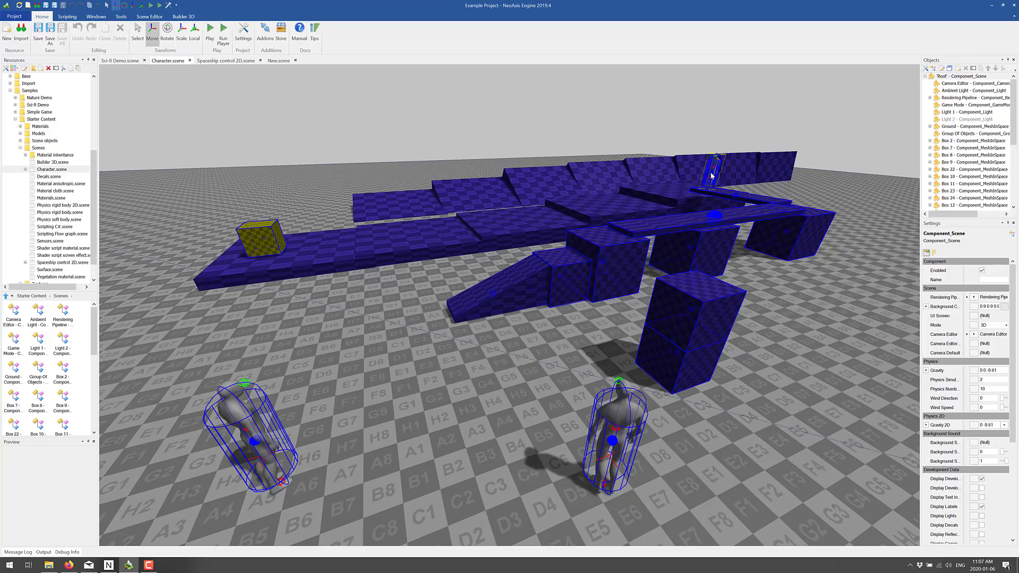
Start a play session of the Character scene from the Home ribbon
click(251, 428)
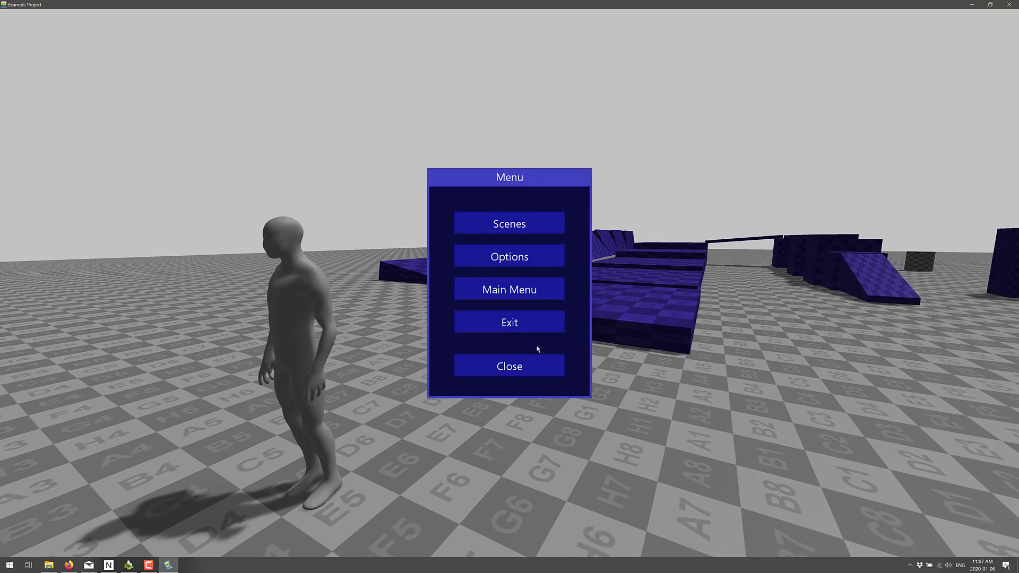
End the play session, select the right character and show its Character Input Processing settings
click(509, 366)
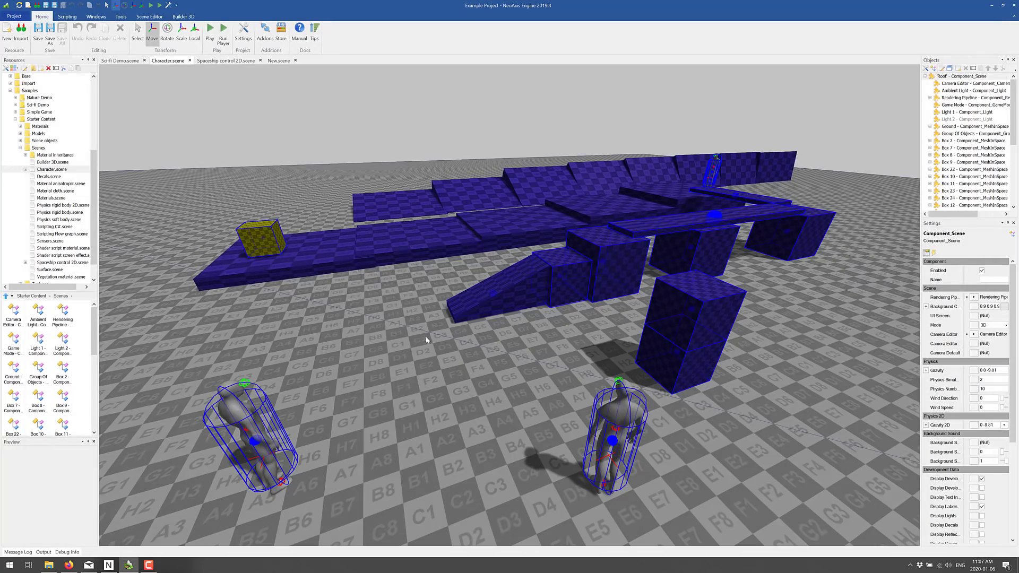
click(614, 422)
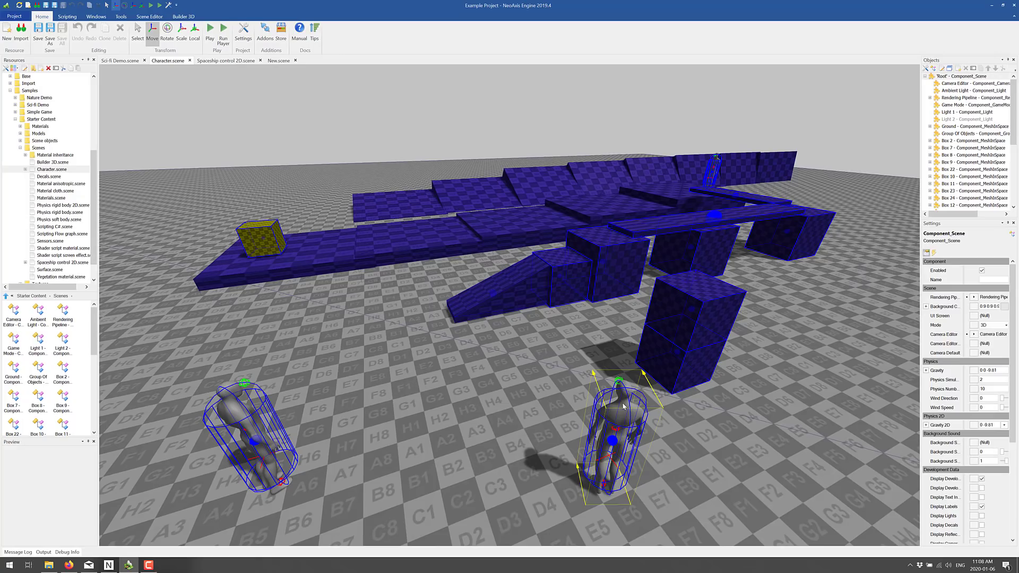
click(614, 422)
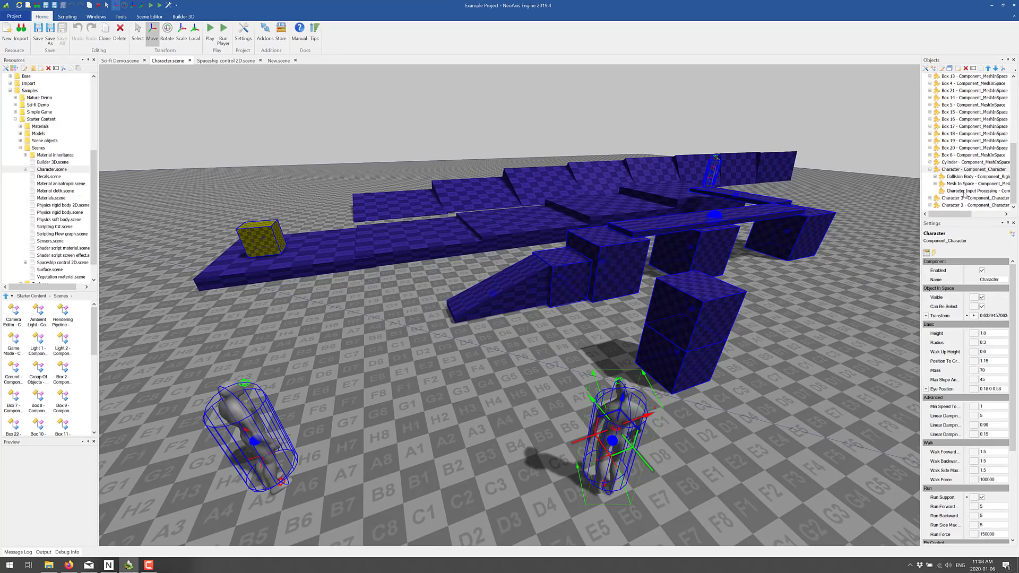
click(973, 169)
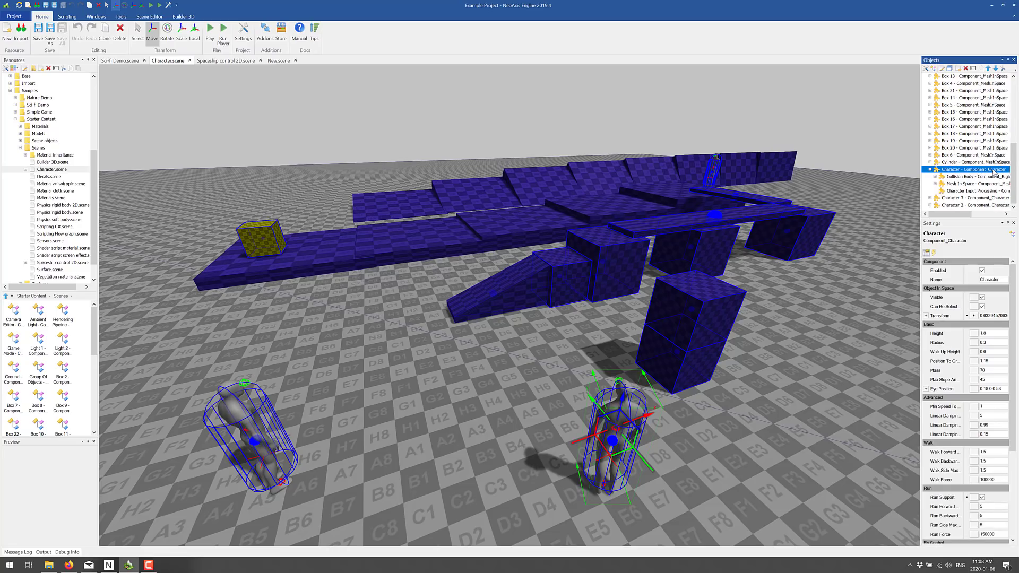
click(974, 189)
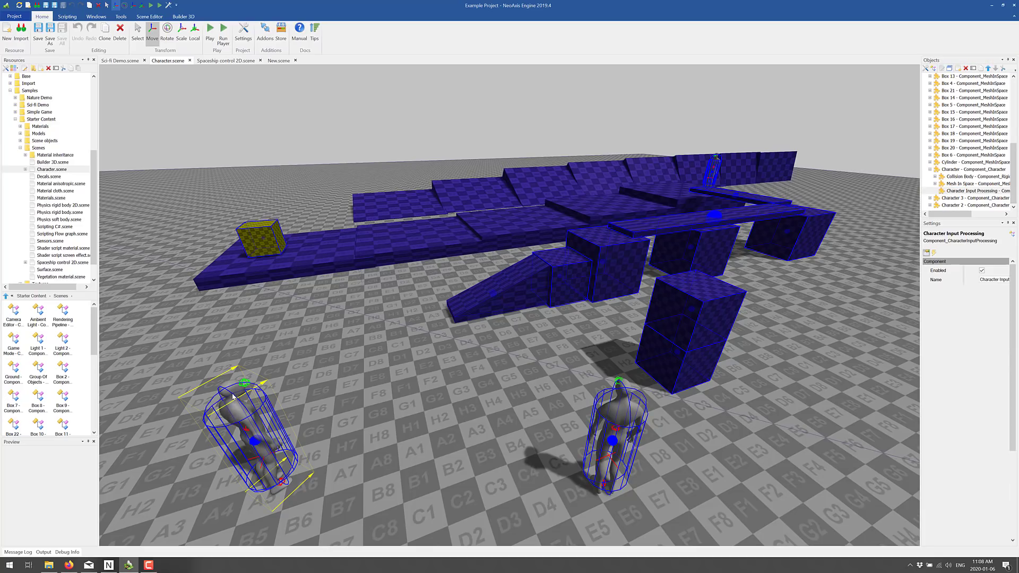
Select Character 2, widen the Settings panel and read through its movement and jump properties
click(974, 183)
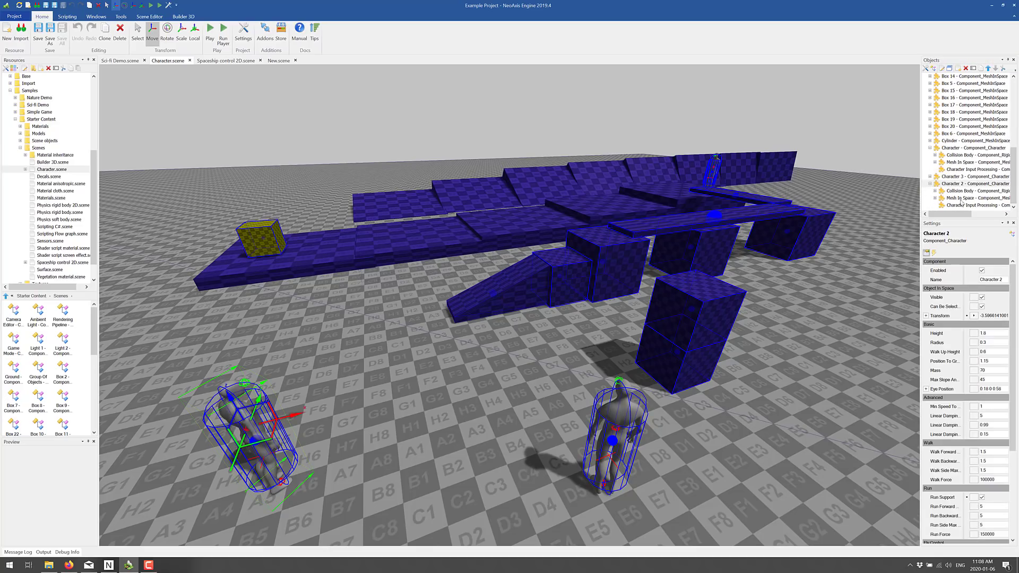
click(973, 184)
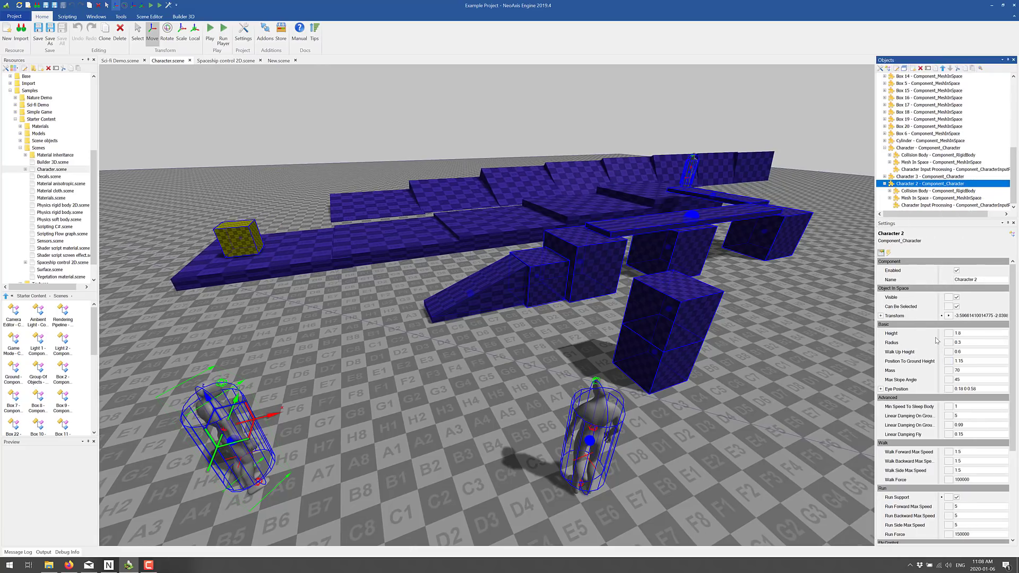
scroll(down, 3)
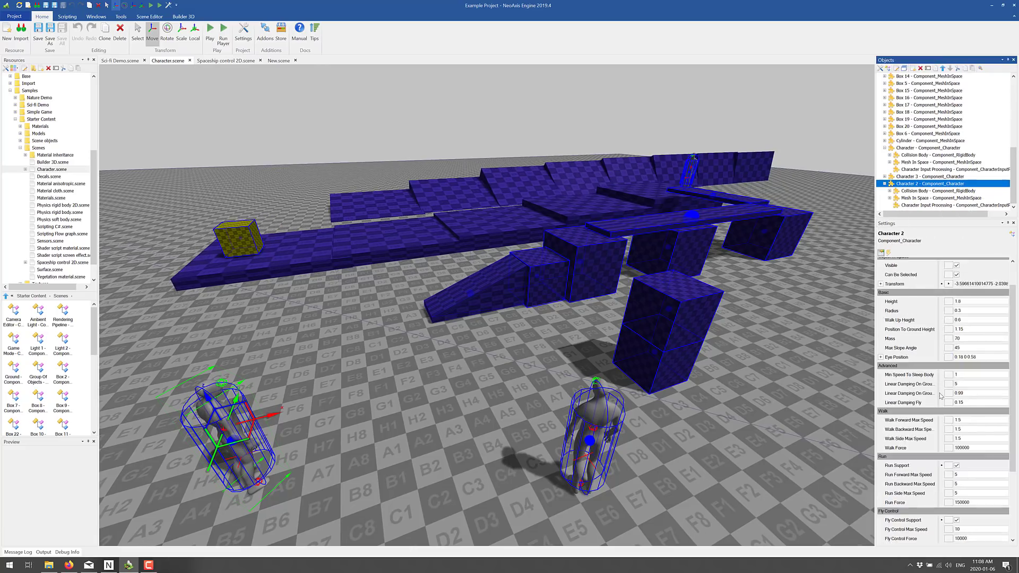
scroll(down, 3)
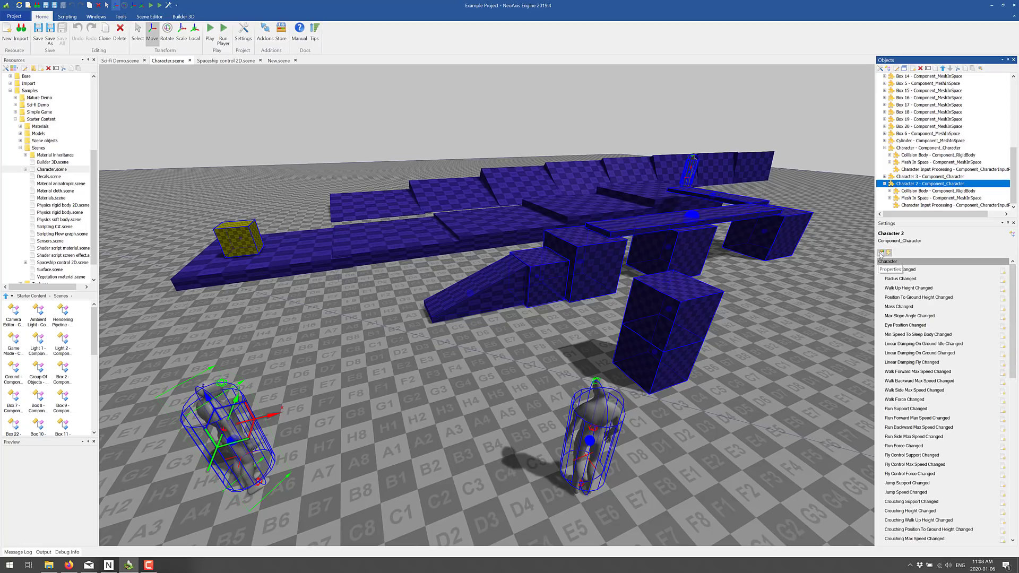
click(881, 254)
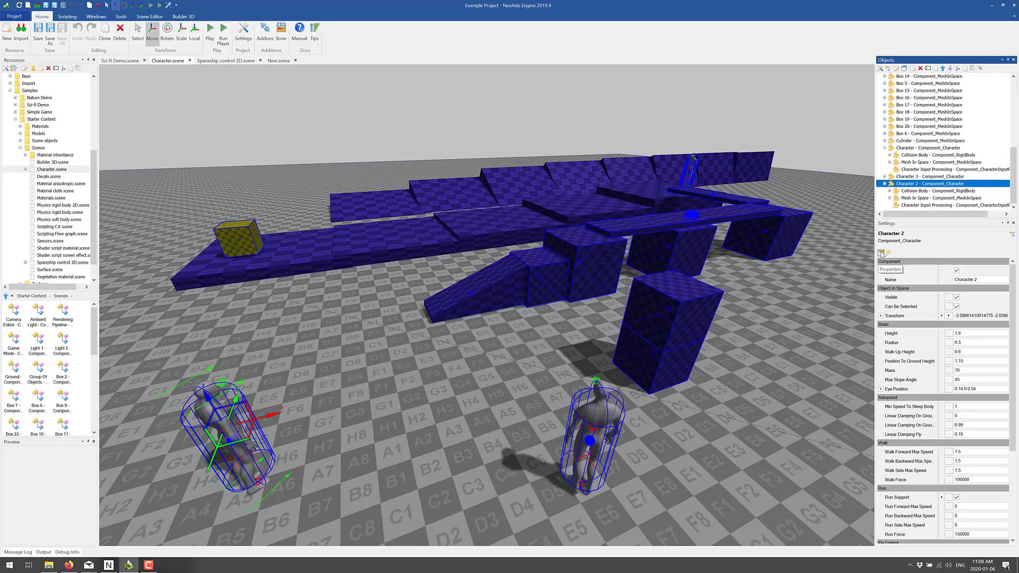
click(881, 253)
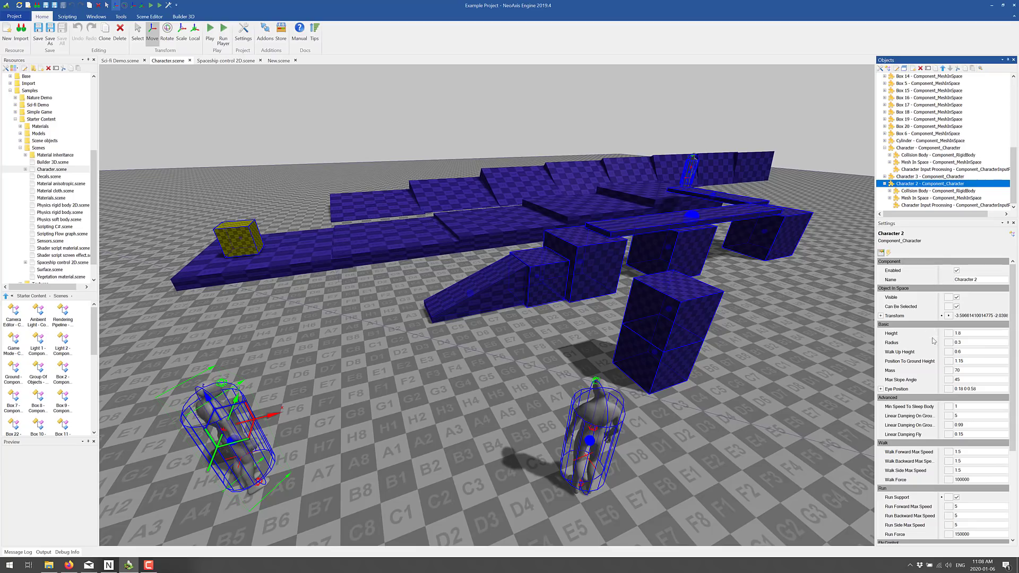
Review Character 2's animation properties, events and its input processing component
scroll(down, 3)
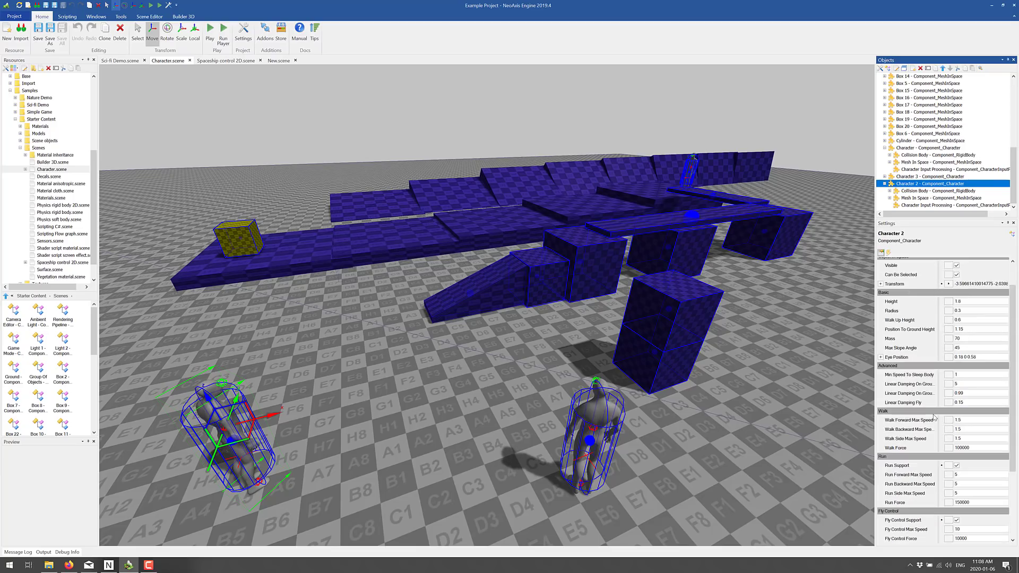
scroll(down, 3)
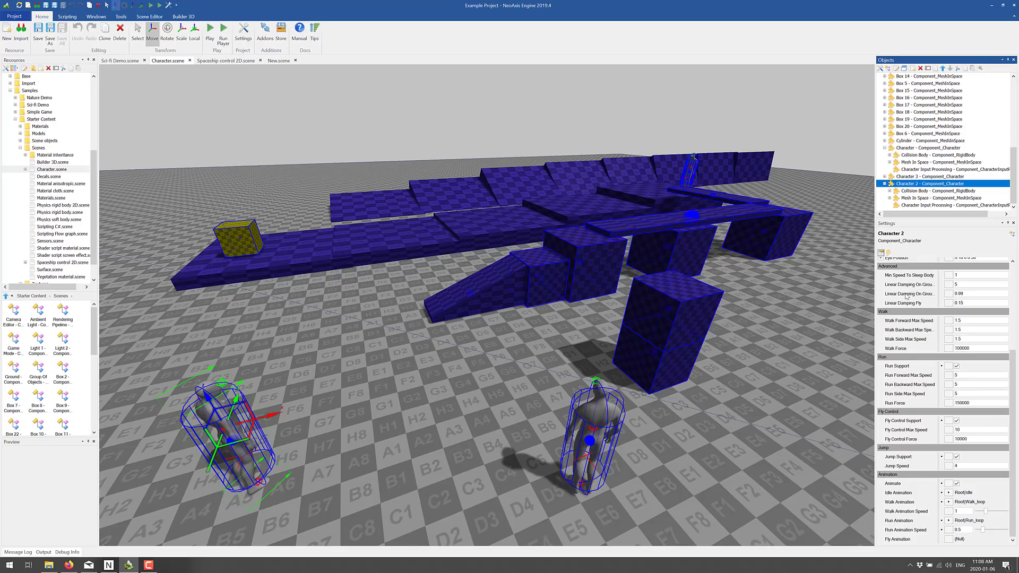
click(952, 205)
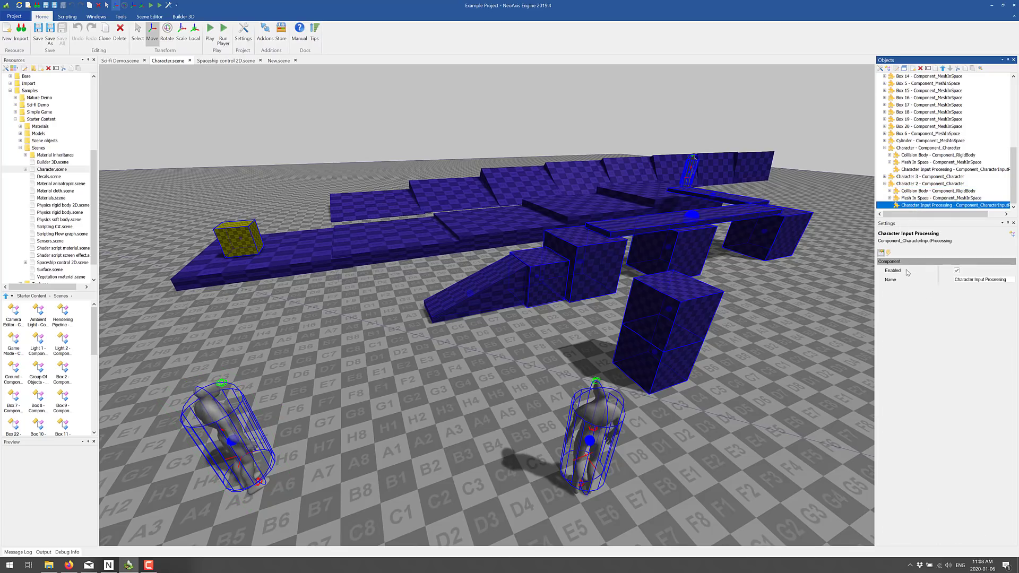
click(929, 184)
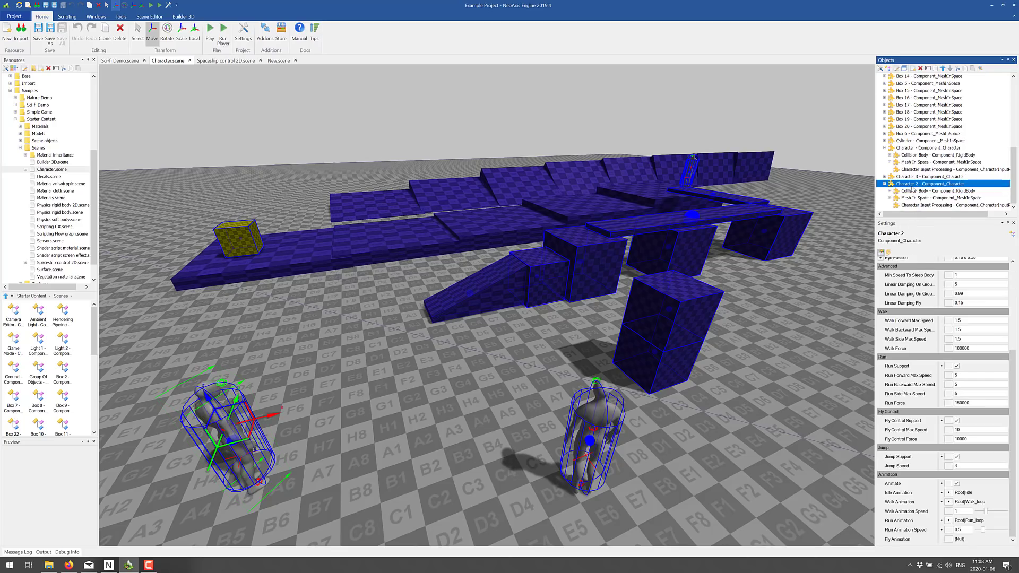
scroll(up, 3)
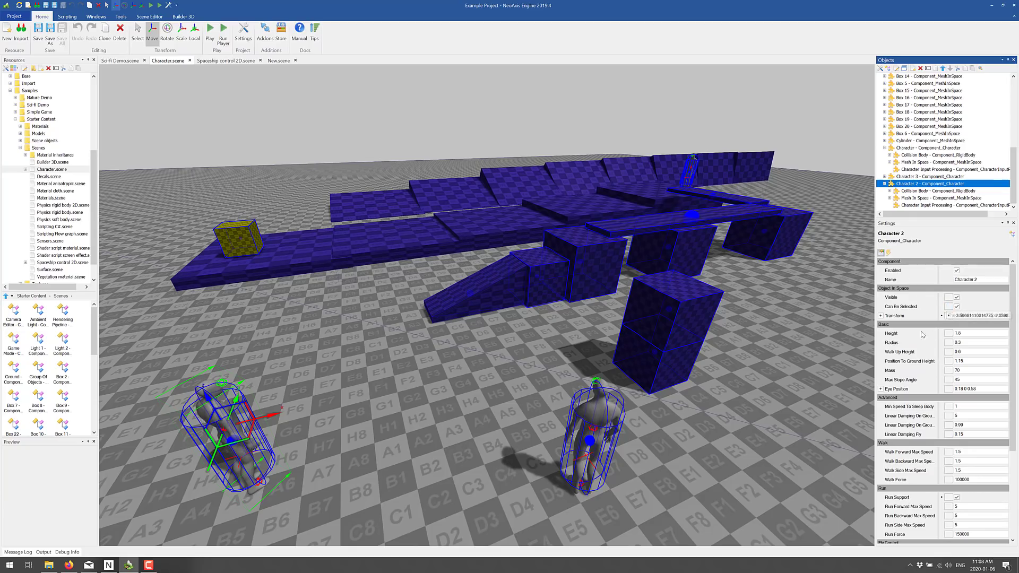
scroll(down, 3)
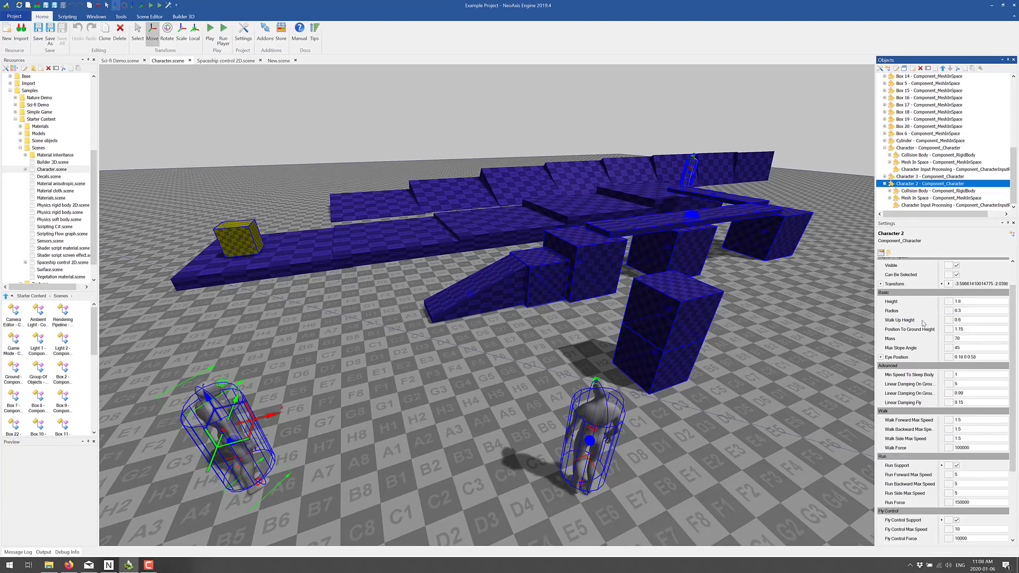
scroll(down, 3)
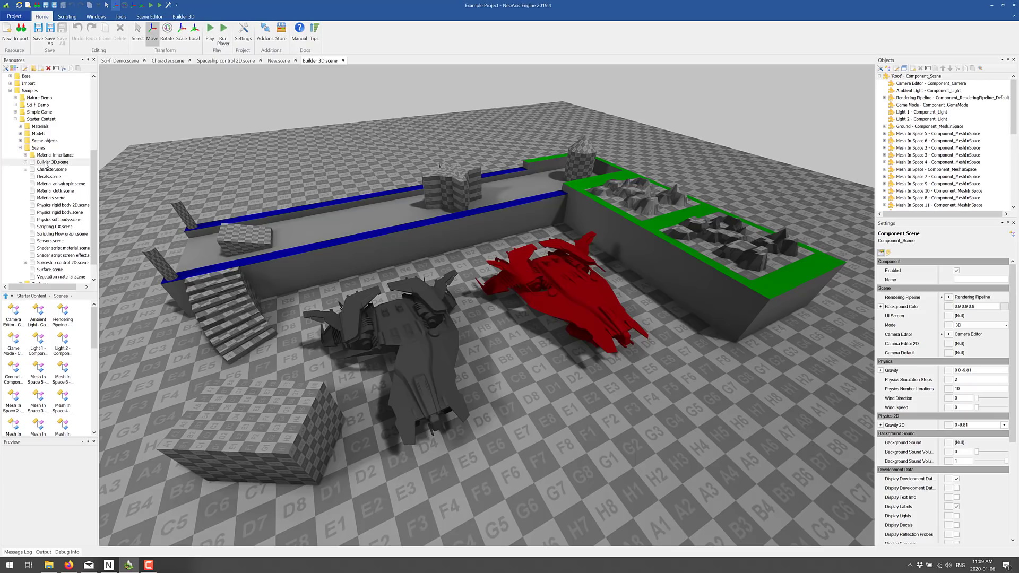
Expand the Base resources folder to list Scripting, Physics, Particles and Screen effects
scroll(down, 3)
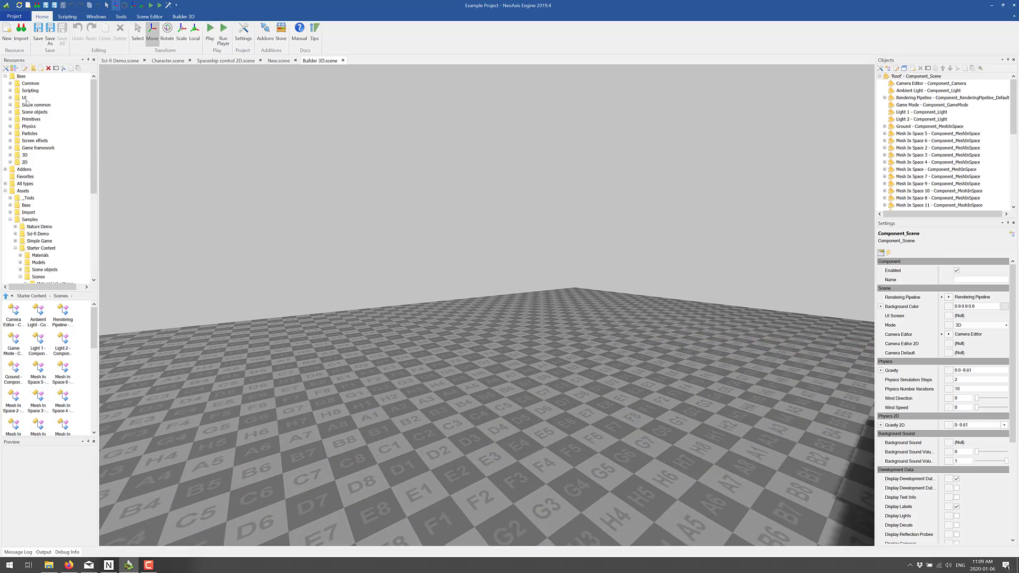
Place an Arch primitive in the scene and set a Sphere primitive on top of it
click(11, 118)
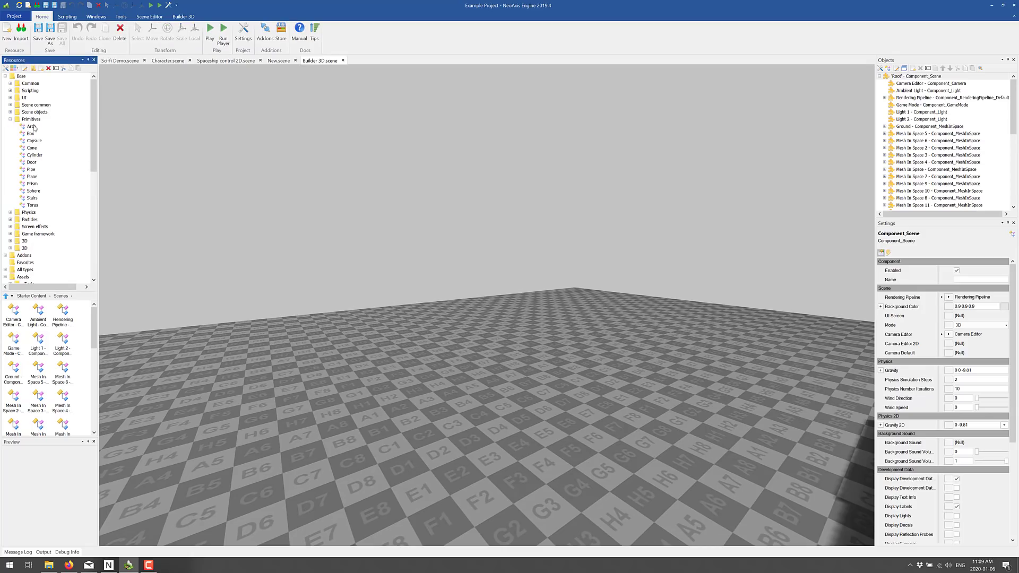
mouse_move(31, 127)
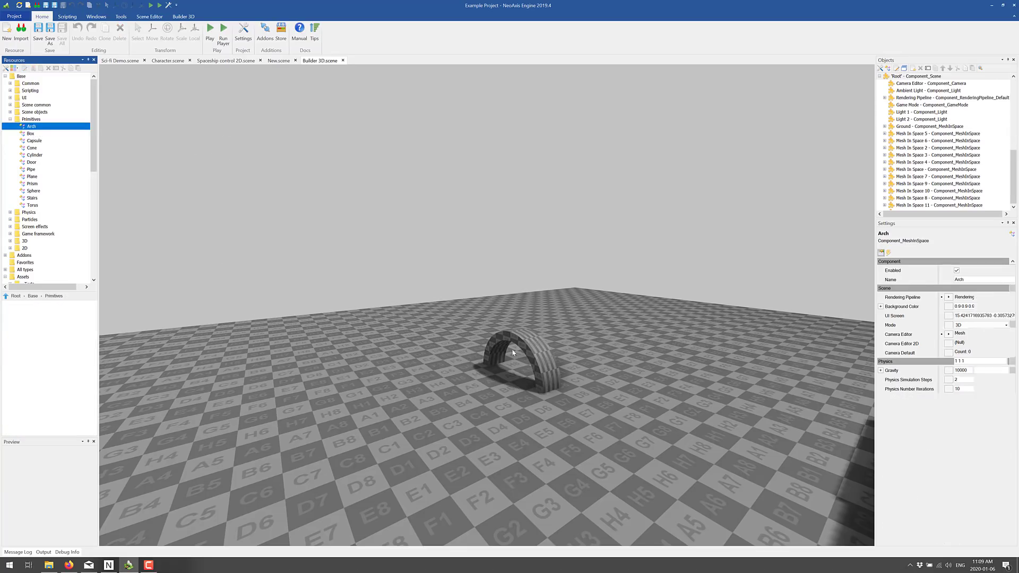
click(516, 352)
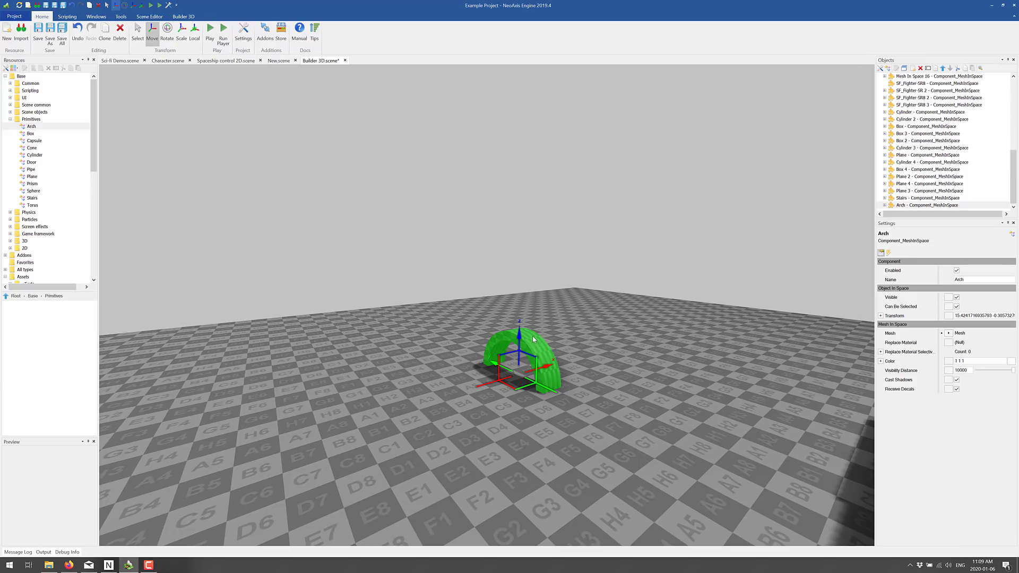
mouse_move(422, 322)
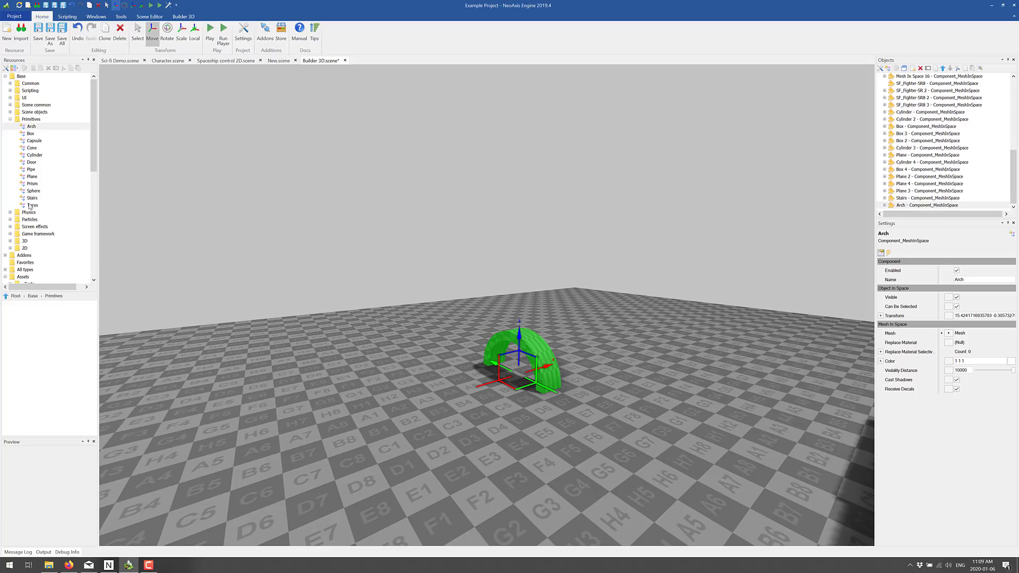
click(33, 190)
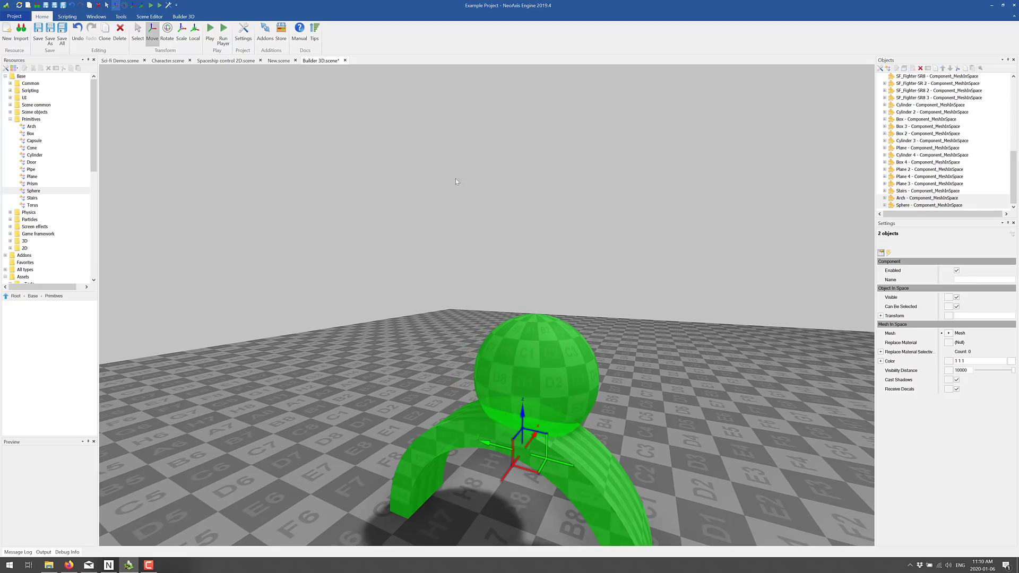
Bring up the Builder 3D mesh tools for the arch and sphere
click(184, 16)
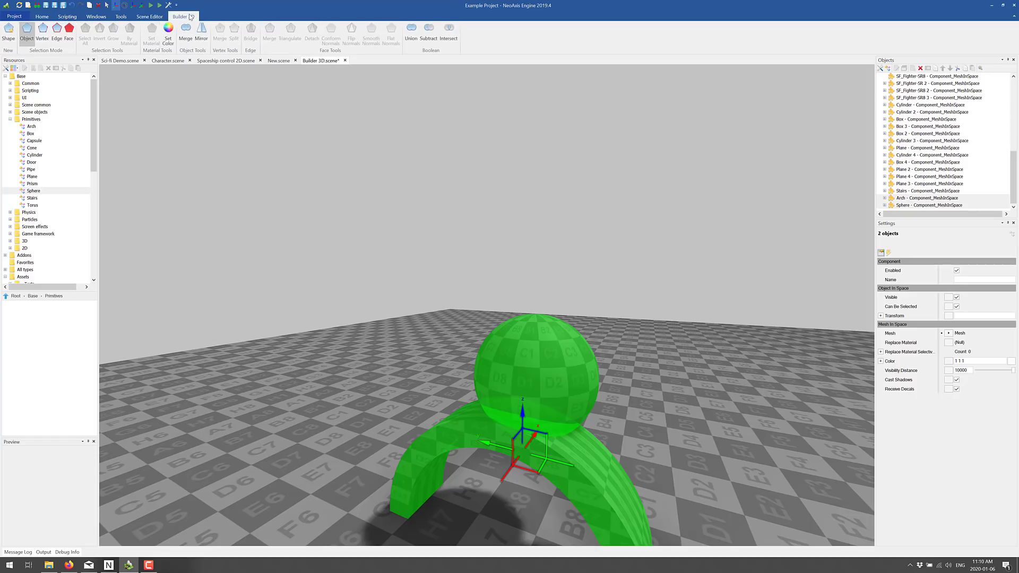
mouse_move(41, 34)
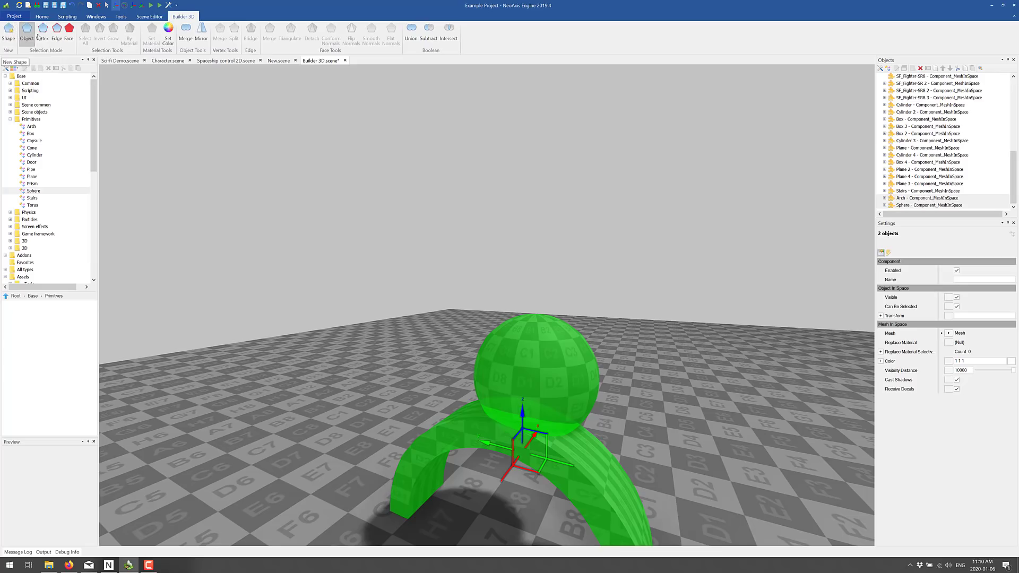
mouse_move(68, 38)
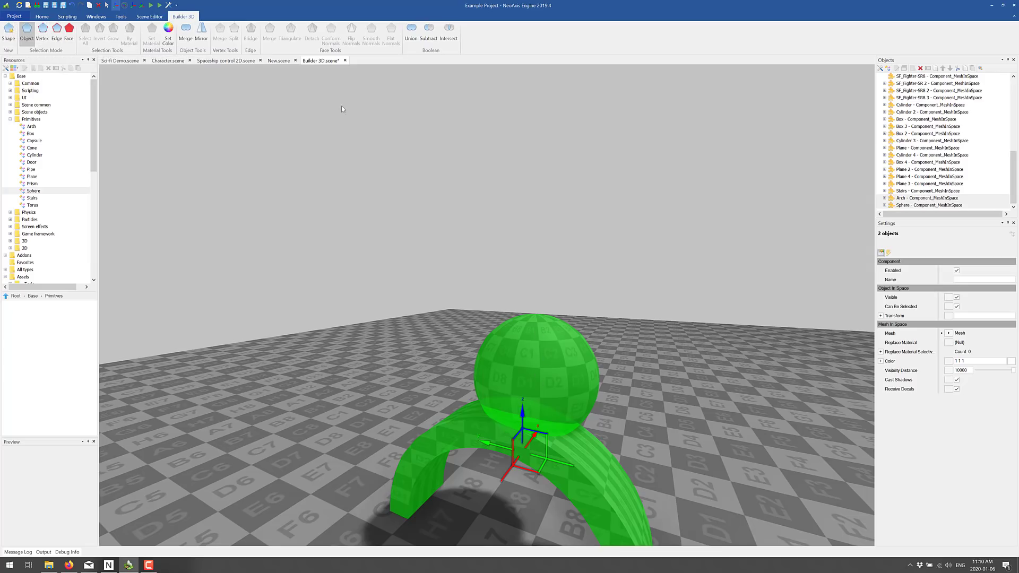
click(411, 31)
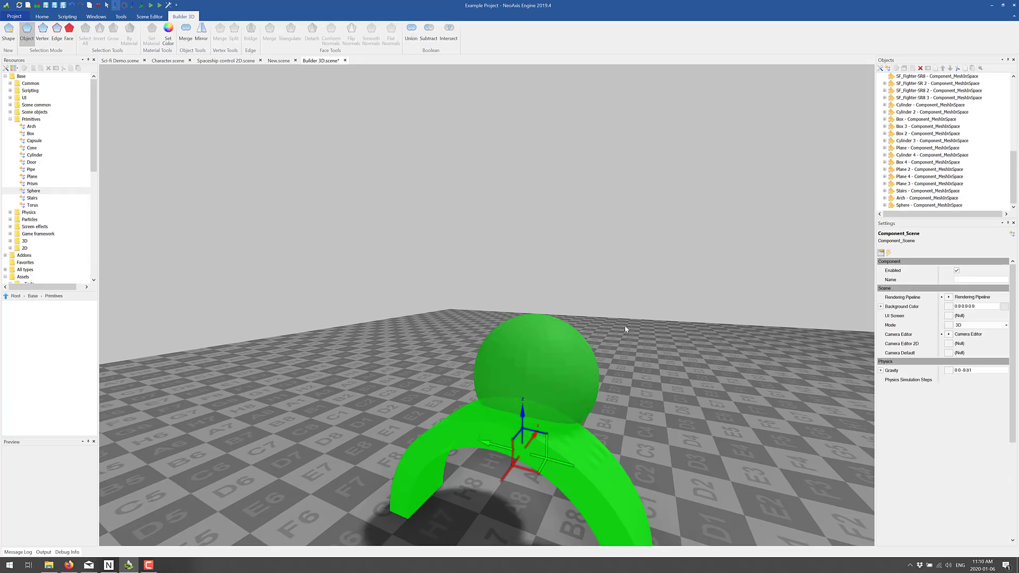
Merge the arch and sphere into one mesh and delete the leftover separate Arch
click(928, 198)
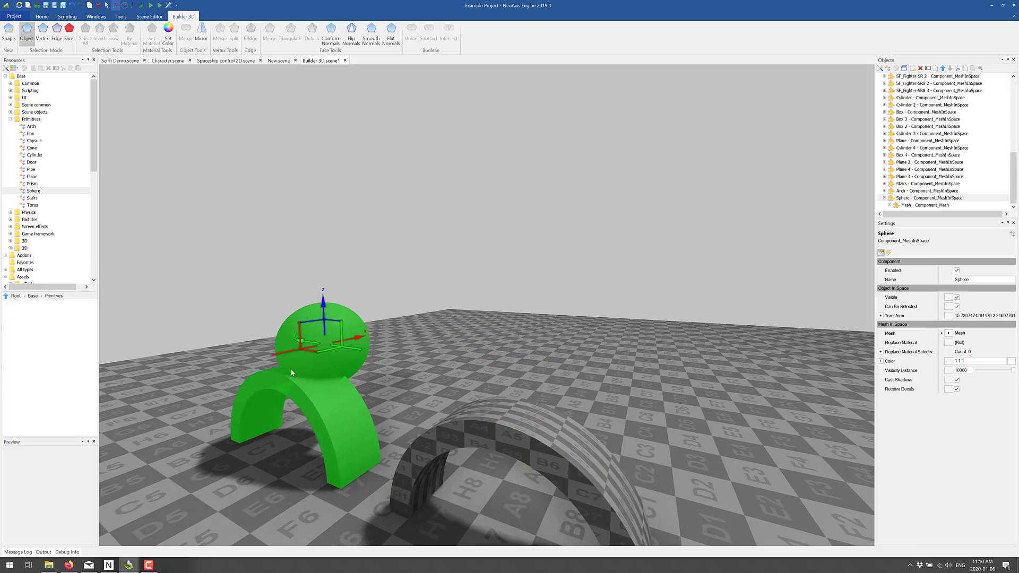
click(552, 416)
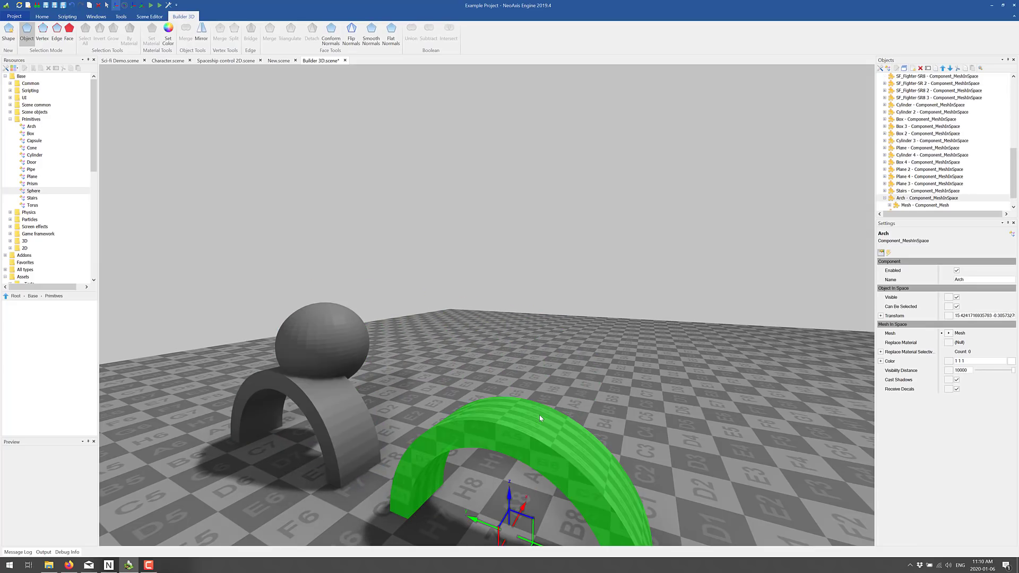
key(Delete)
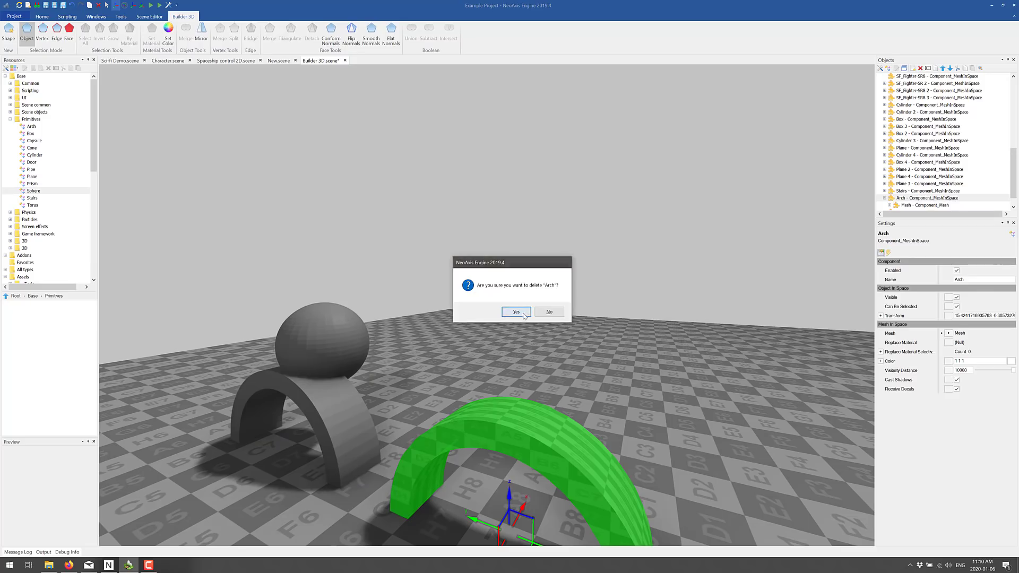
click(516, 311)
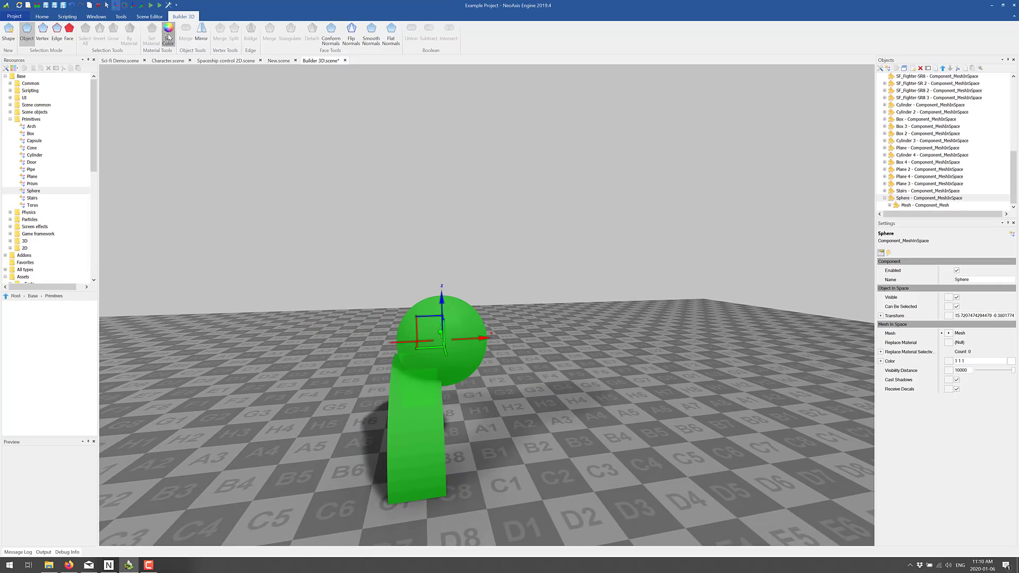
Try different RGB colours for the merged object in Select Color, then dismiss it
click(167, 34)
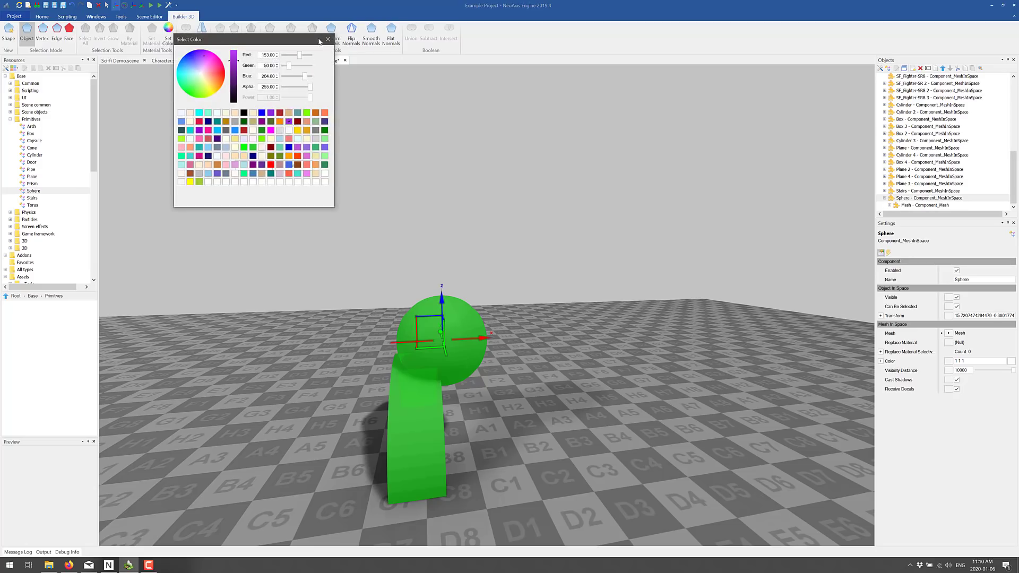
mouse_move(215, 64)
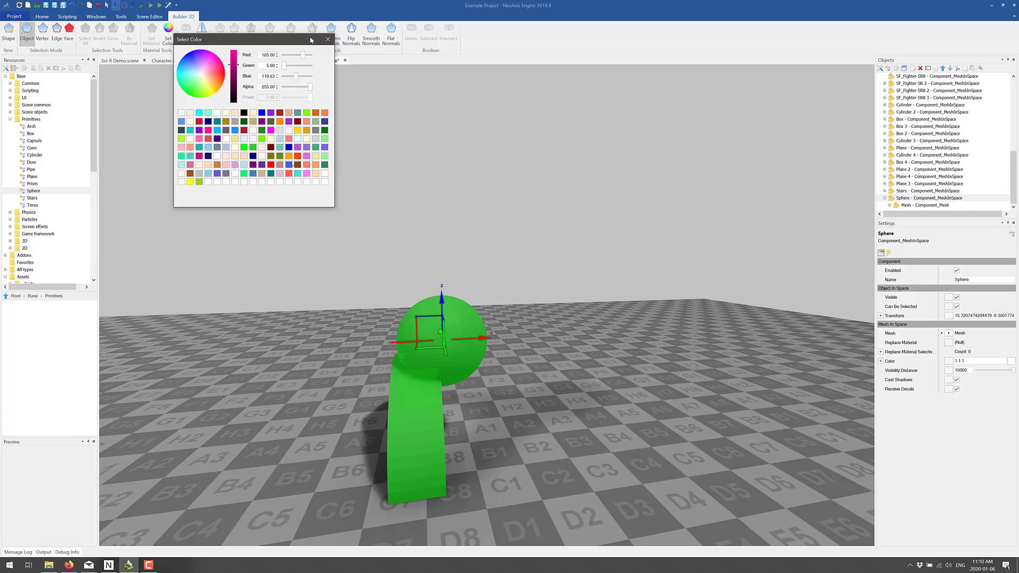
click(328, 40)
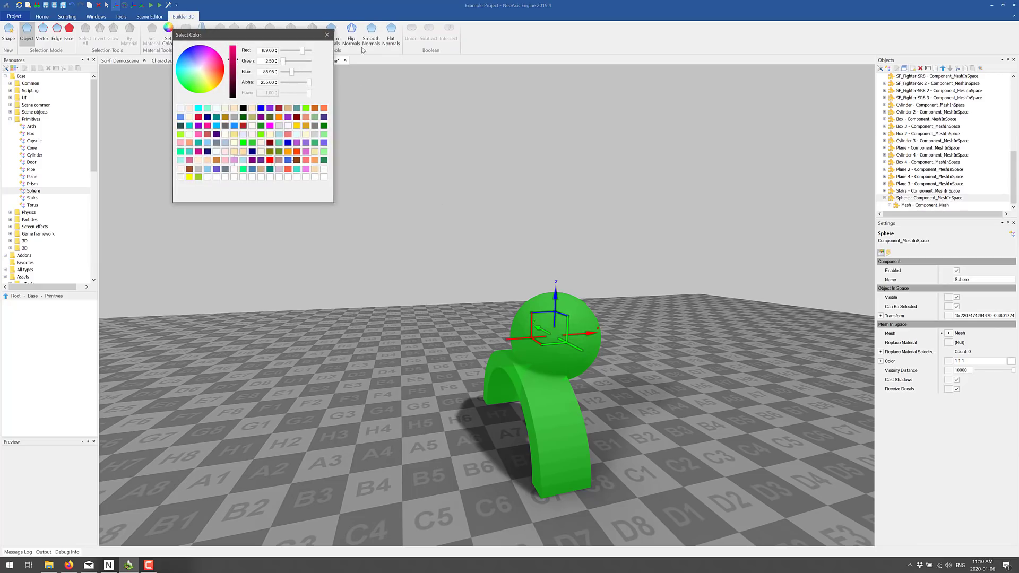
click(327, 34)
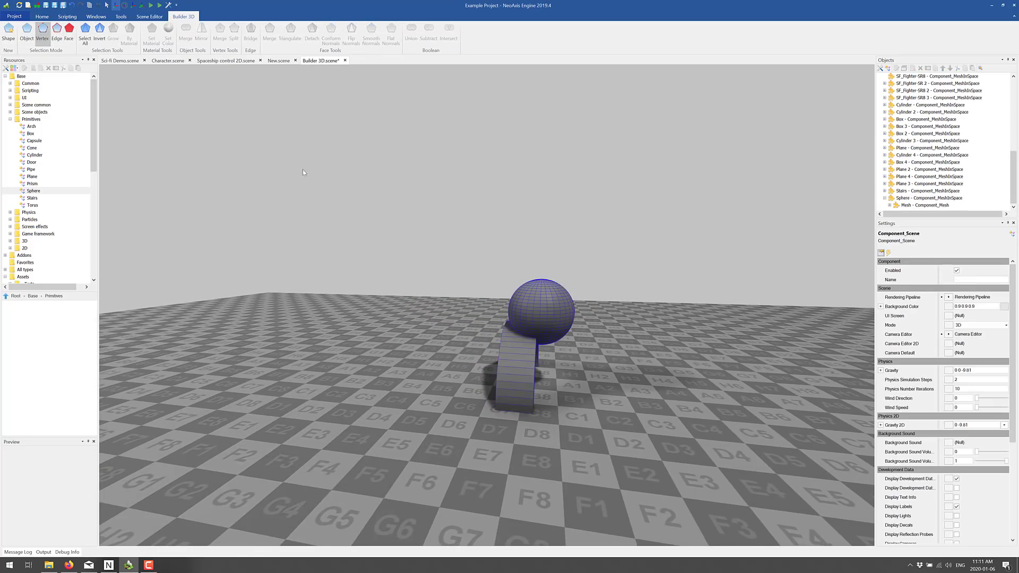
In Vertex mode, merge a column of 41 sphere vertices with Merge > Move to the Middle
click(57, 31)
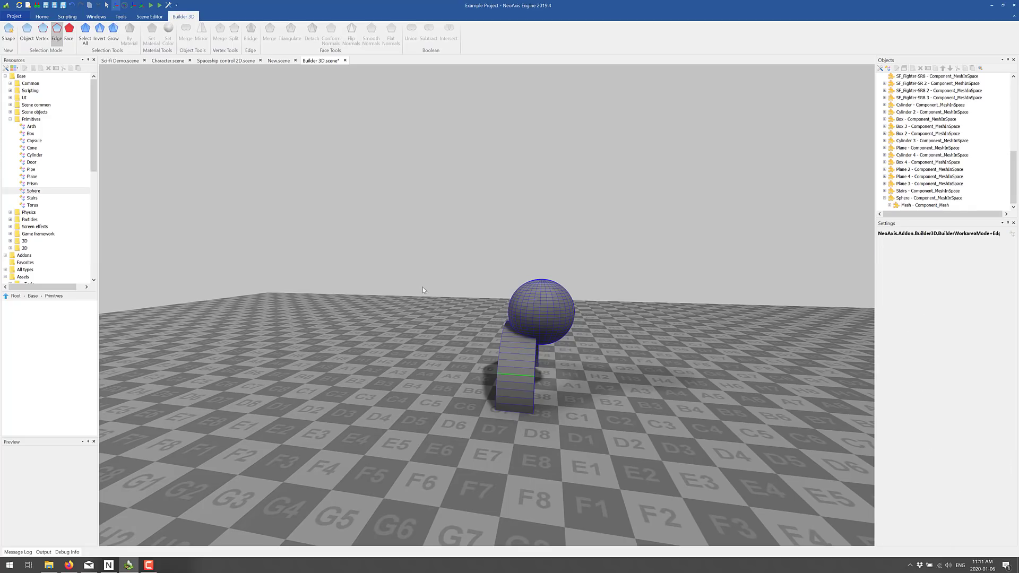
mouse_move(273, 137)
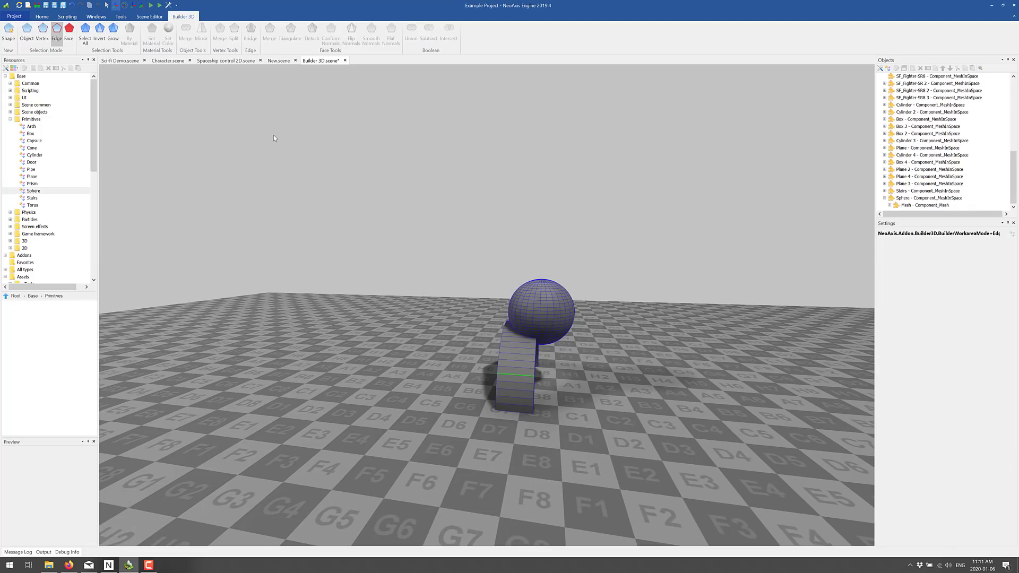
mouse_move(609, 336)
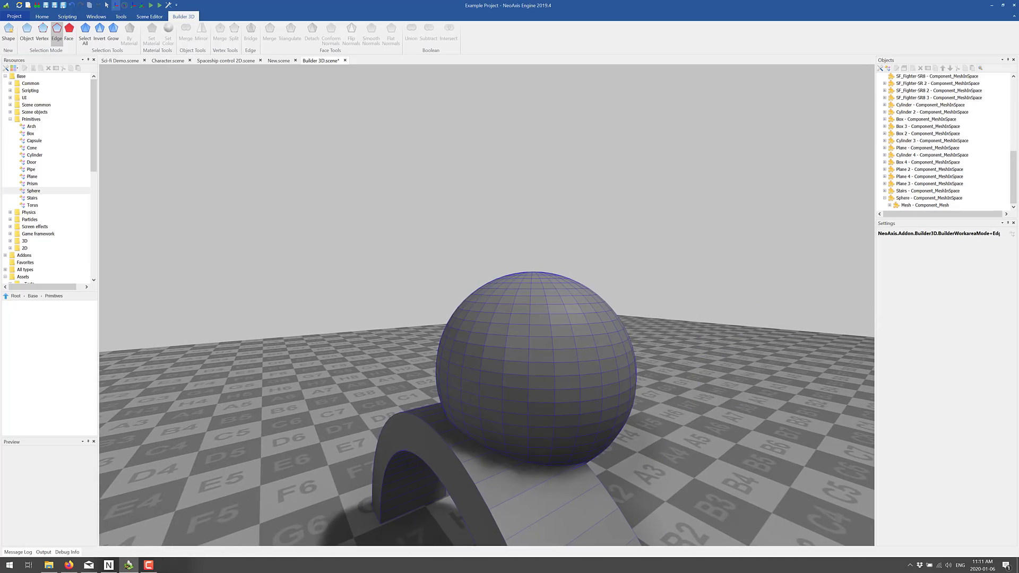
click(41, 34)
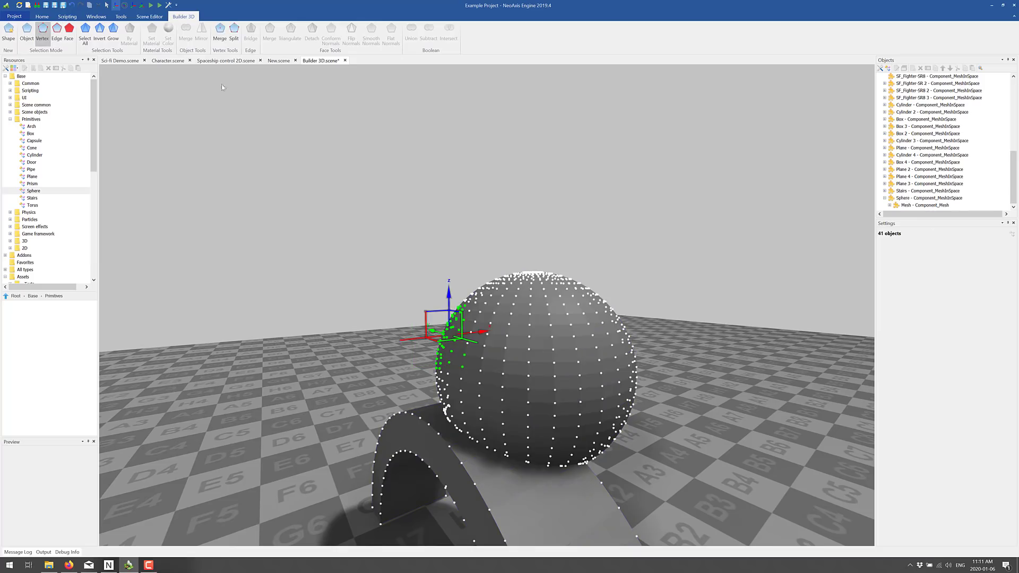
click(220, 31)
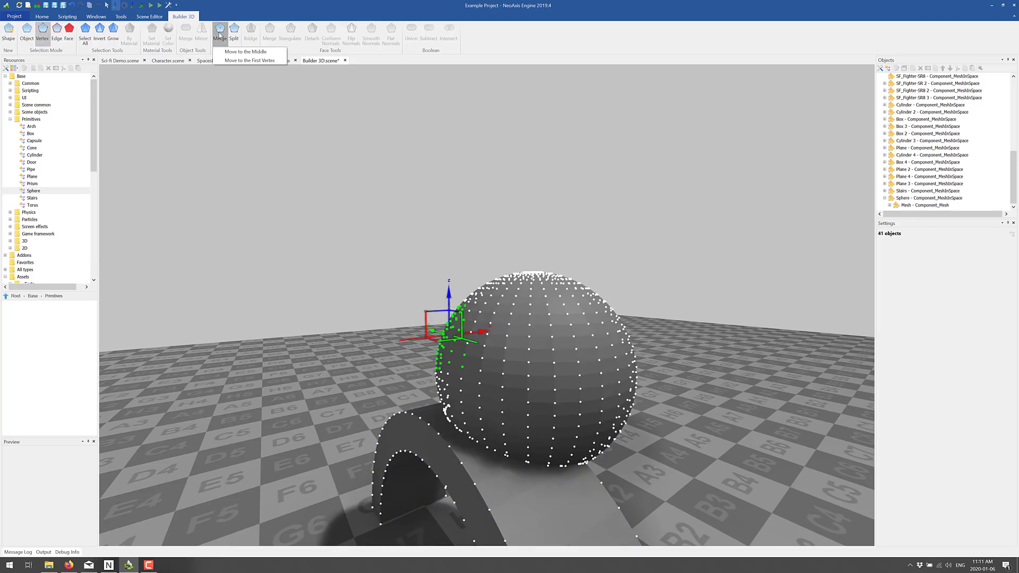
click(245, 51)
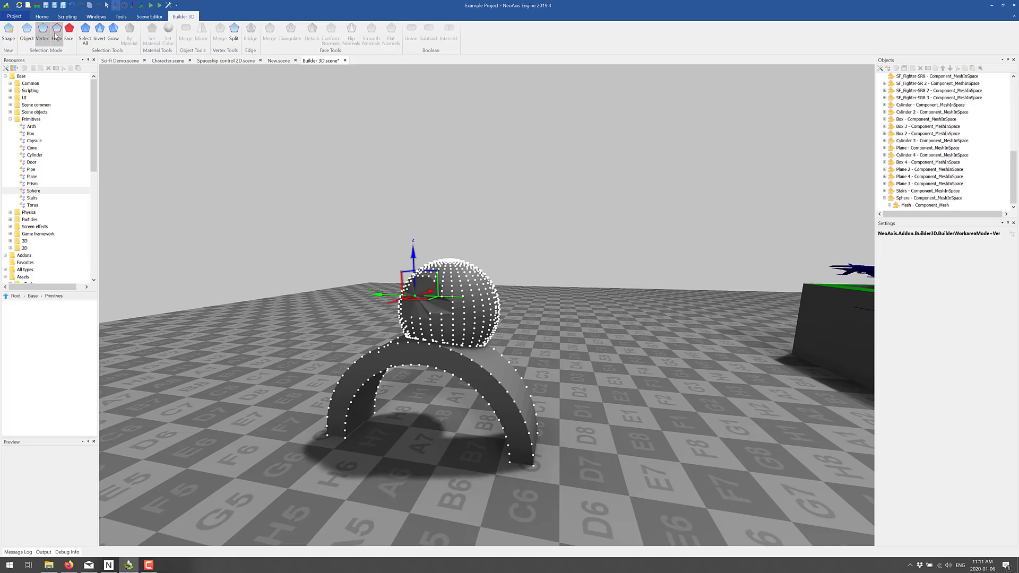
Select several edges on the arch in Edge mode, then return to whole-object selection
click(27, 31)
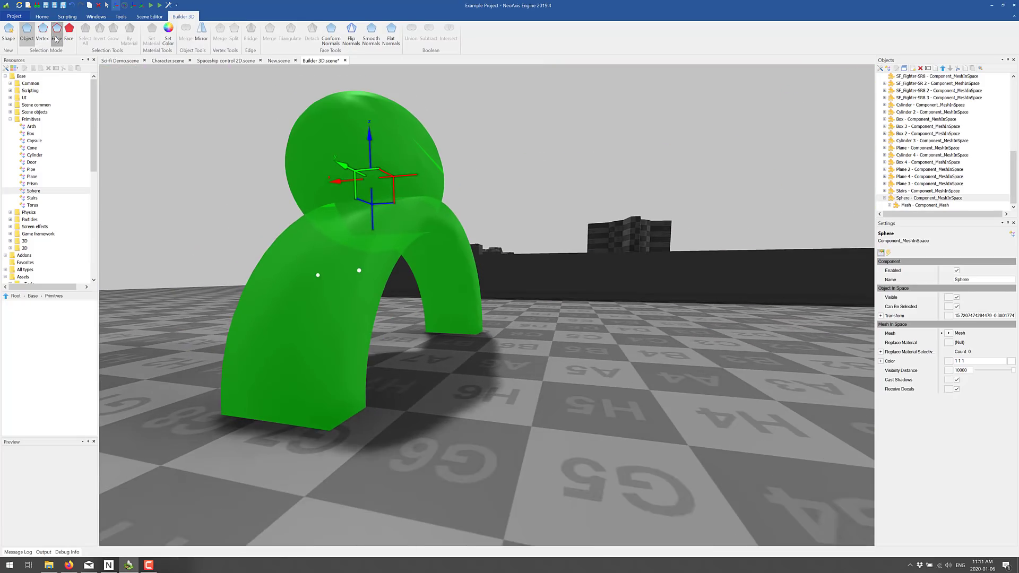
click(56, 35)
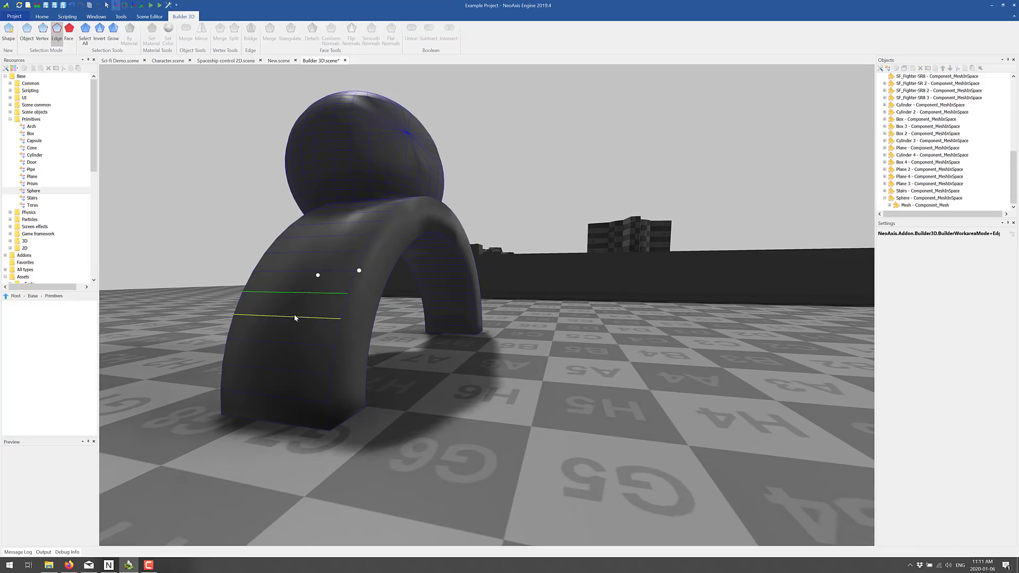
click(259, 308)
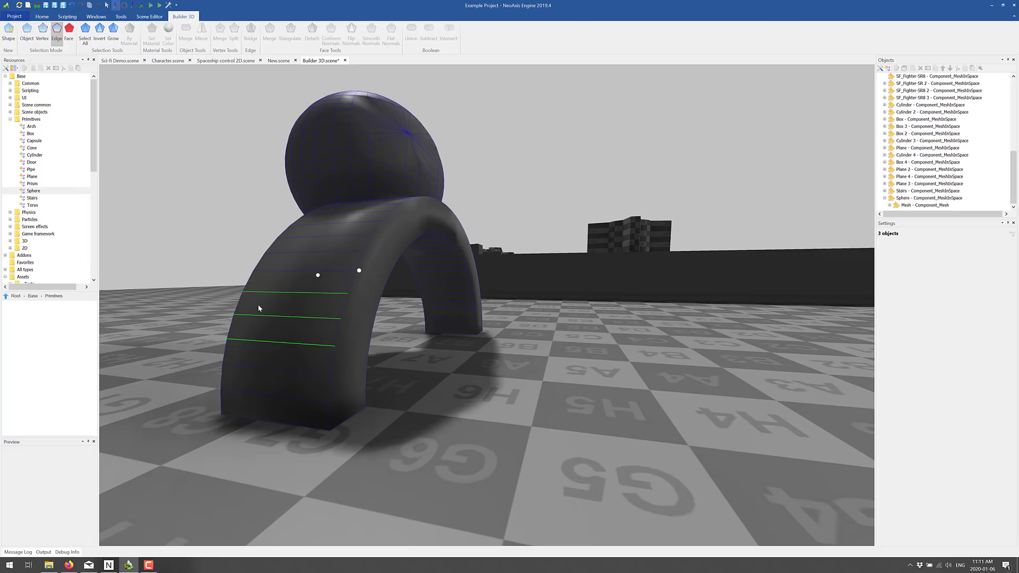
mouse_move(96, 16)
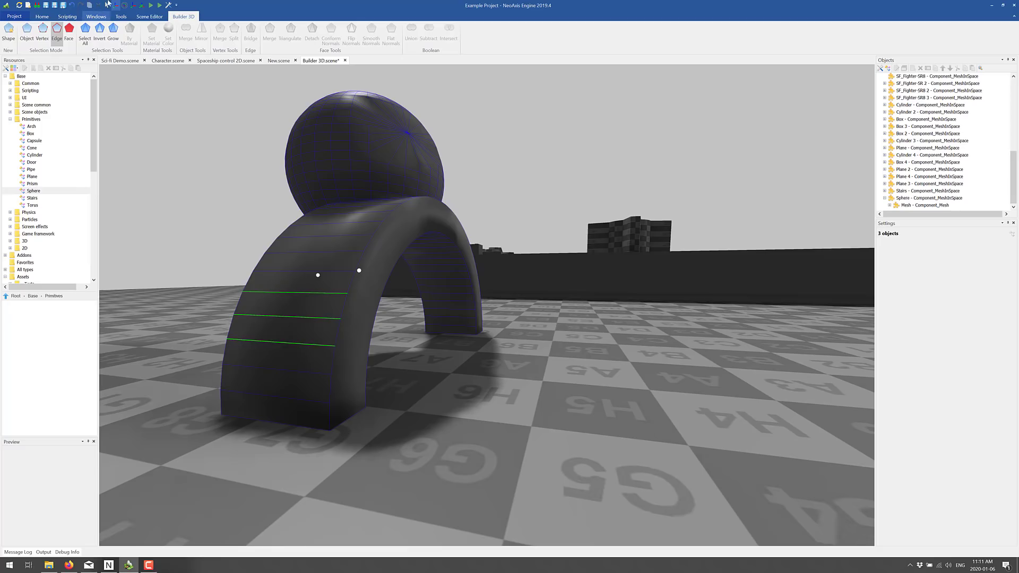
mouse_move(299, 220)
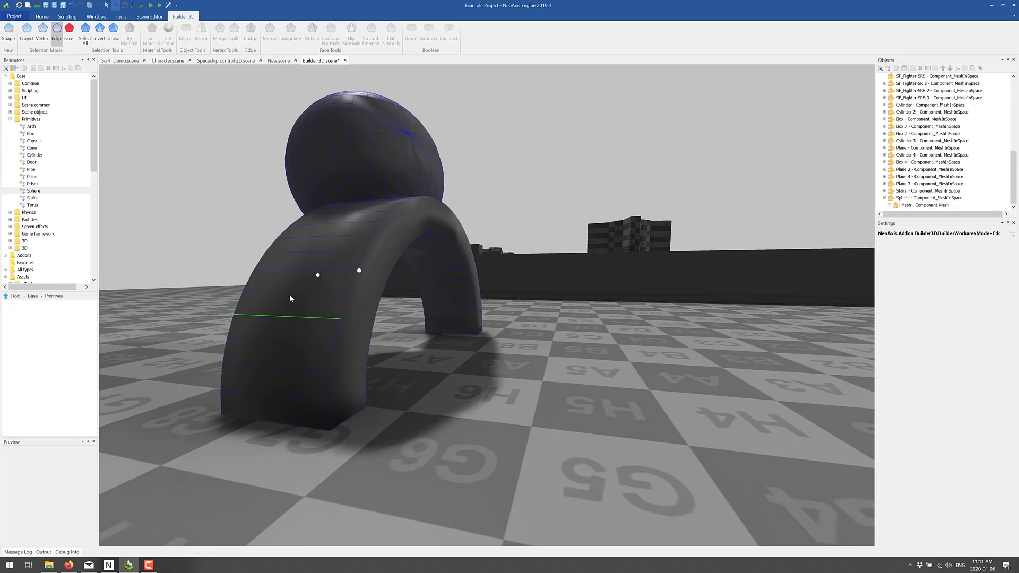
click(299, 297)
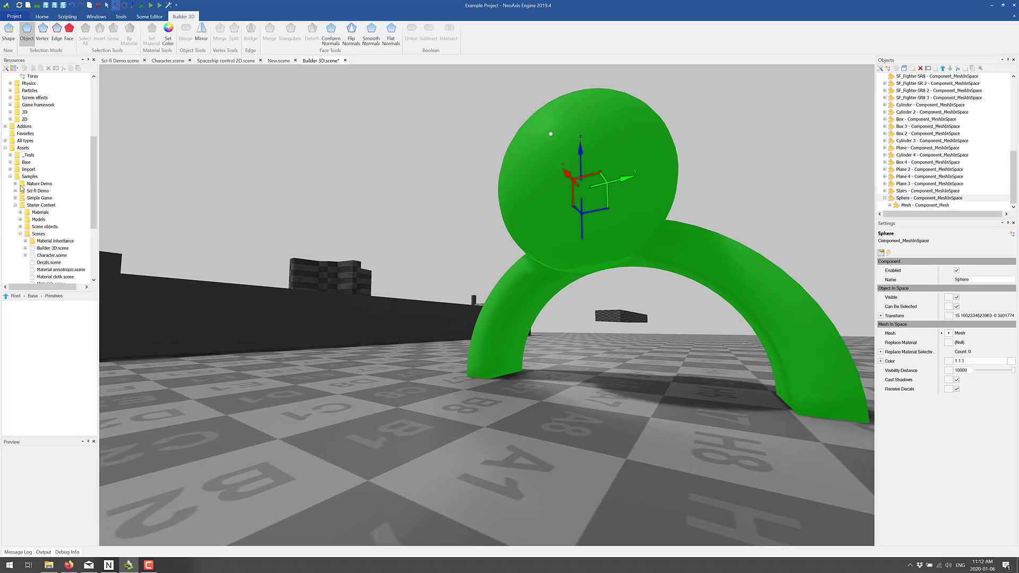
Open the Nature Demo scene from the samples folder, then close the editor
click(24, 183)
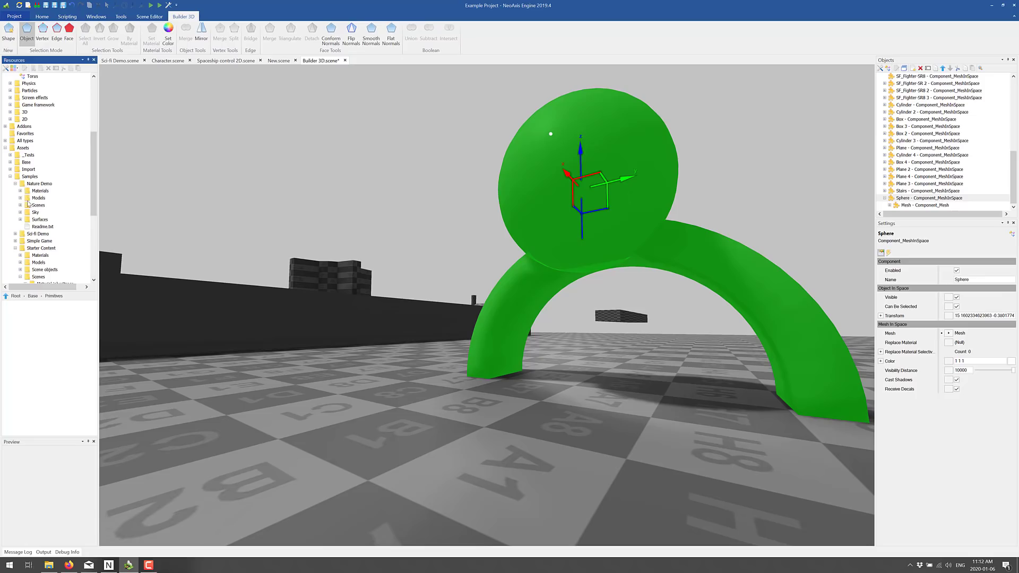
click(38, 205)
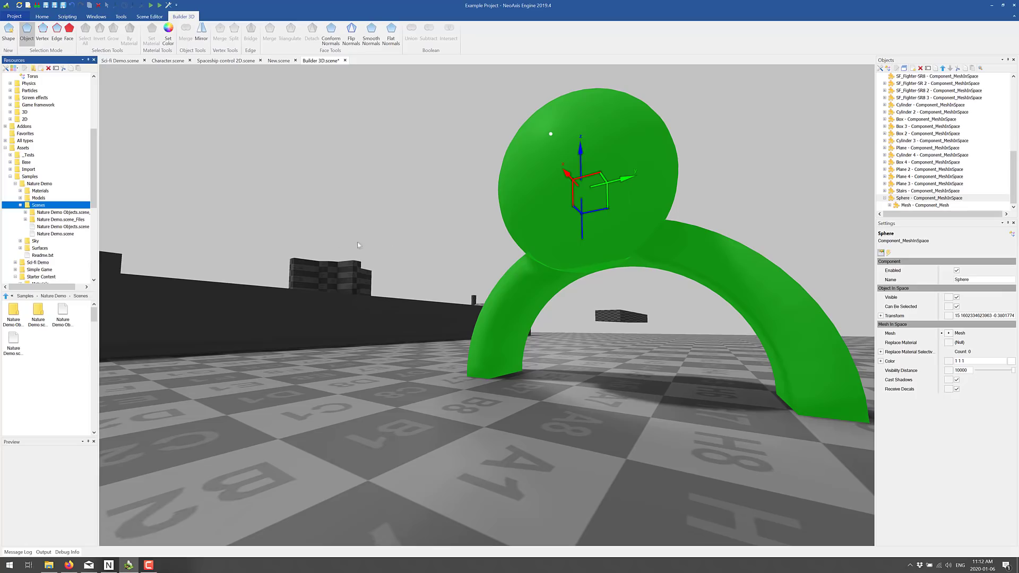
click(55, 233)
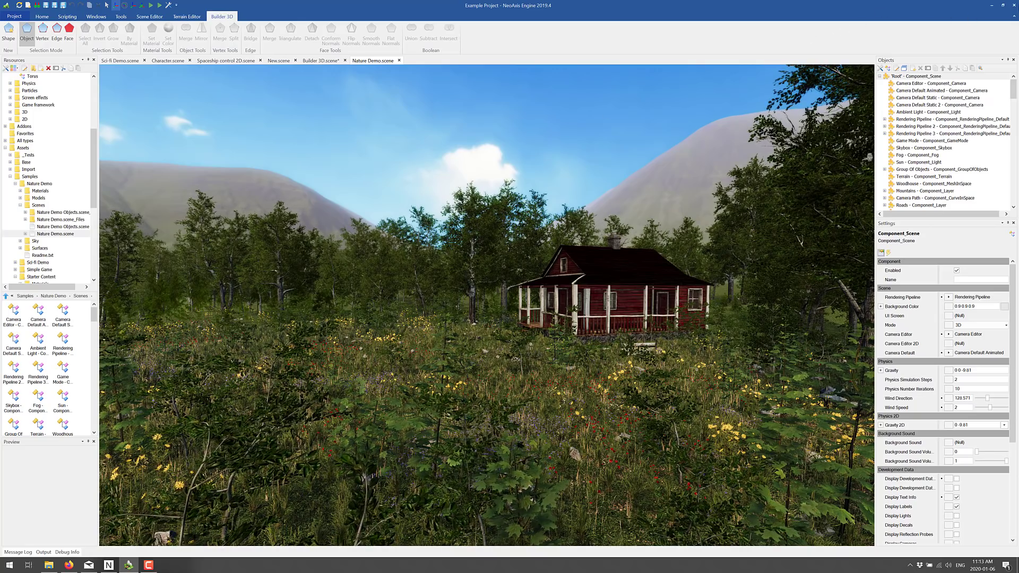
click(343, 59)
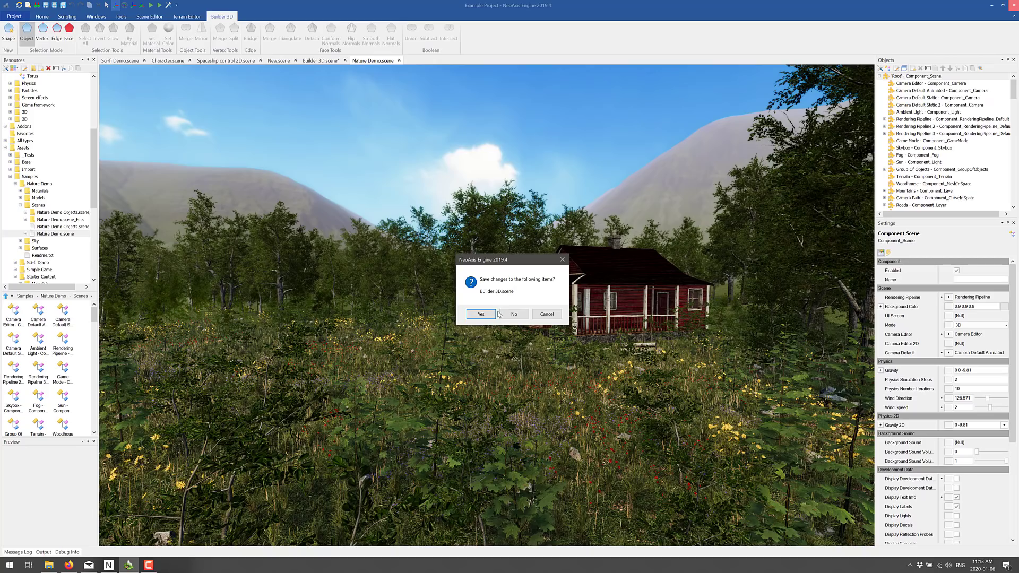
mouse_move(510, 319)
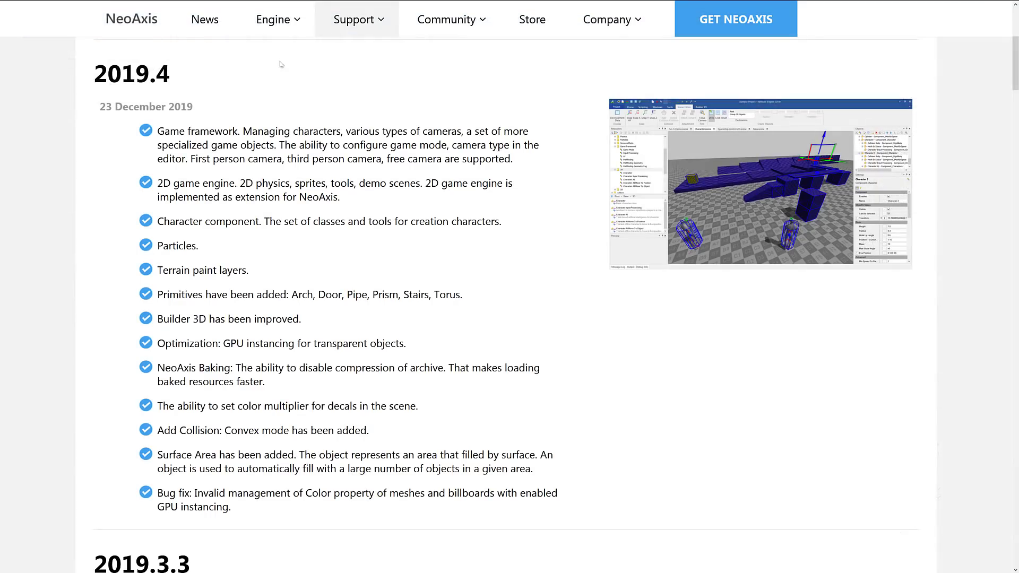
mouse_move(364, 114)
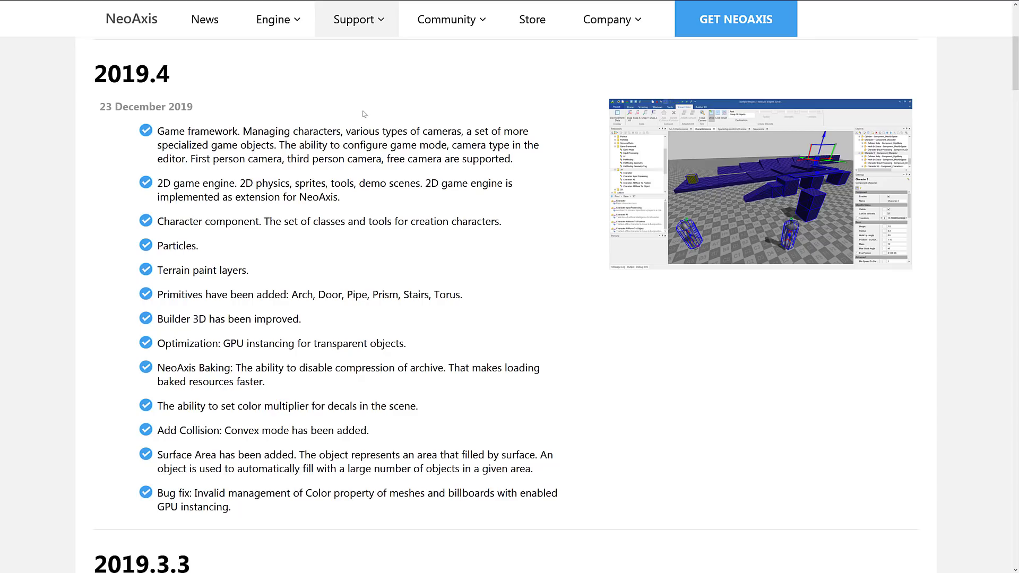
mouse_move(415, 179)
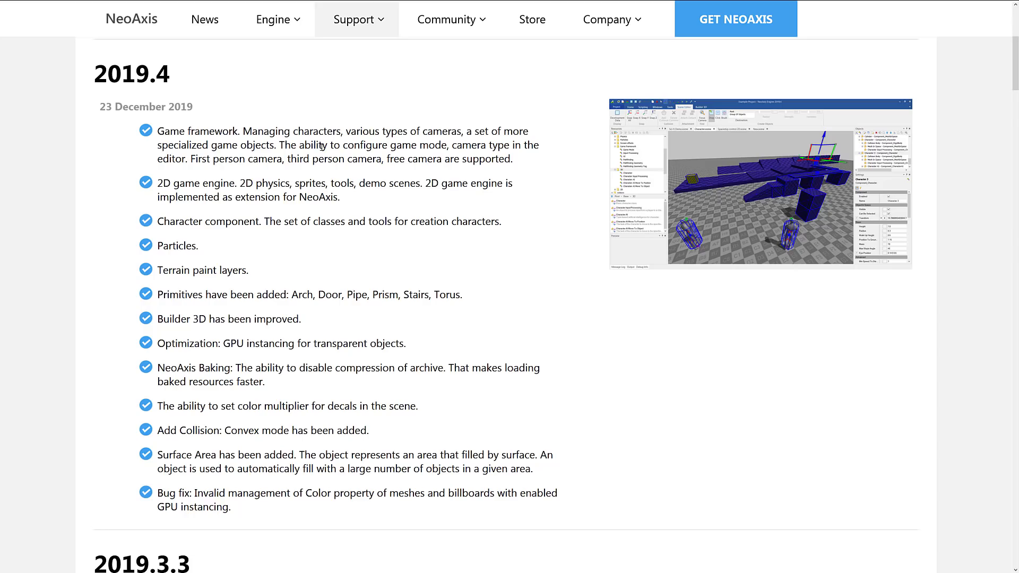
mouse_move(199, 132)
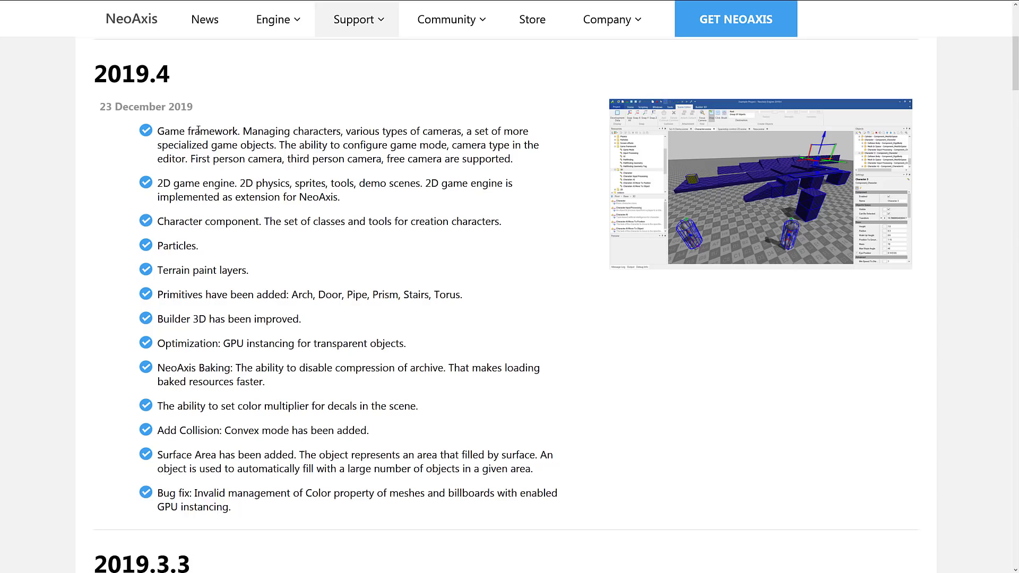
Read the 2019.4 changelog entries, marking and clearing the terrain paint layers text
scroll(down, 3)
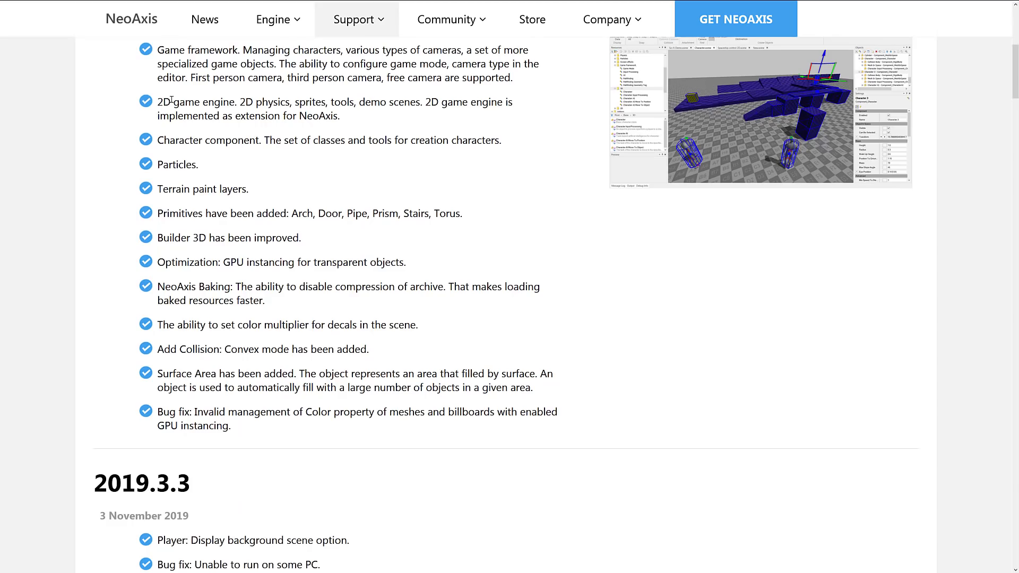
mouse_move(212, 98)
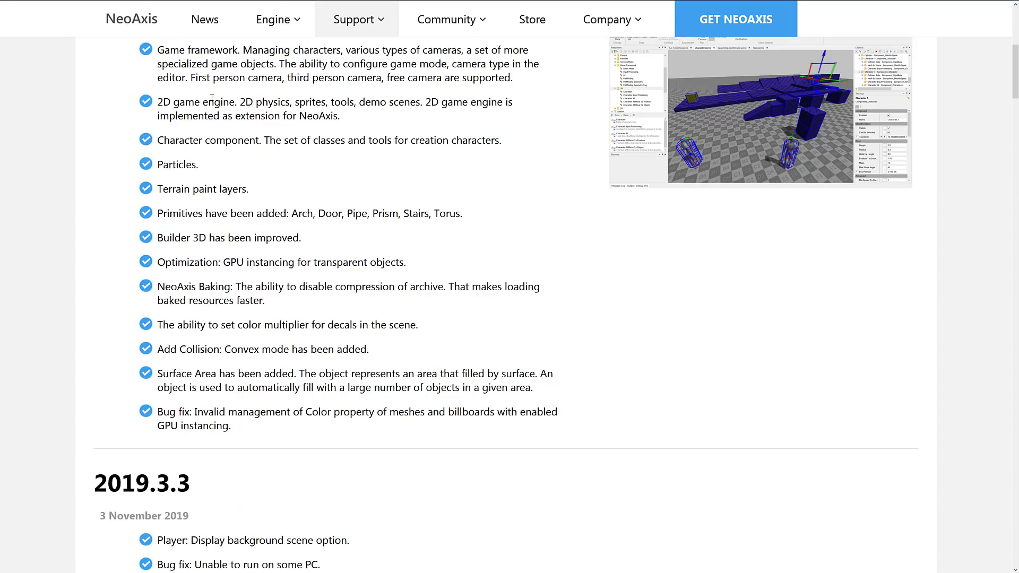
mouse_move(305, 96)
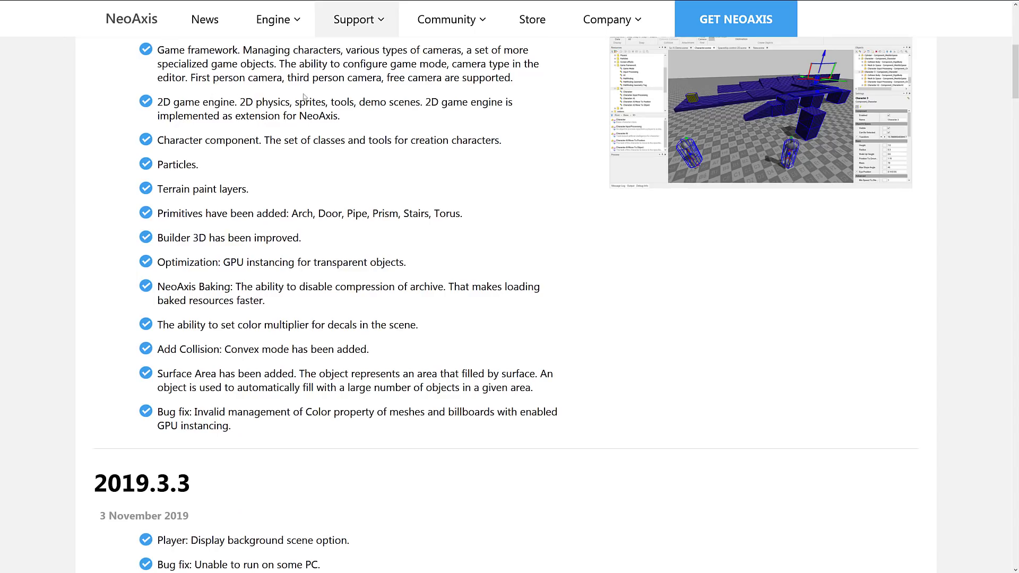
mouse_move(415, 102)
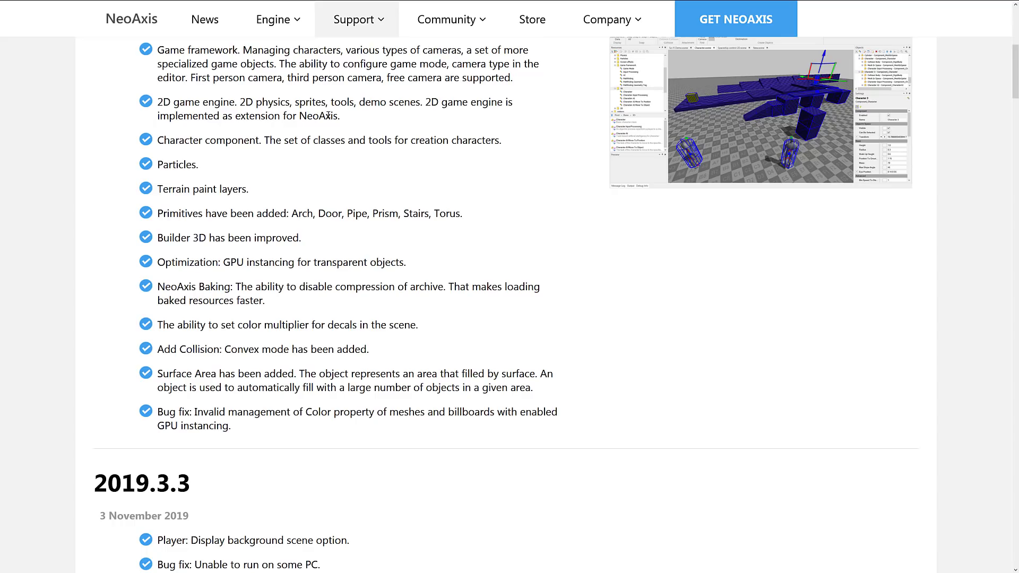
mouse_move(242, 154)
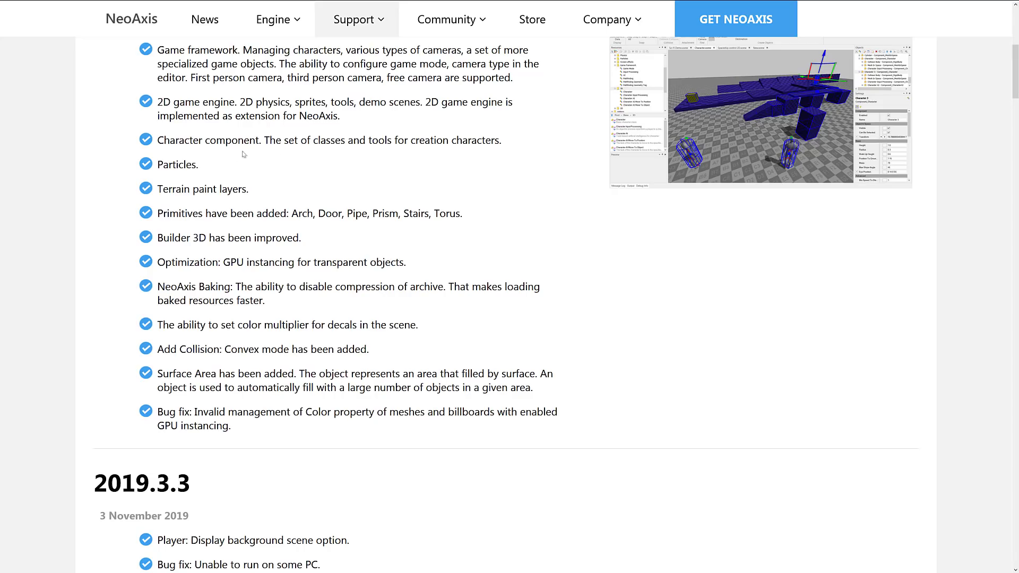
mouse_move(208, 56)
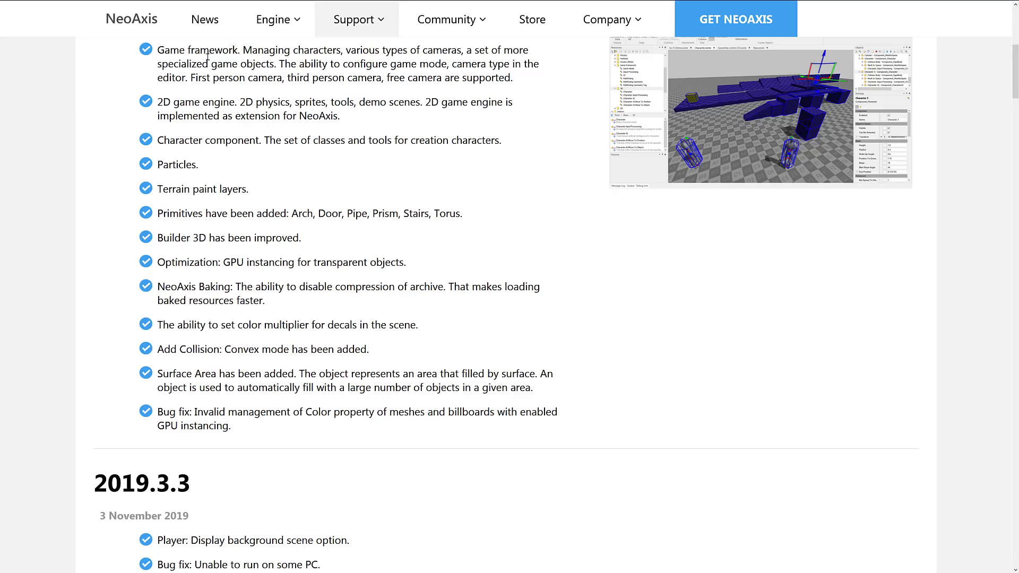
double_click(316, 50)
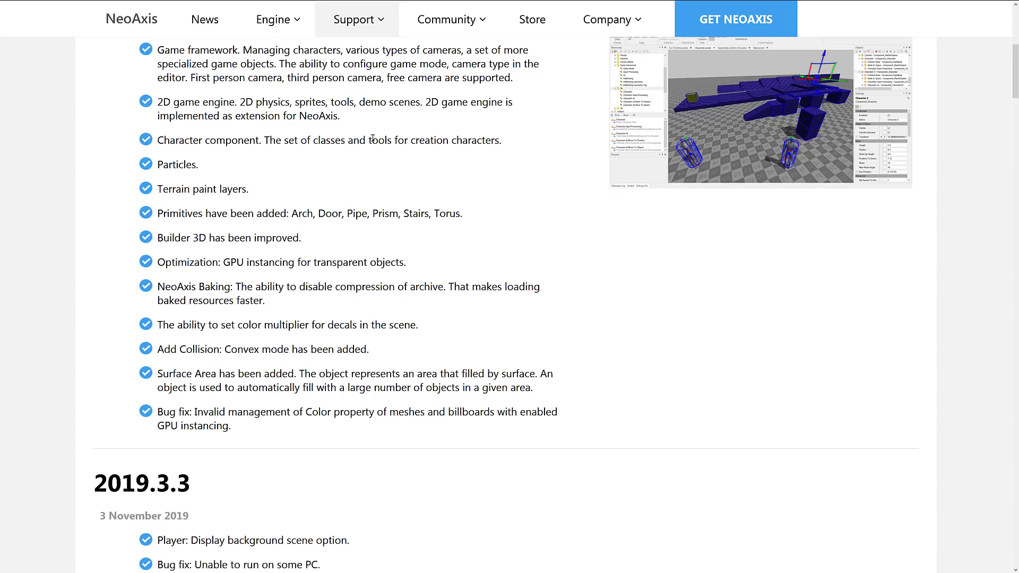
mouse_move(180, 176)
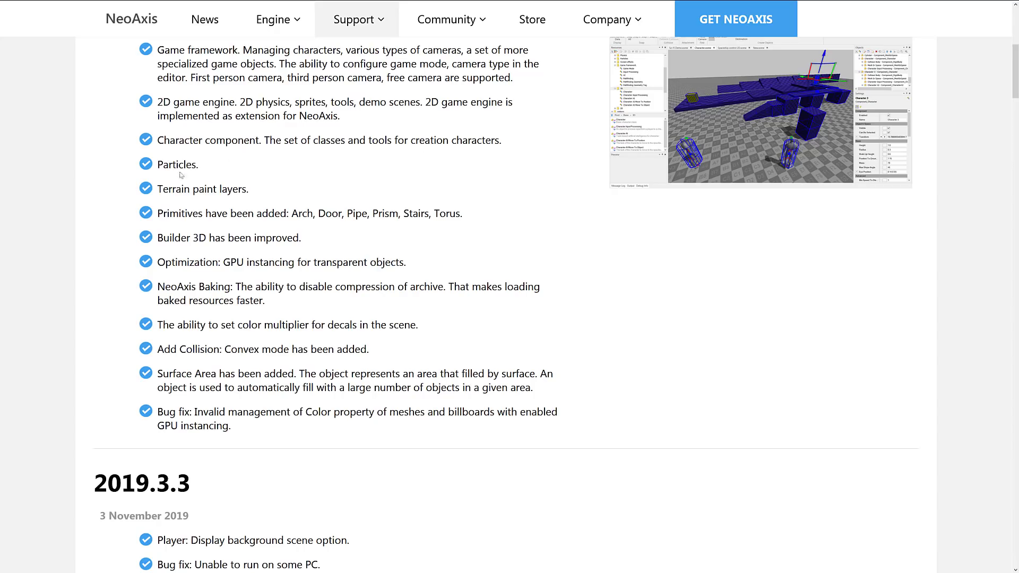
double_click(176, 165)
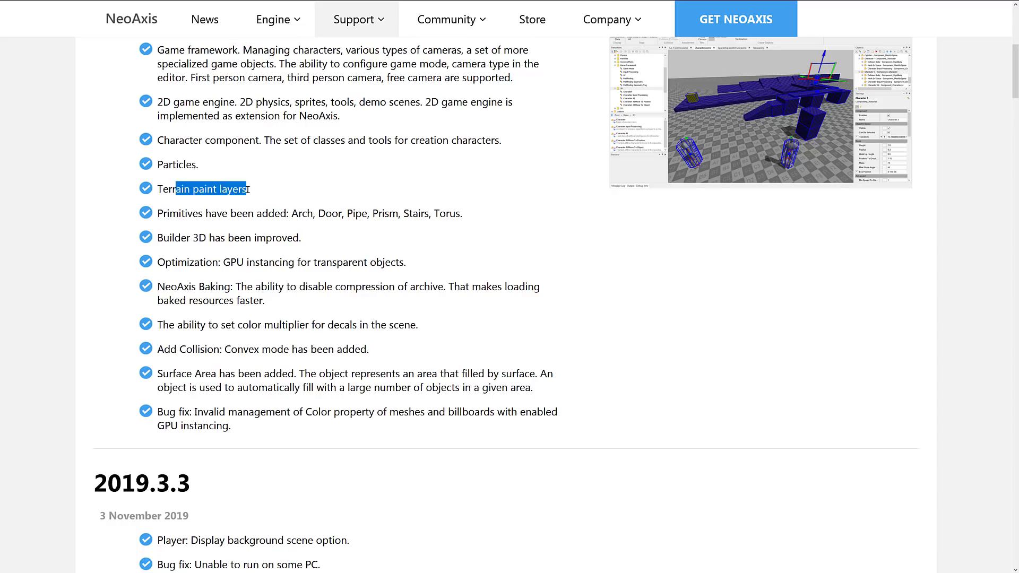
click(306, 213)
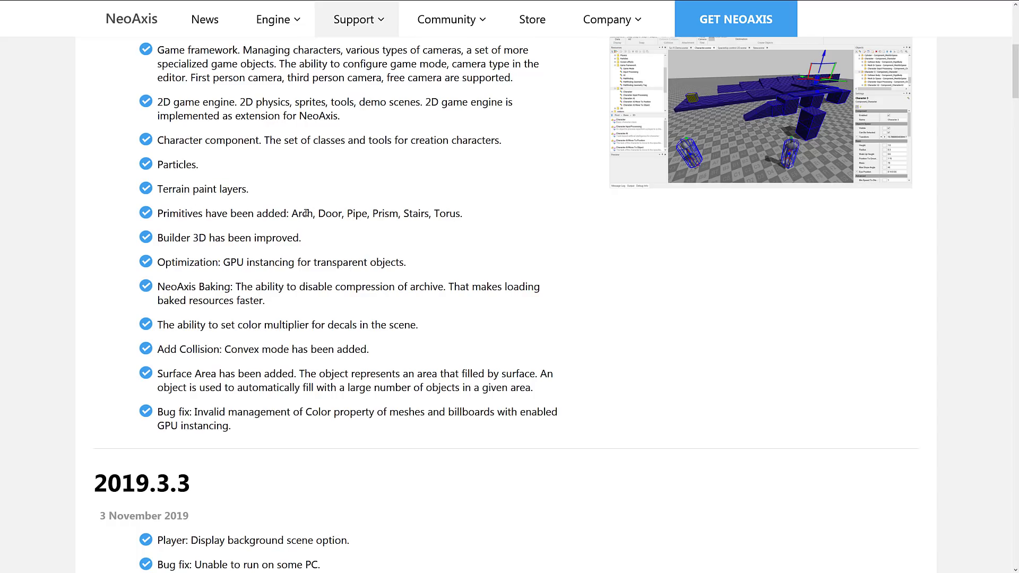
mouse_move(279, 228)
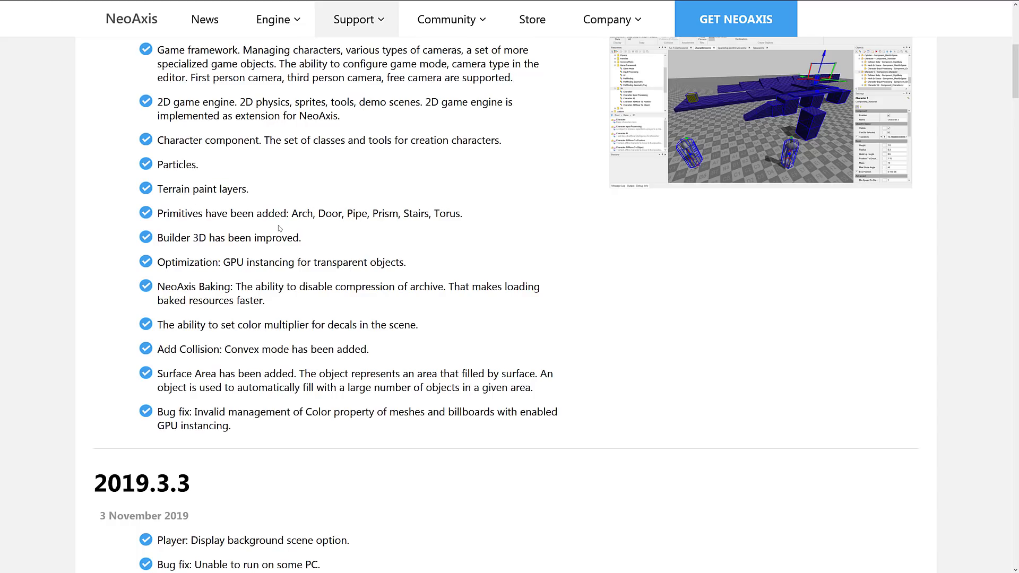
Read down into the 2019.3.3 bug fix entries, then scroll back to the Changelog top
scroll(down, 3)
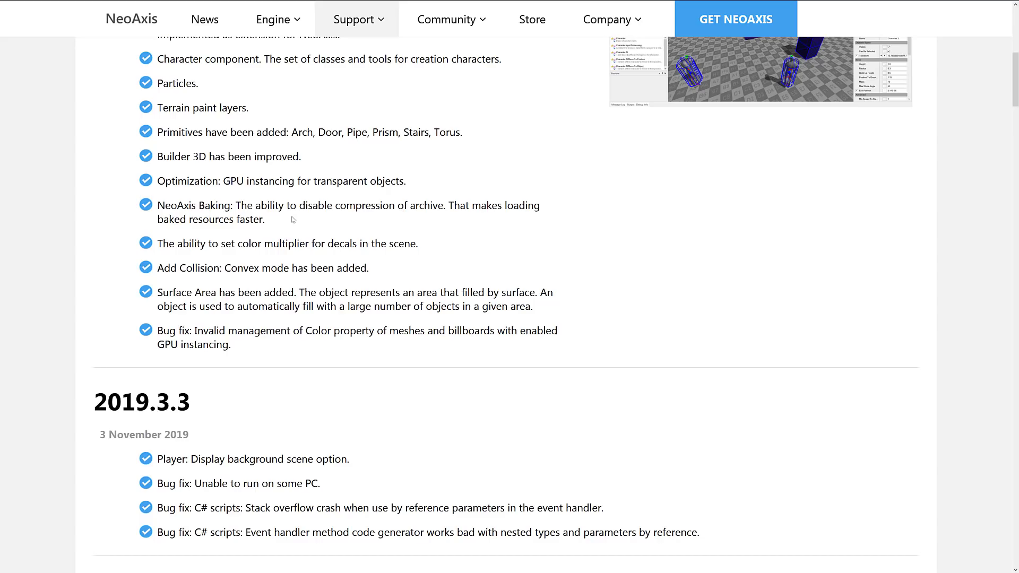
mouse_move(231, 167)
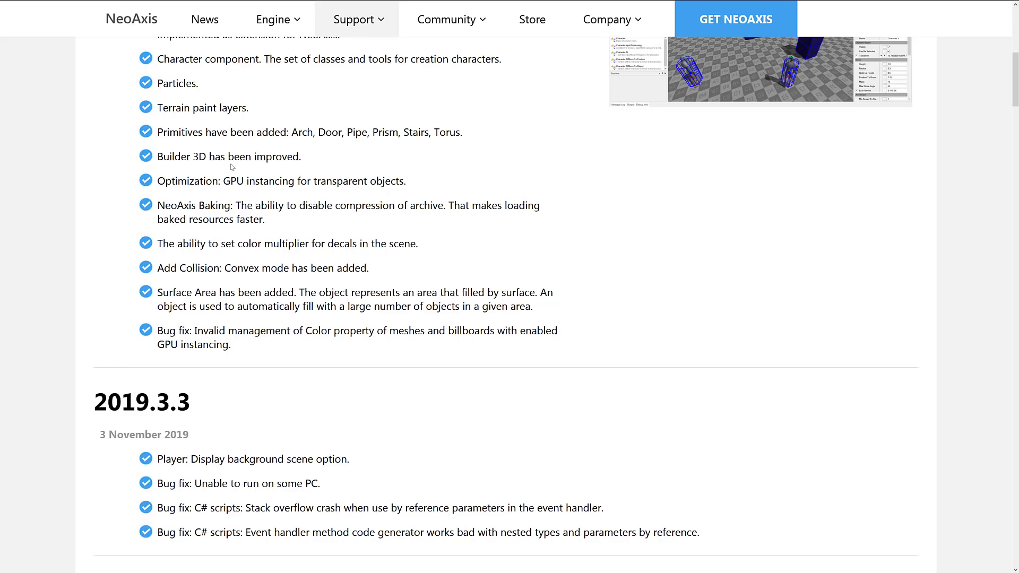
mouse_move(232, 148)
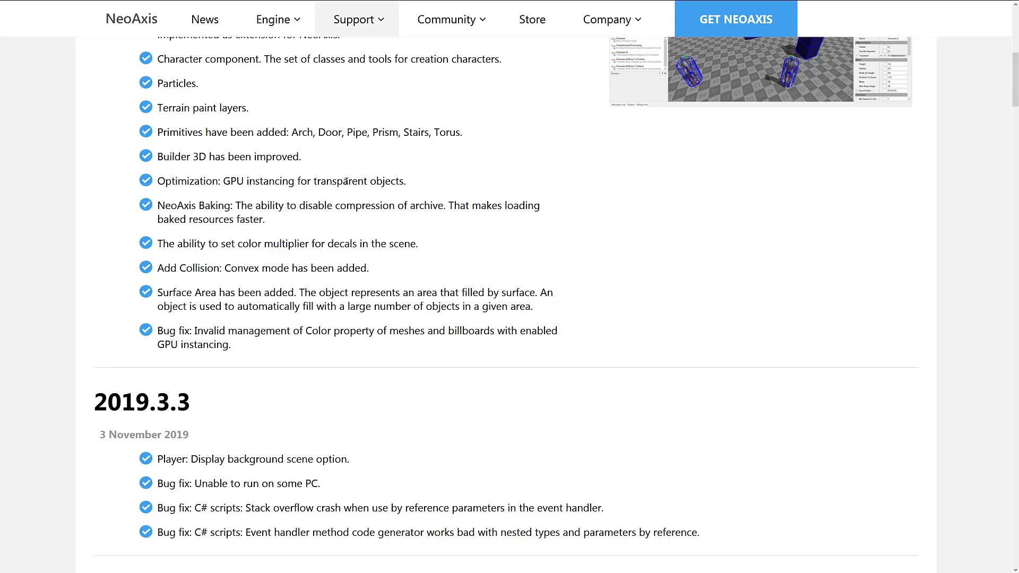
mouse_move(289, 205)
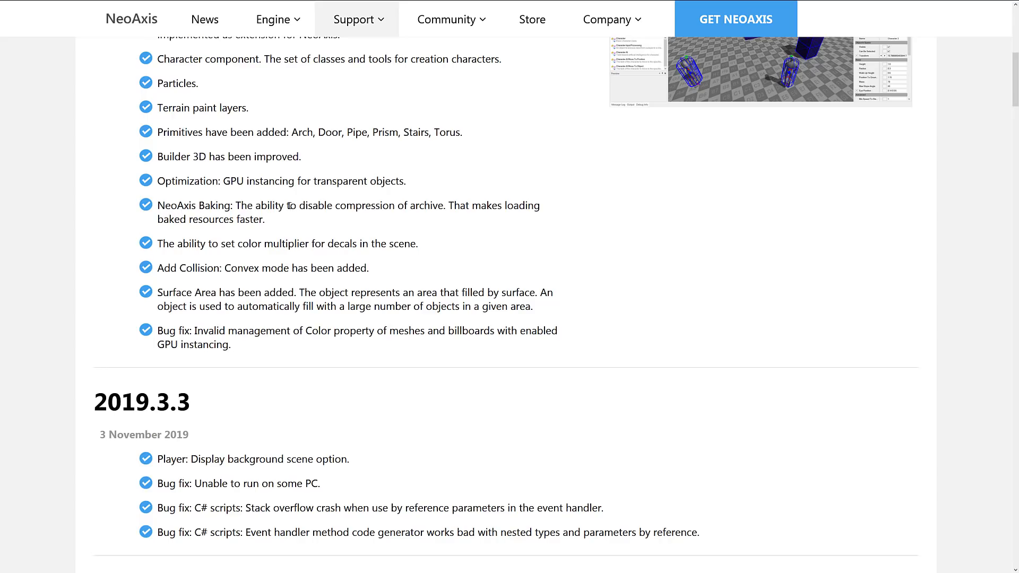
mouse_move(436, 207)
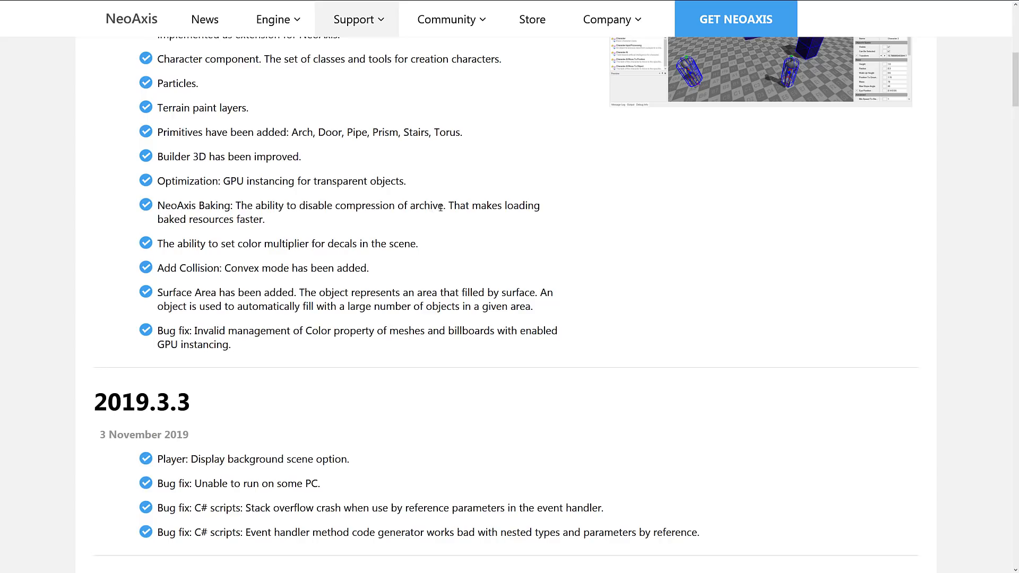
scroll(down, 3)
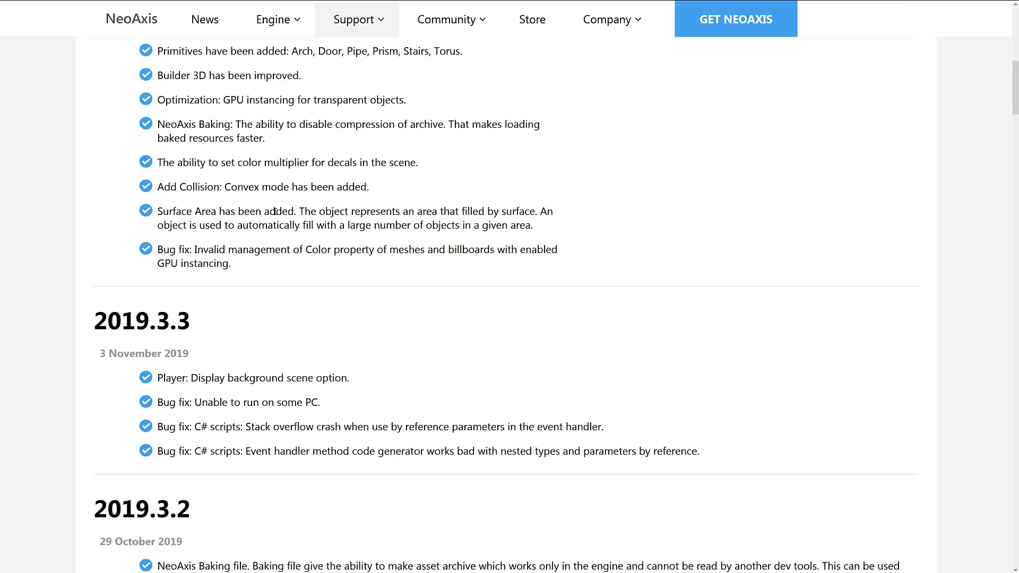
mouse_move(223, 150)
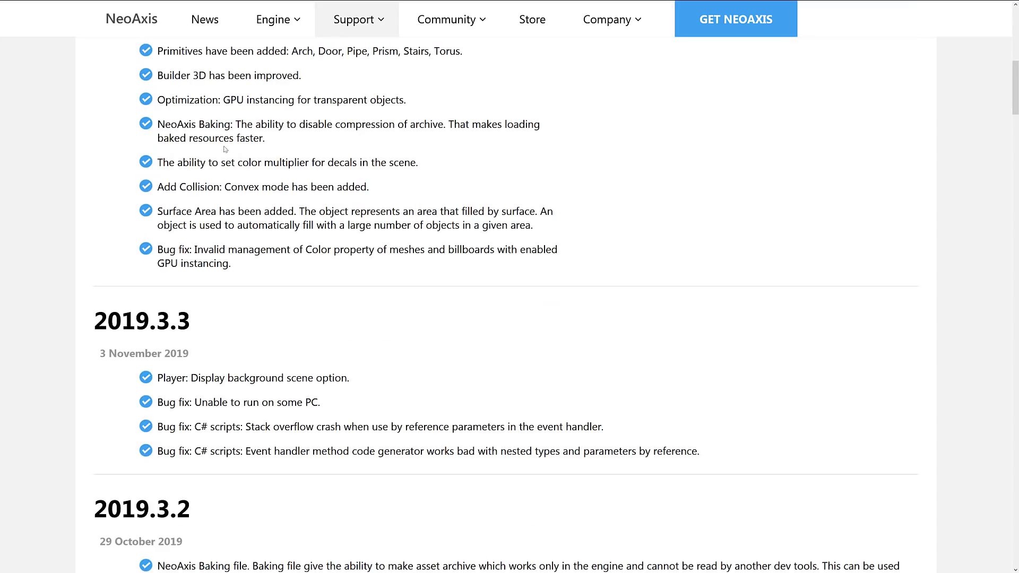
mouse_move(187, 185)
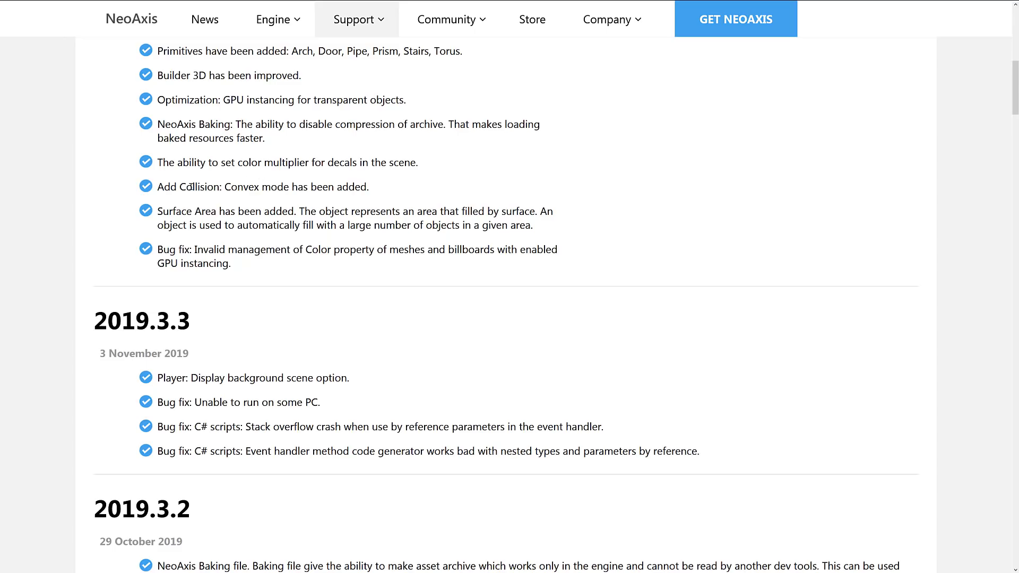
mouse_move(257, 204)
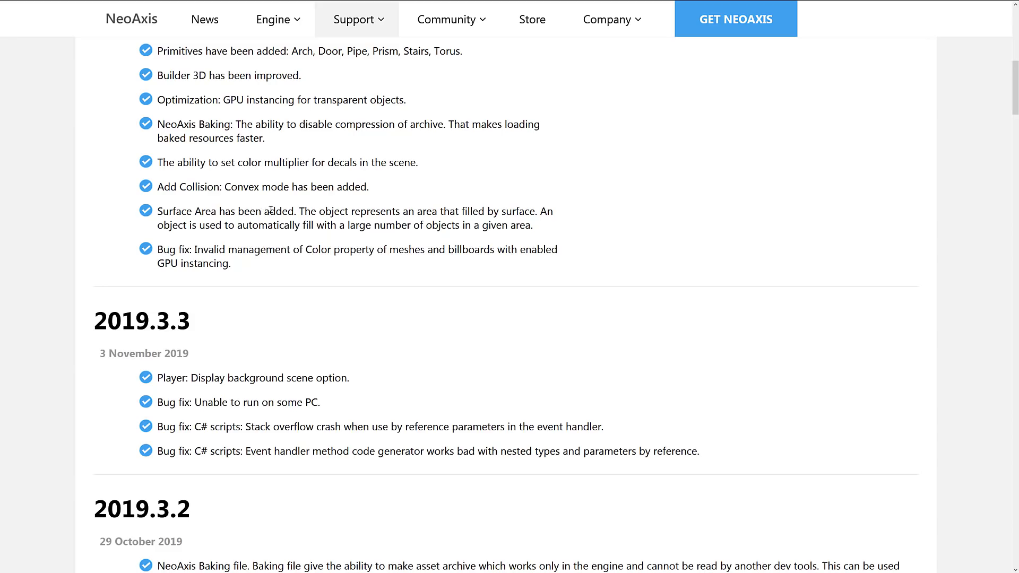
scroll(up, 3)
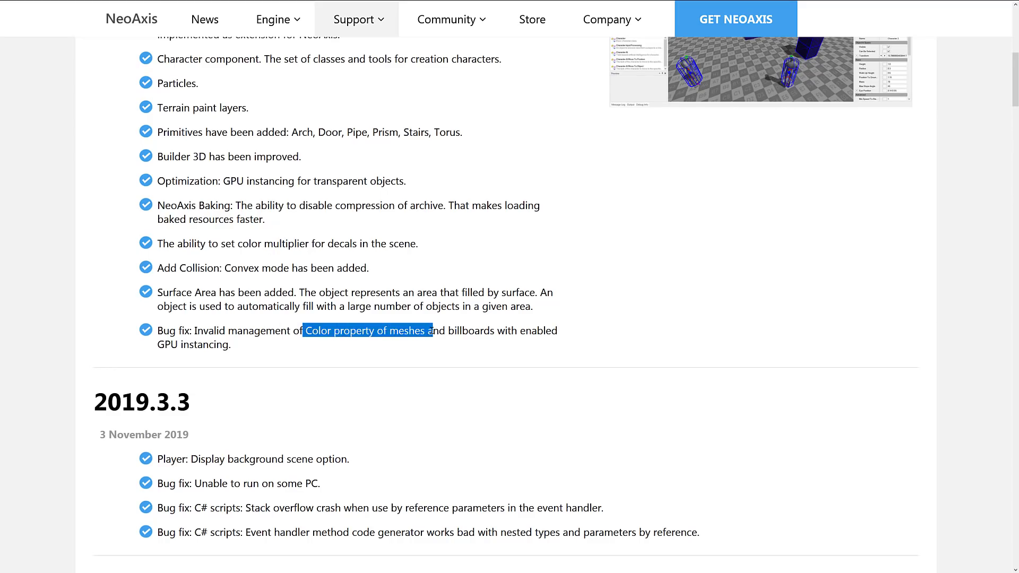
click(247, 332)
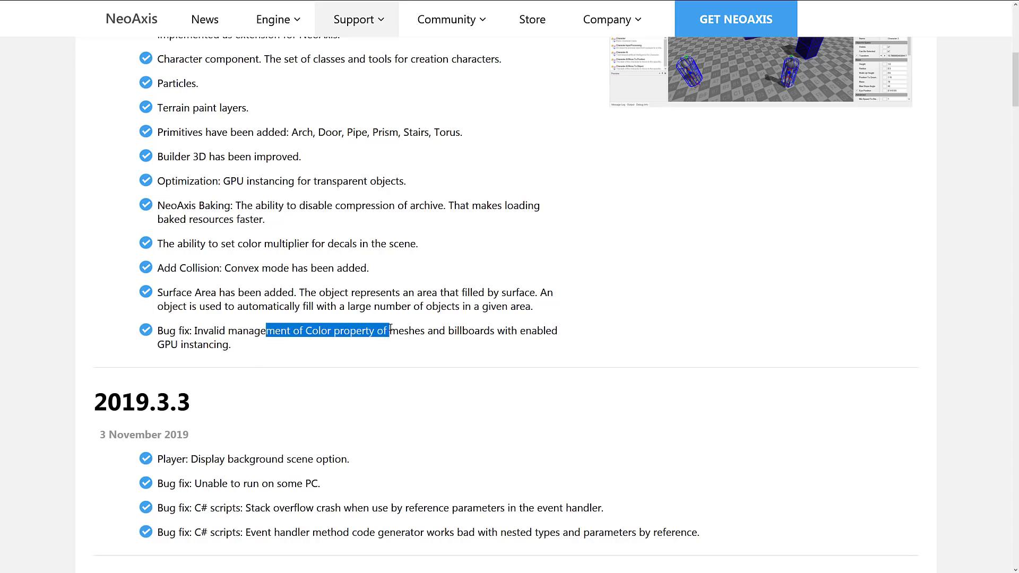
scroll(up, 3)
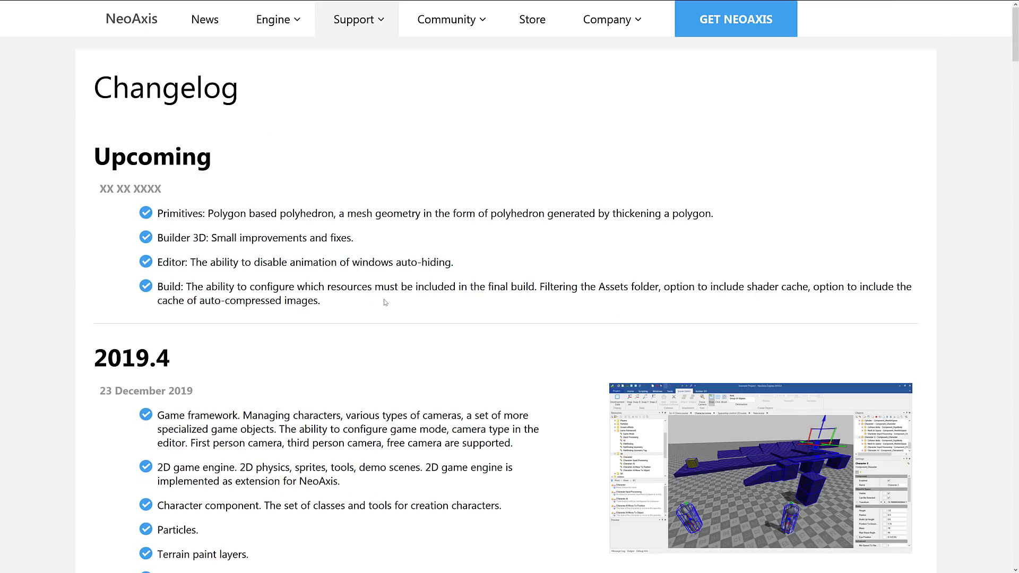
Show the Upcoming entries in full and clear the marked Primitives entry text
scroll(down, 3)
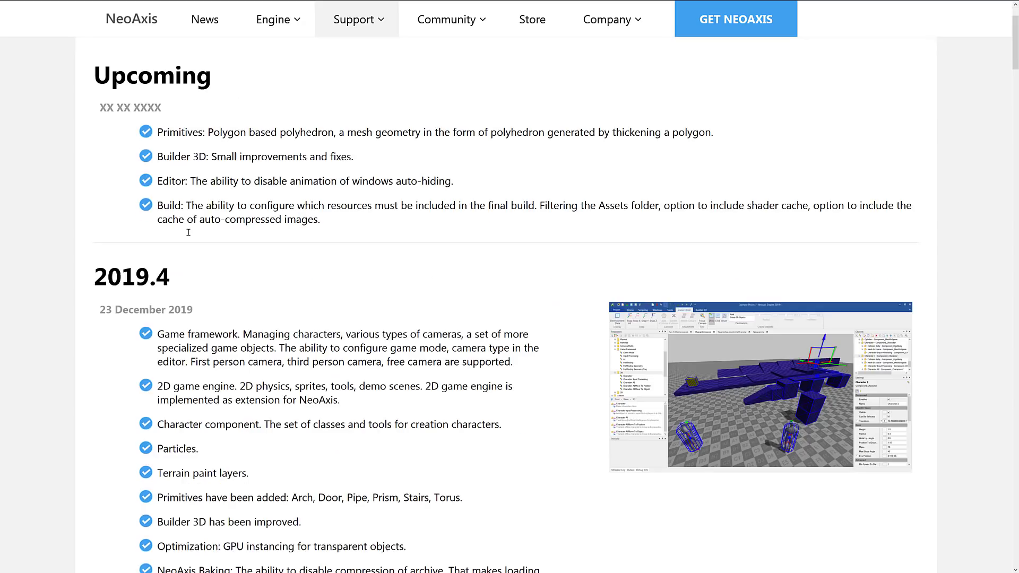
mouse_move(196, 129)
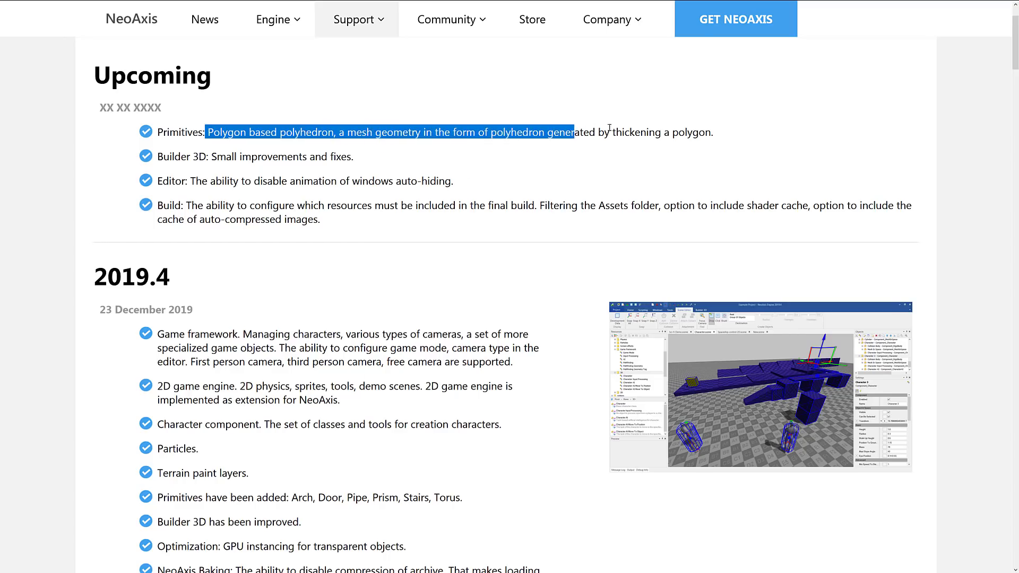
click(288, 157)
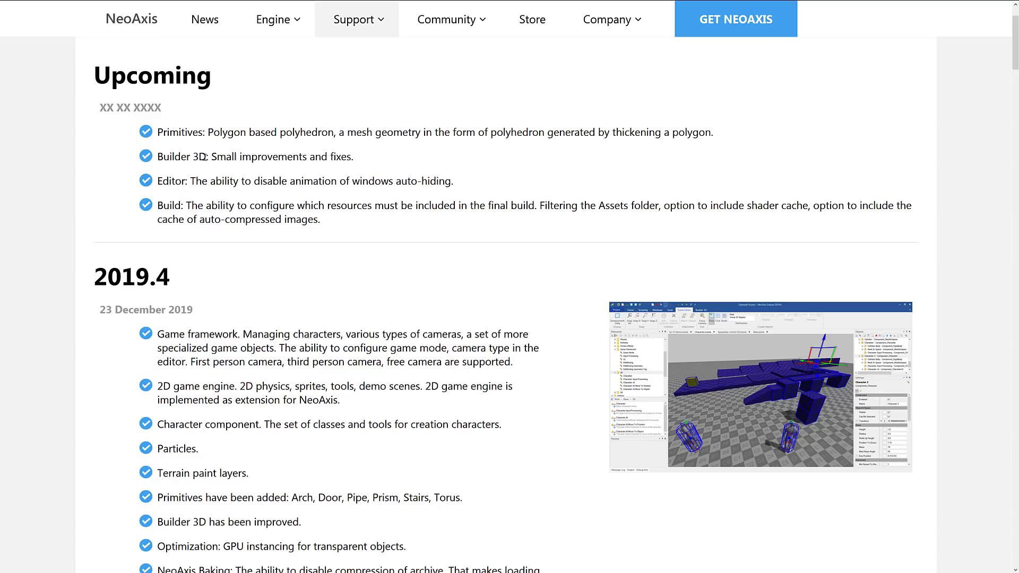
mouse_move(175, 175)
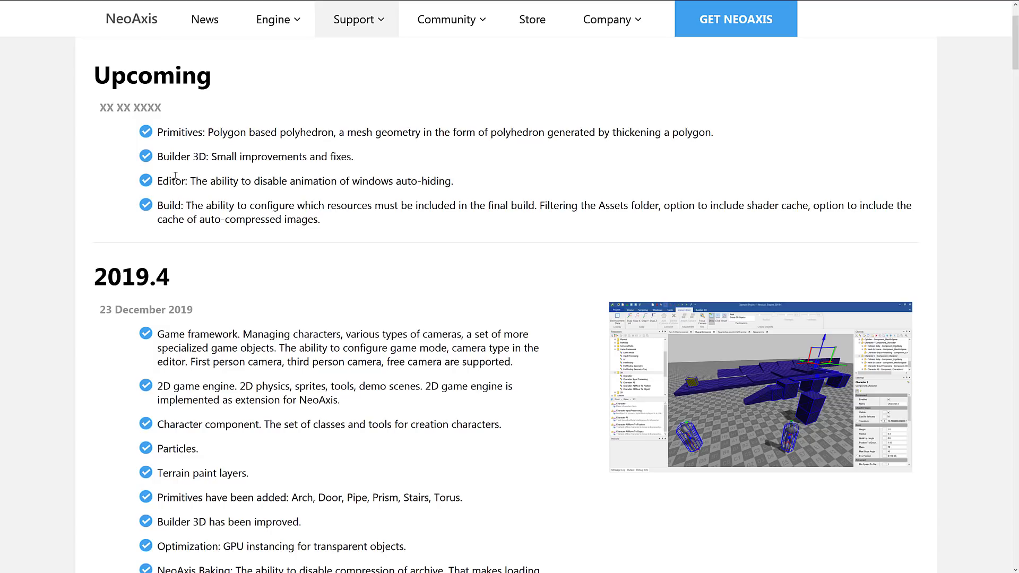
mouse_move(200, 185)
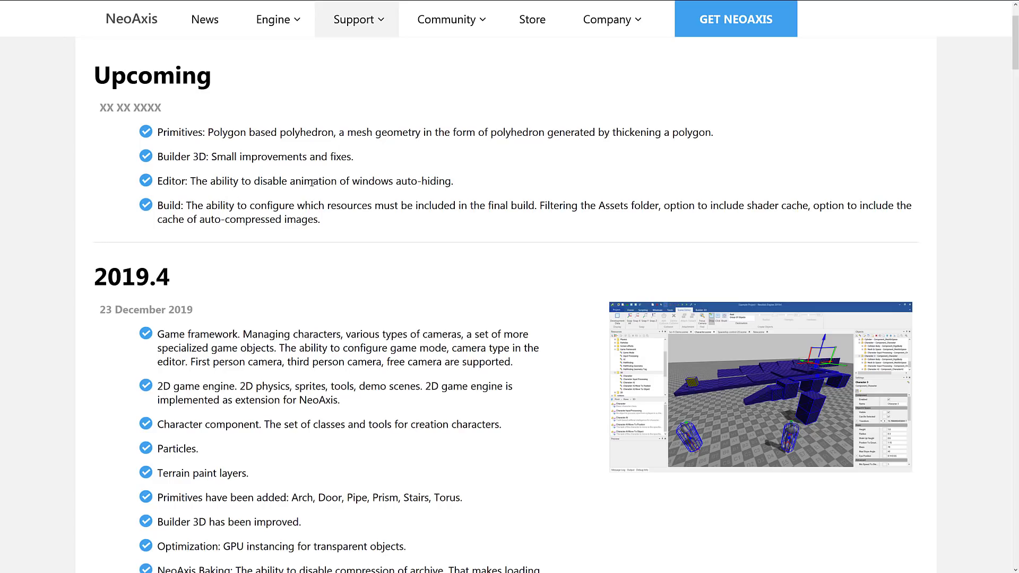
mouse_move(378, 185)
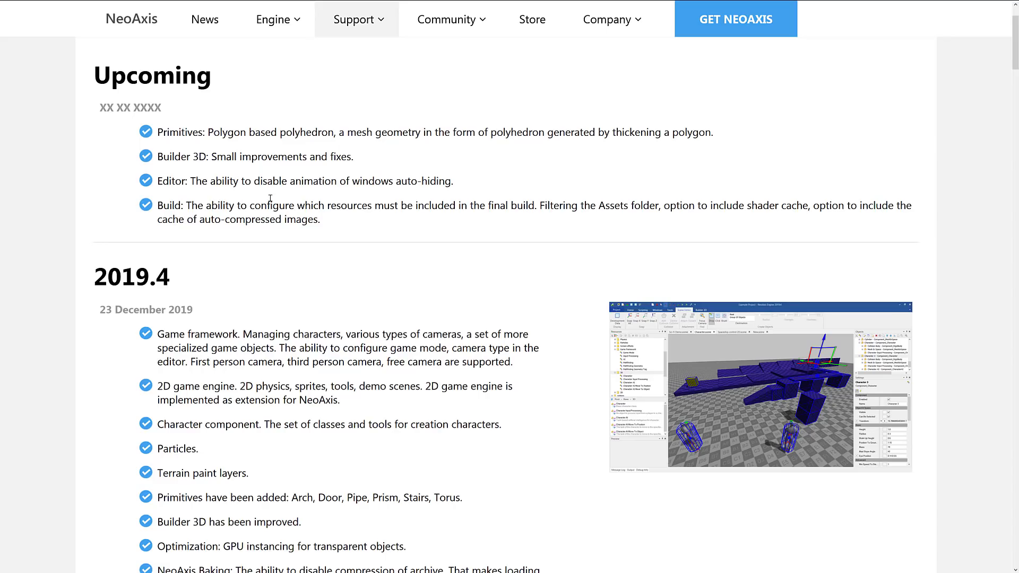
mouse_move(459, 202)
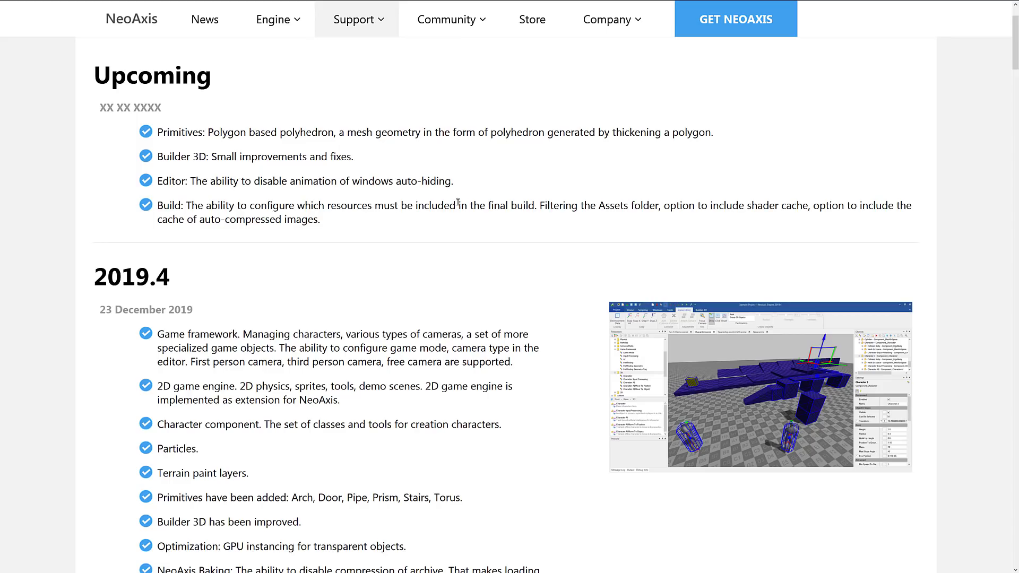
mouse_move(665, 205)
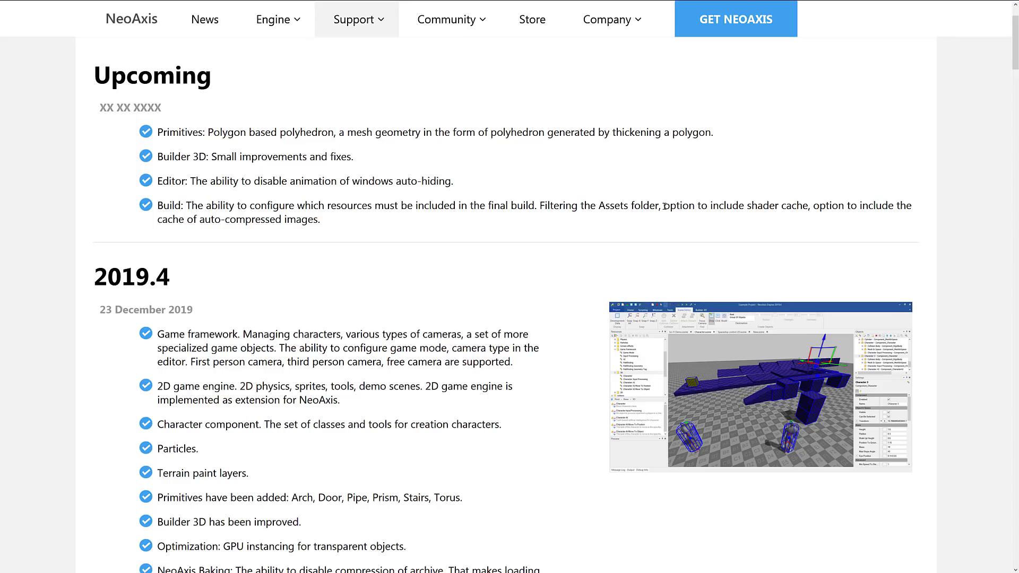
mouse_move(432, 228)
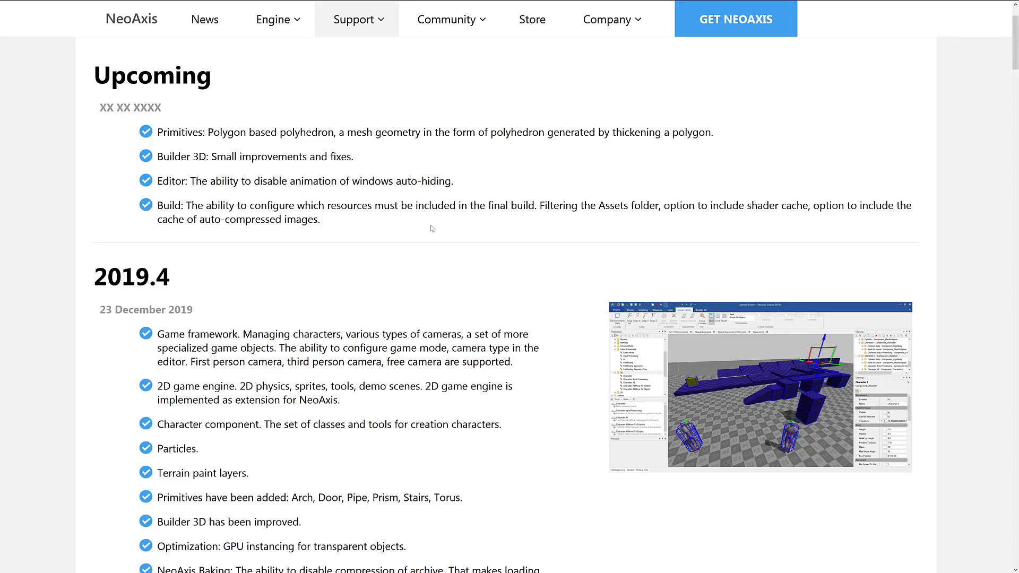
mouse_move(332, 221)
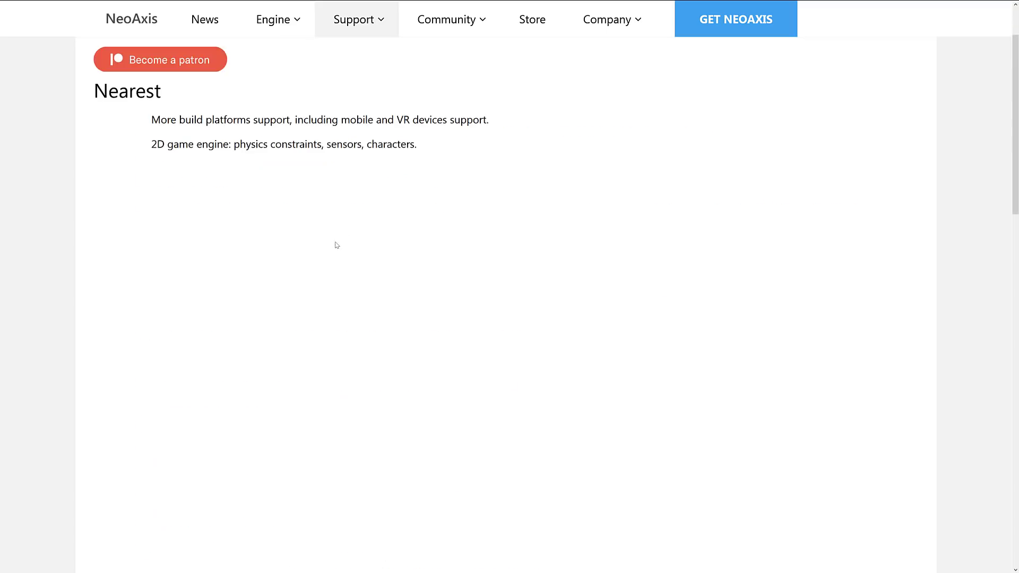
Scroll through the NeoAxis Civilization roadmap chart, then bring up the Support menu
scroll(up, 3)
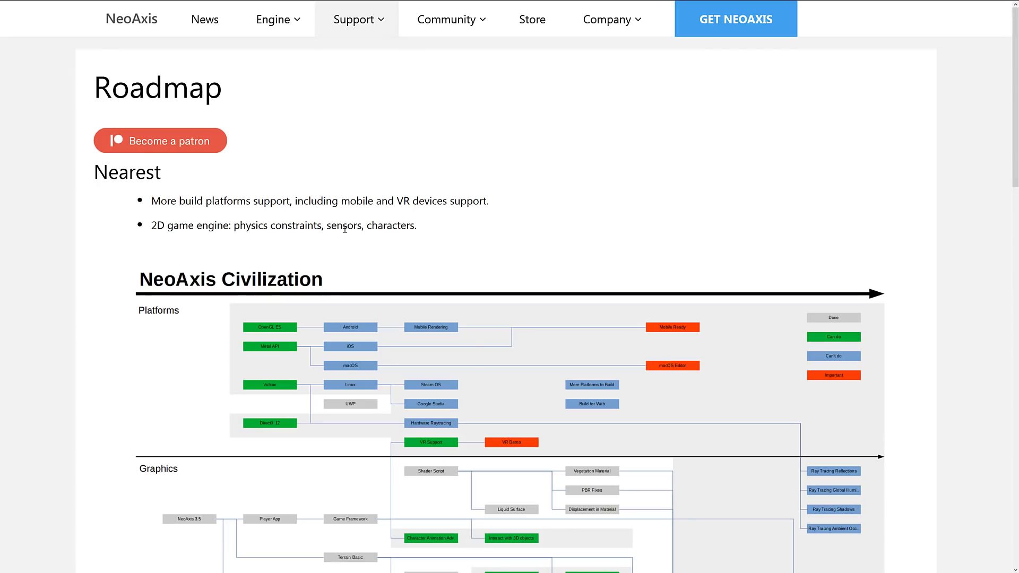
scroll(down, 3)
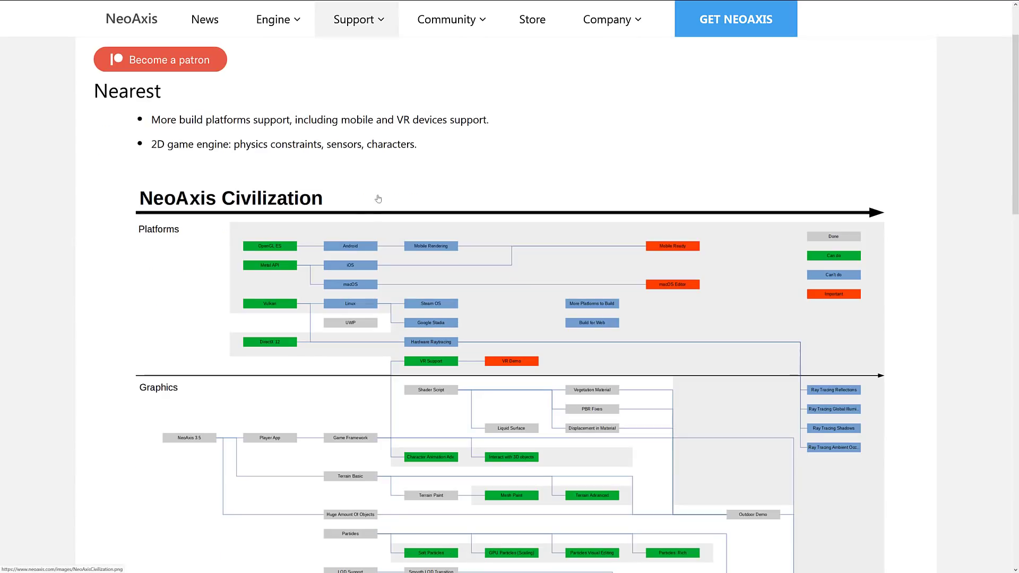
scroll(down, 3)
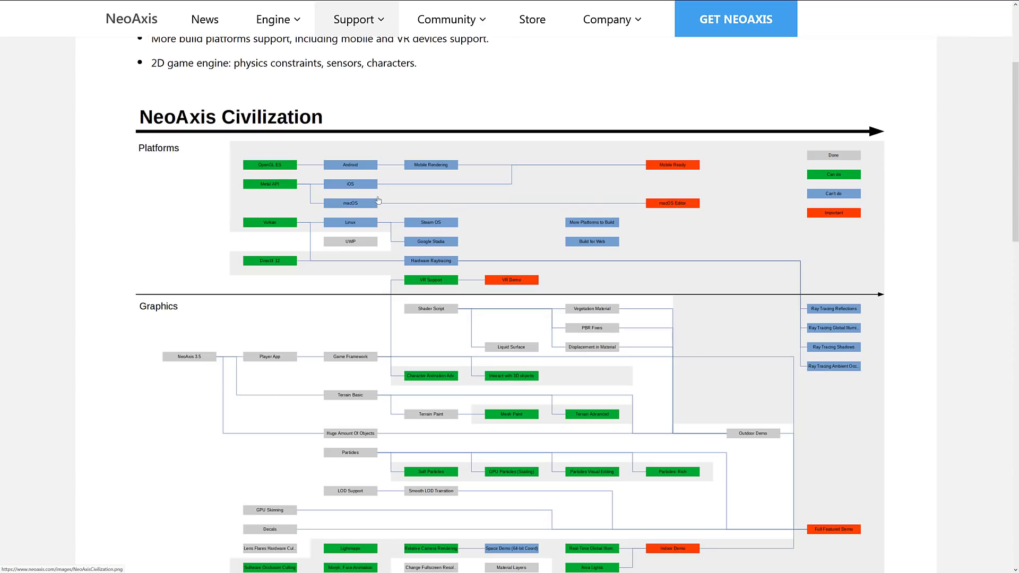
mouse_move(285, 189)
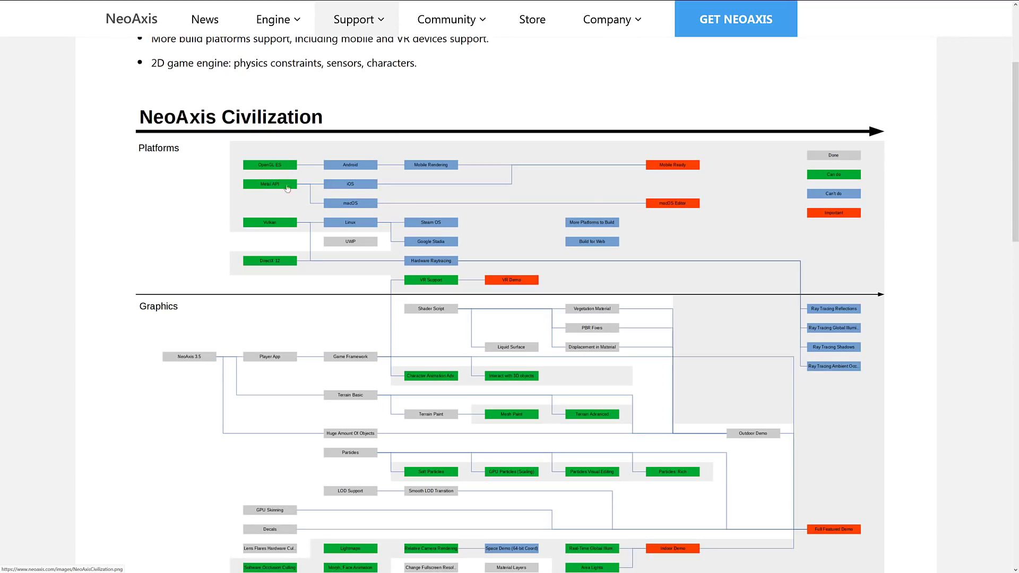
mouse_move(363, 177)
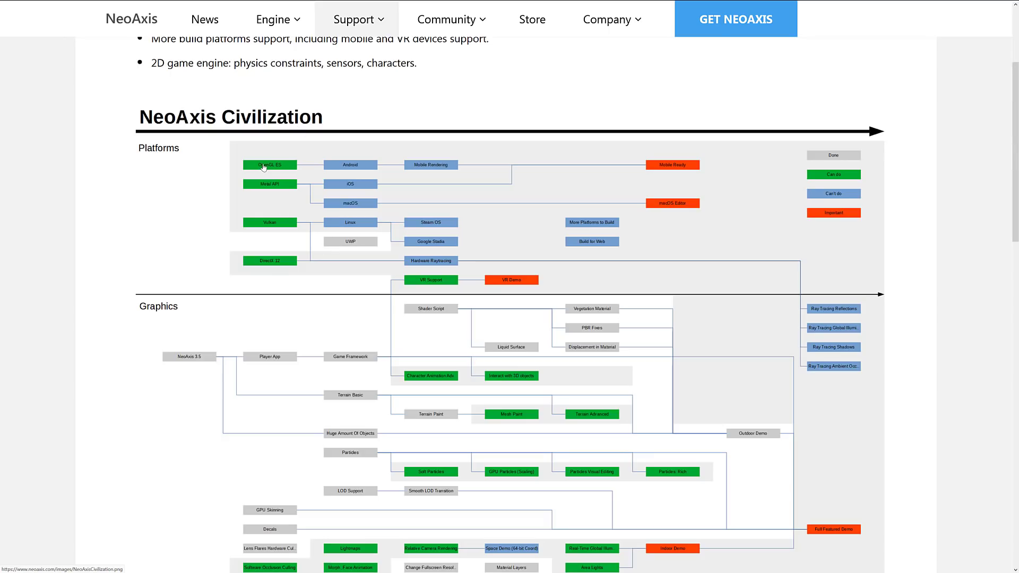
mouse_move(339, 167)
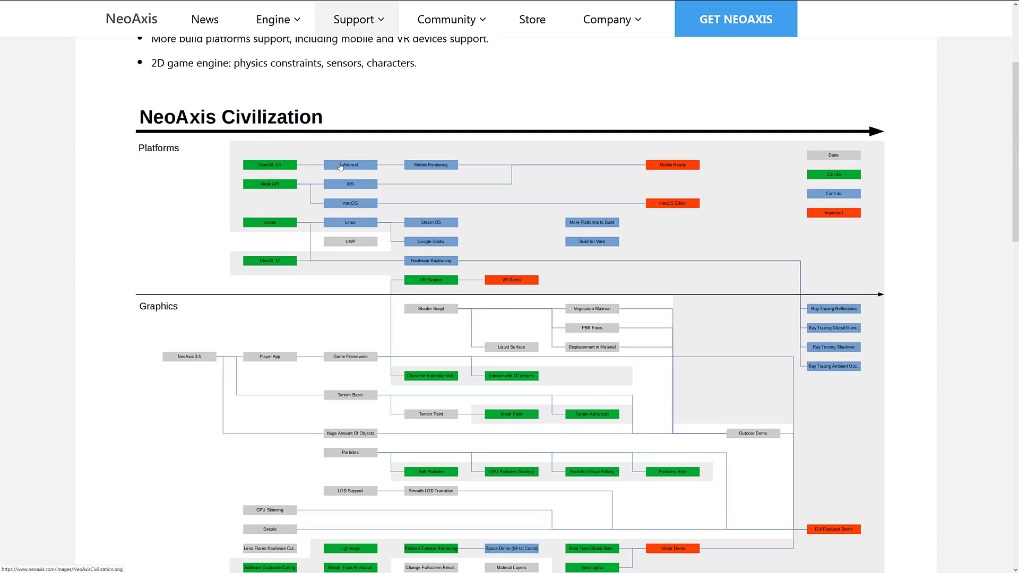
mouse_move(838, 194)
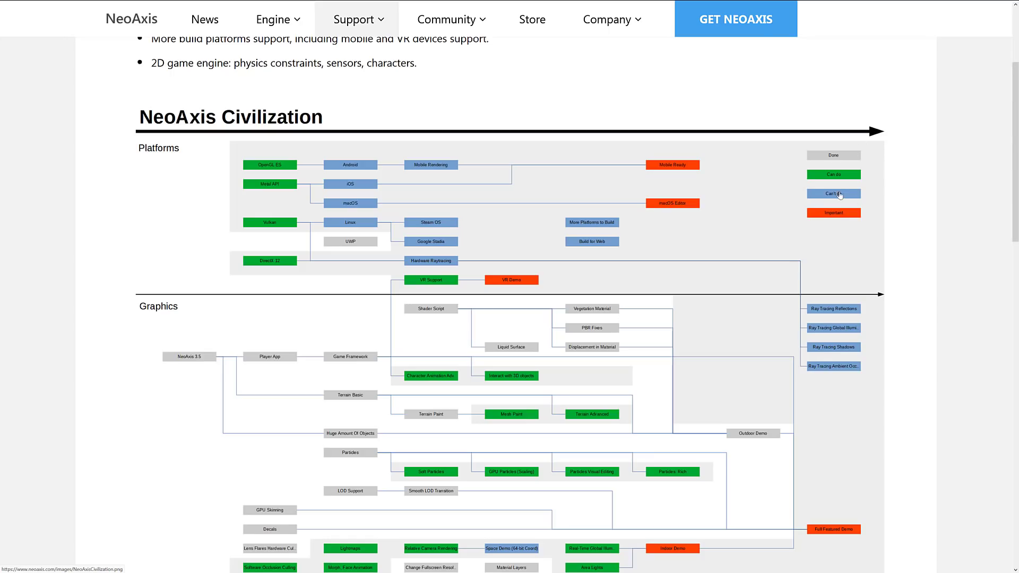
mouse_move(835, 193)
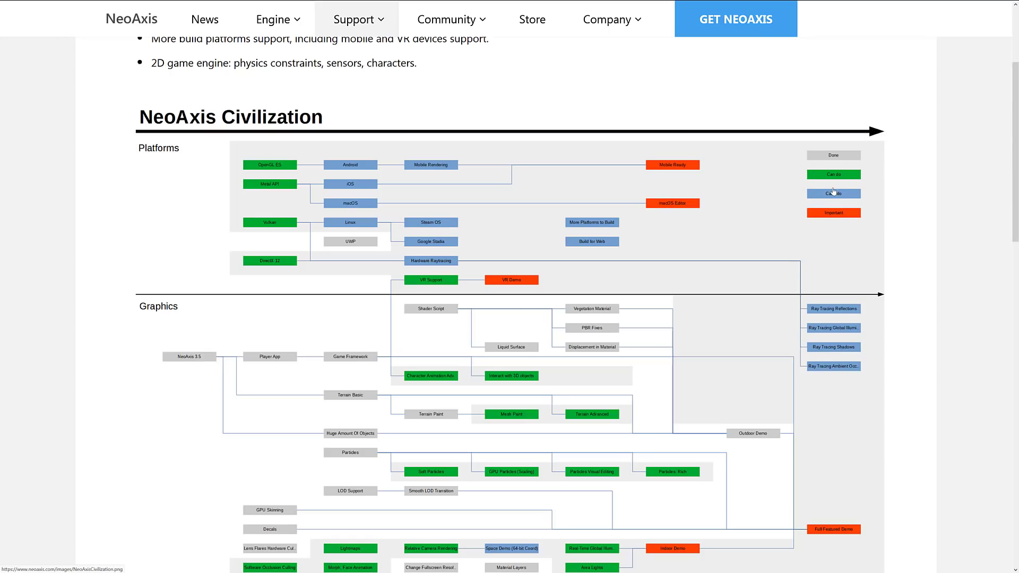
mouse_move(278, 162)
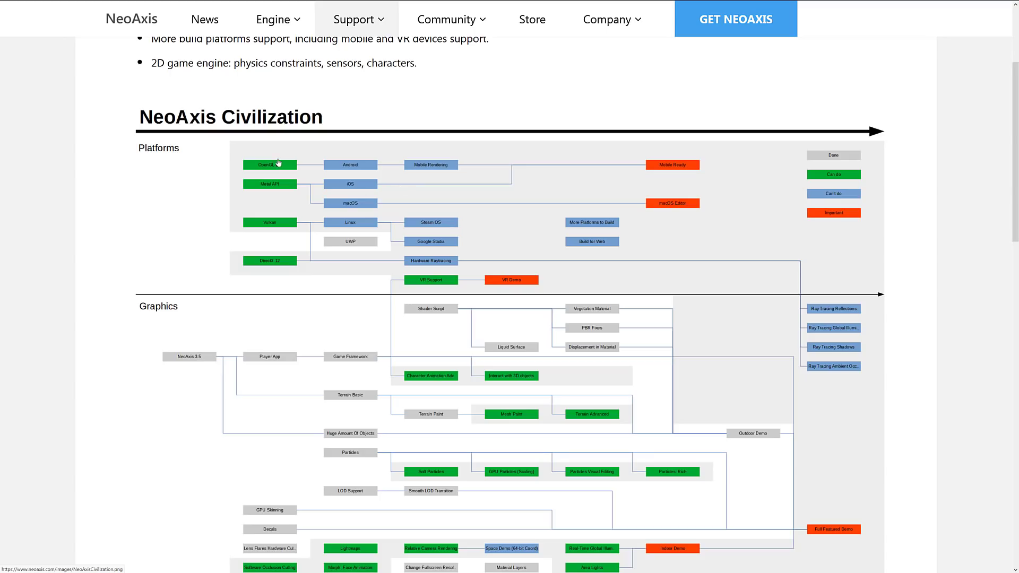
mouse_move(273, 181)
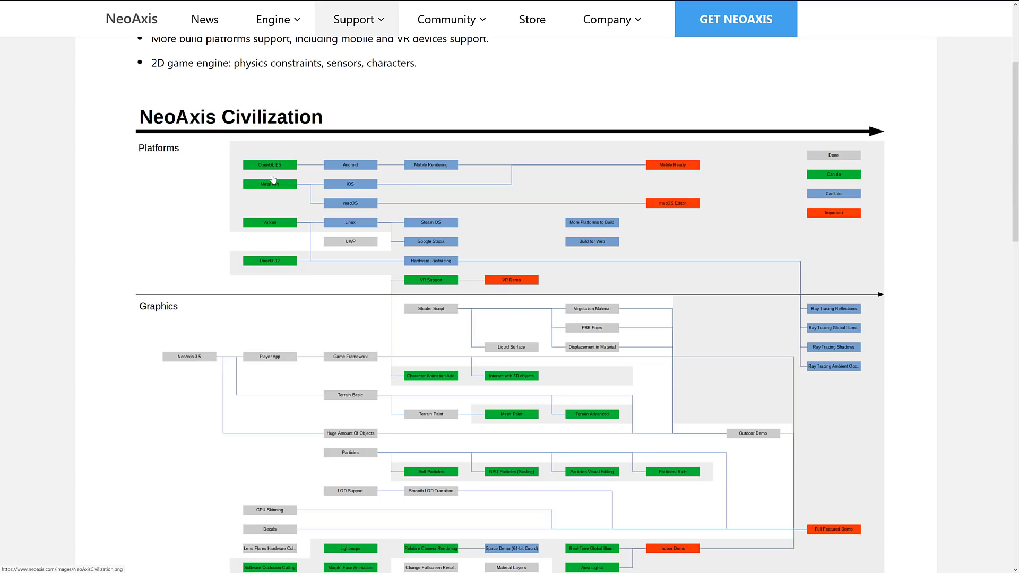
mouse_move(284, 190)
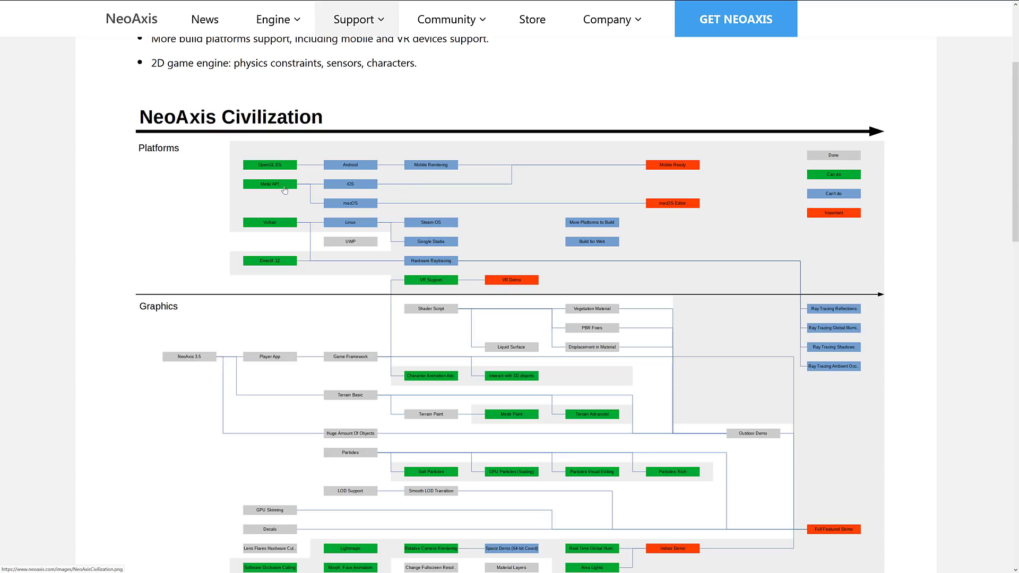
mouse_move(276, 235)
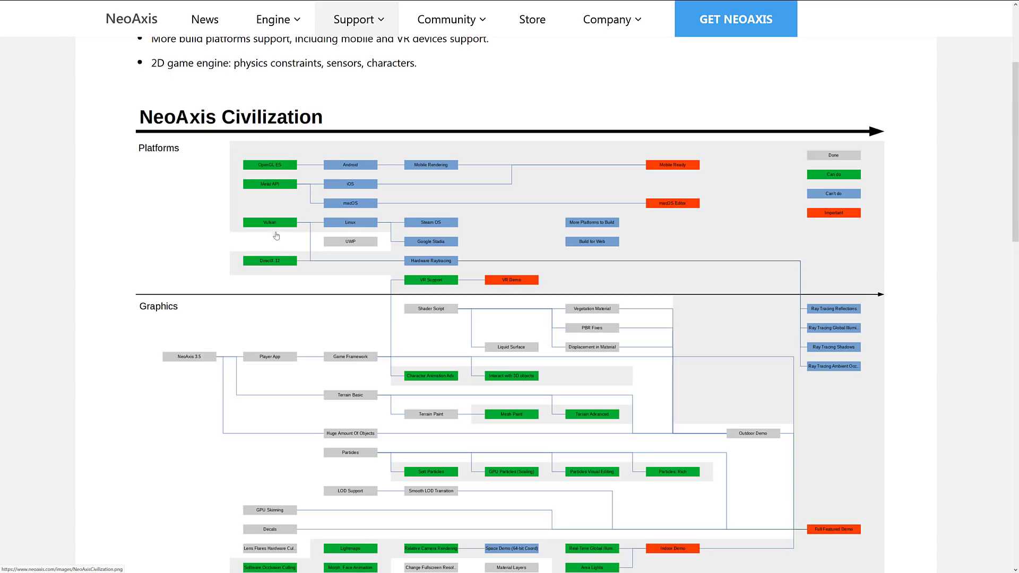
mouse_move(274, 172)
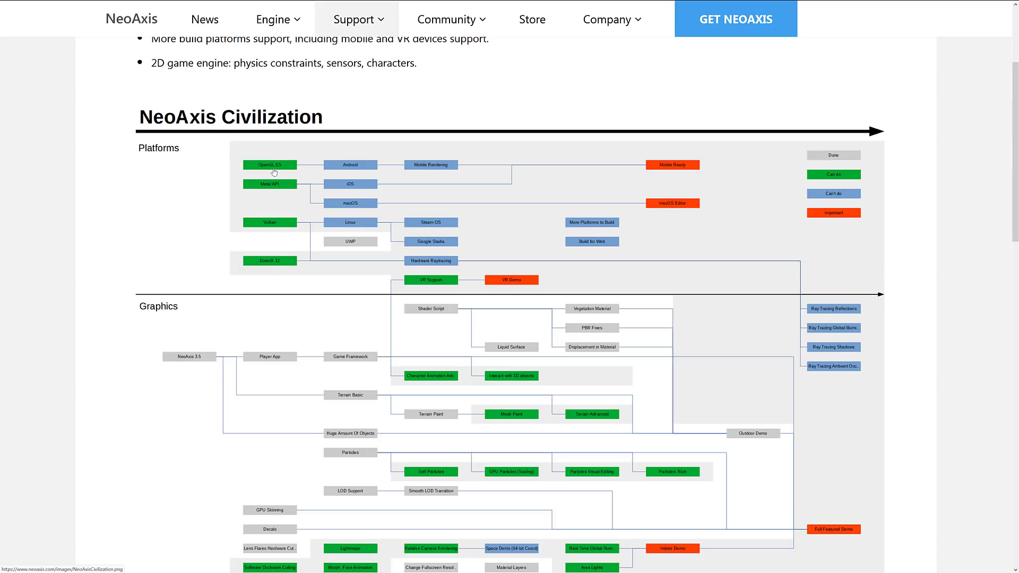
mouse_move(430, 210)
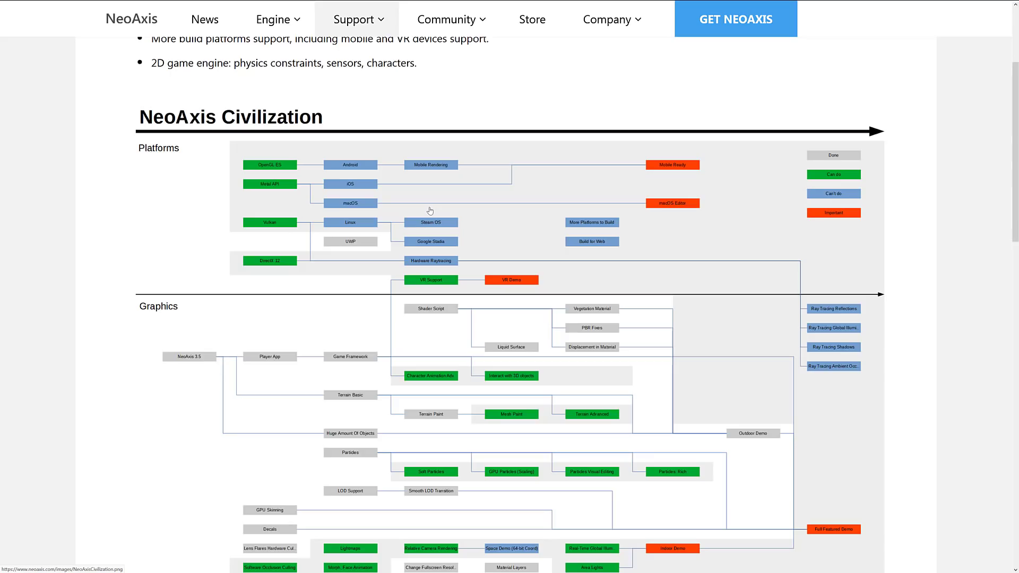
mouse_move(499, 279)
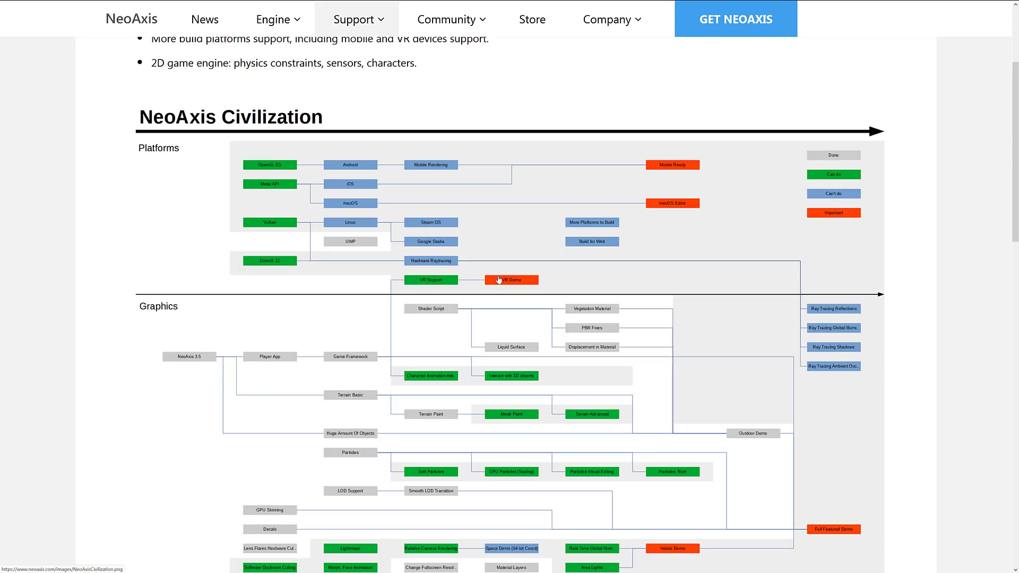
scroll(down, 3)
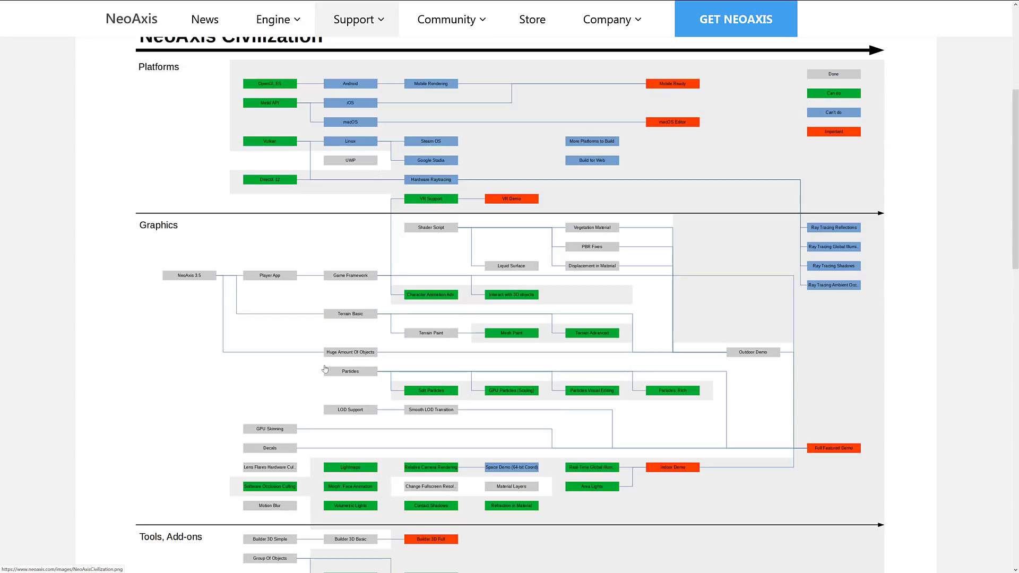
mouse_move(425, 284)
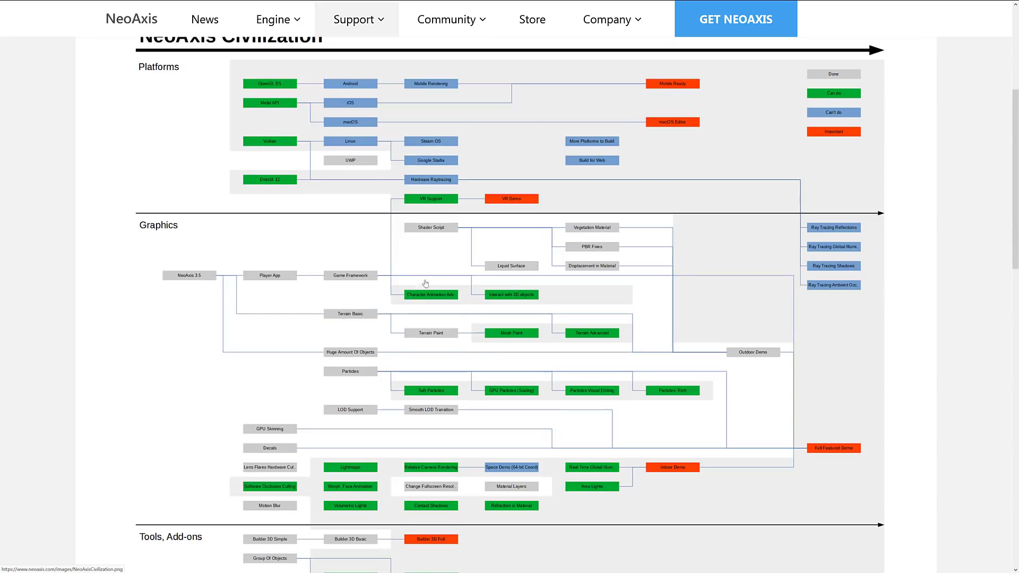
scroll(down, 3)
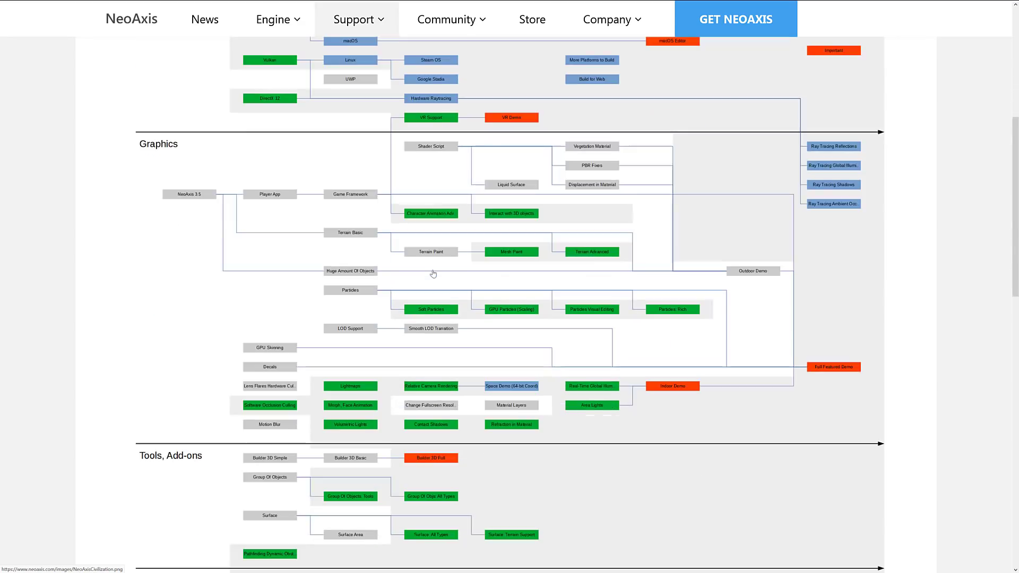
scroll(down, 3)
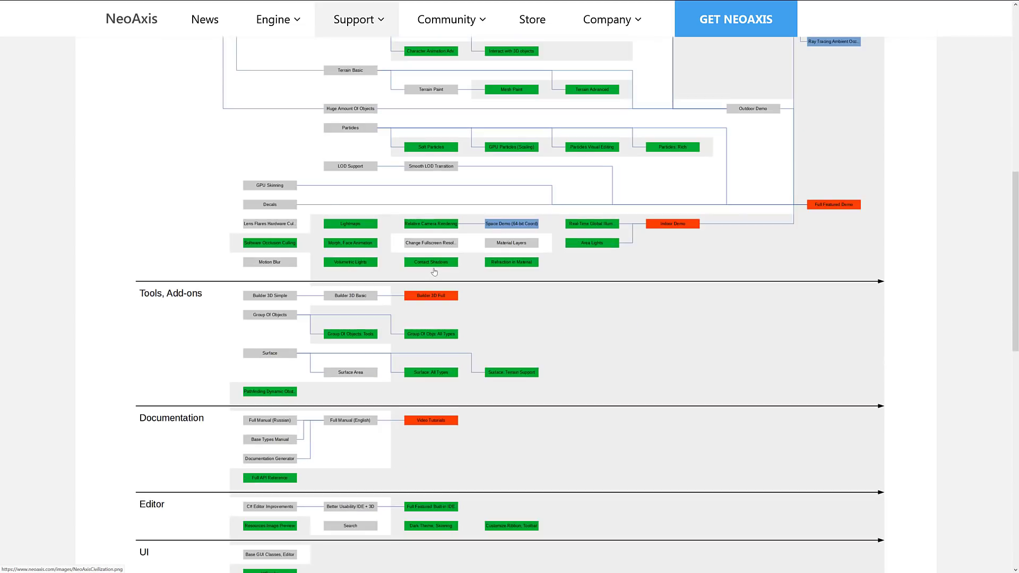
scroll(up, 3)
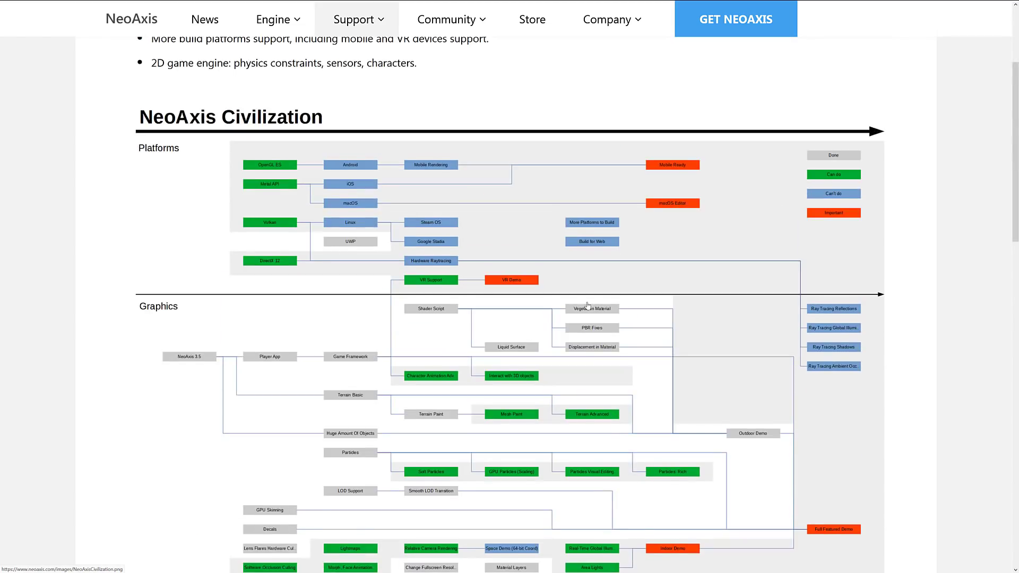
scroll(down, 3)
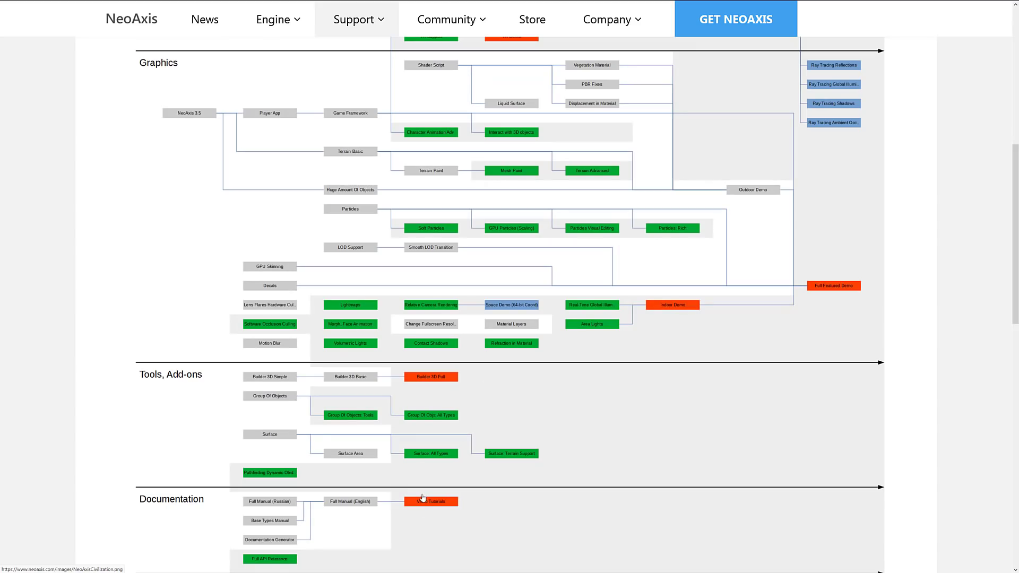
scroll(up, 3)
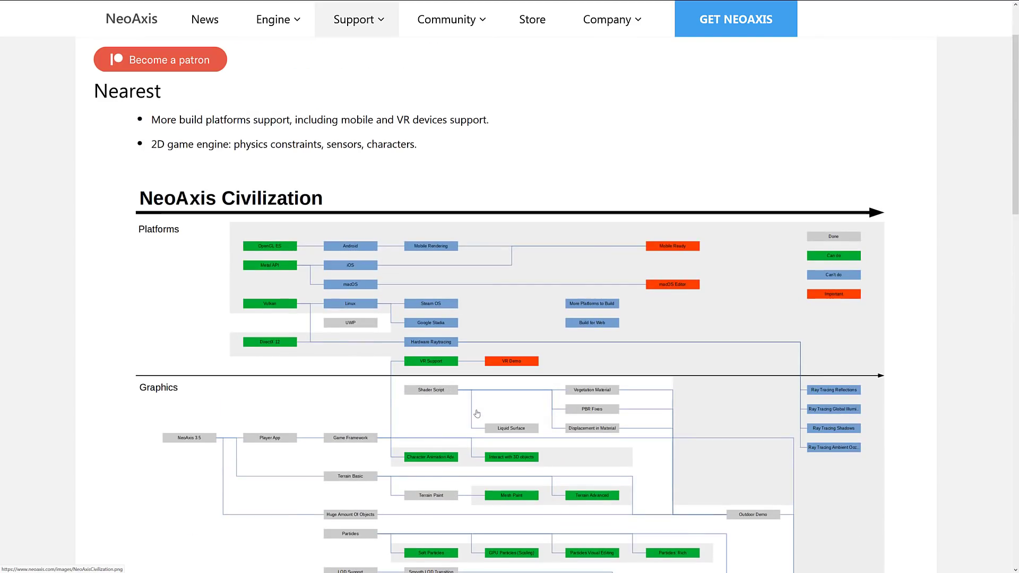
click(357, 19)
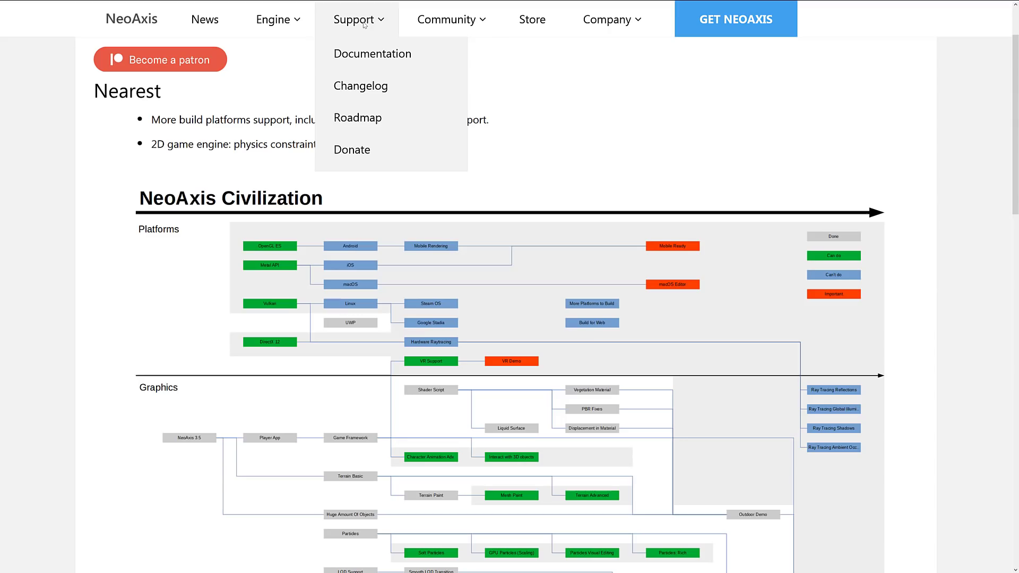
Open the Manual, expand Basic and view the Editor overview page
click(371, 53)
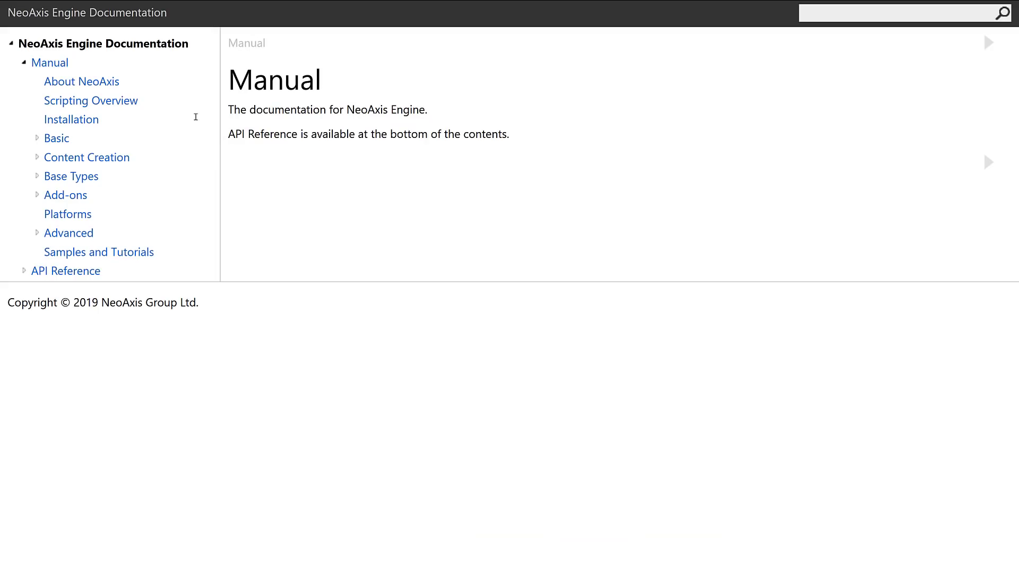
mouse_move(38, 142)
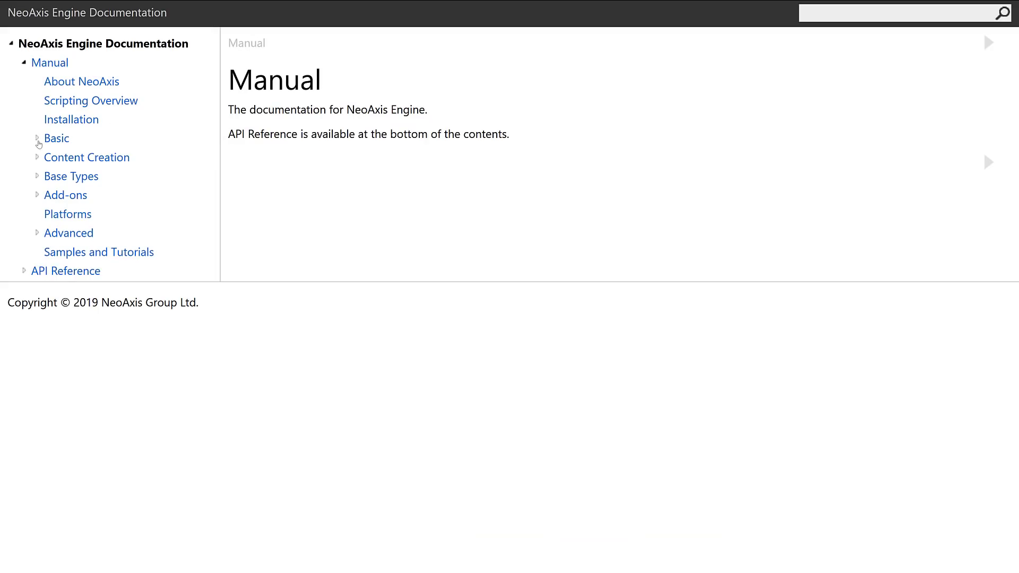
click(37, 141)
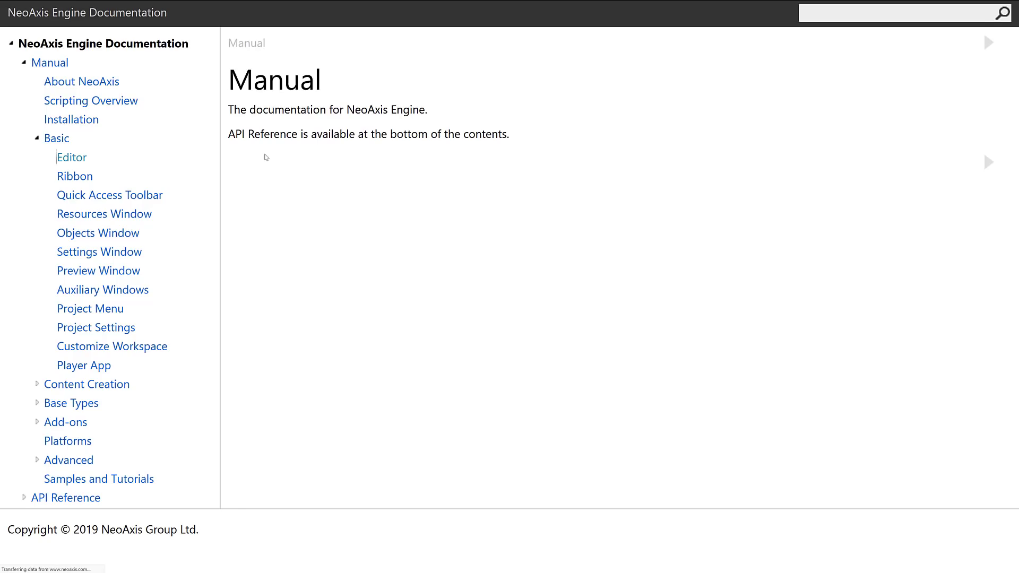
click(71, 157)
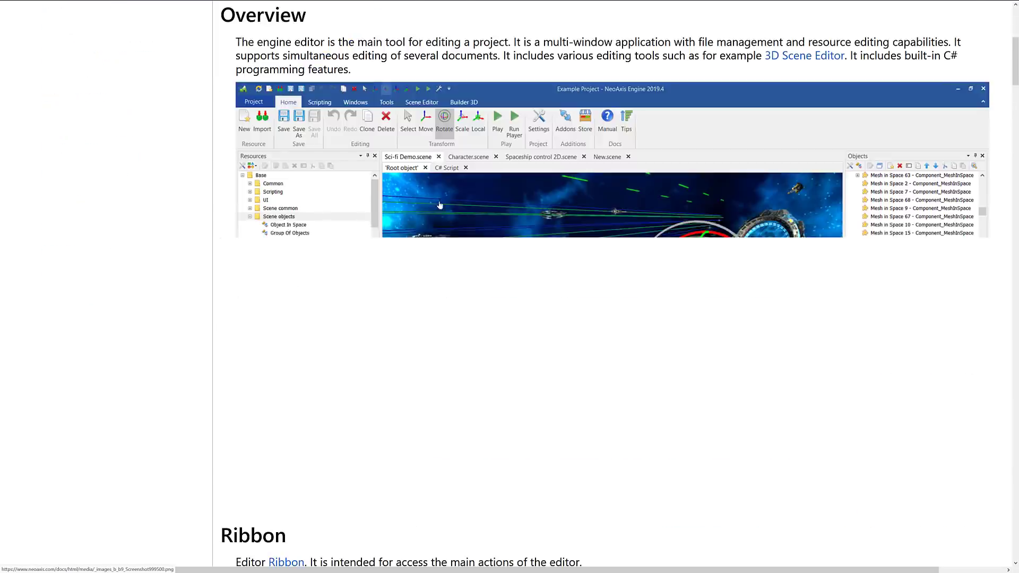
scroll(down, 3)
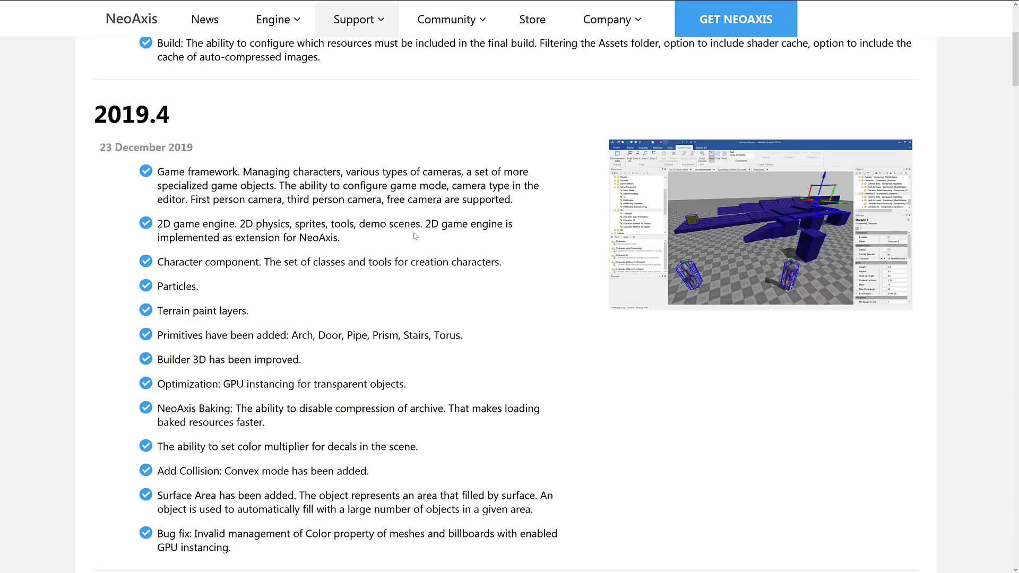
scroll(down, 3)
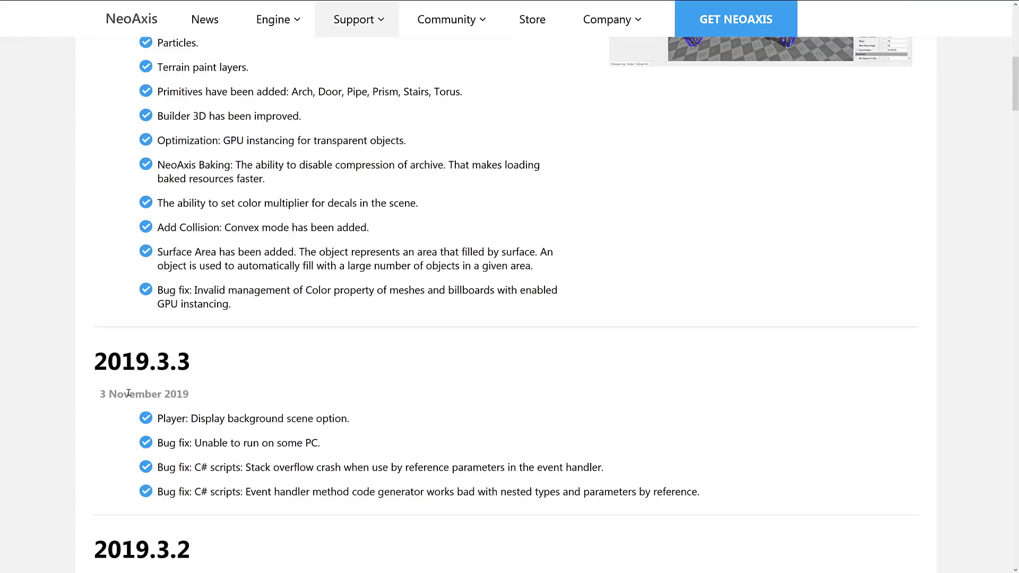
scroll(up, 3)
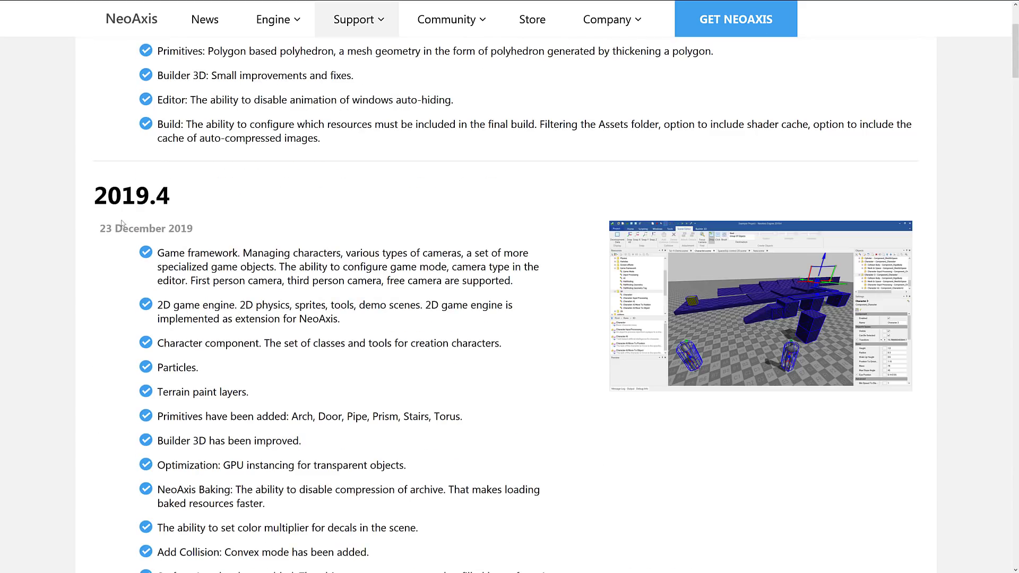
mouse_move(339, 223)
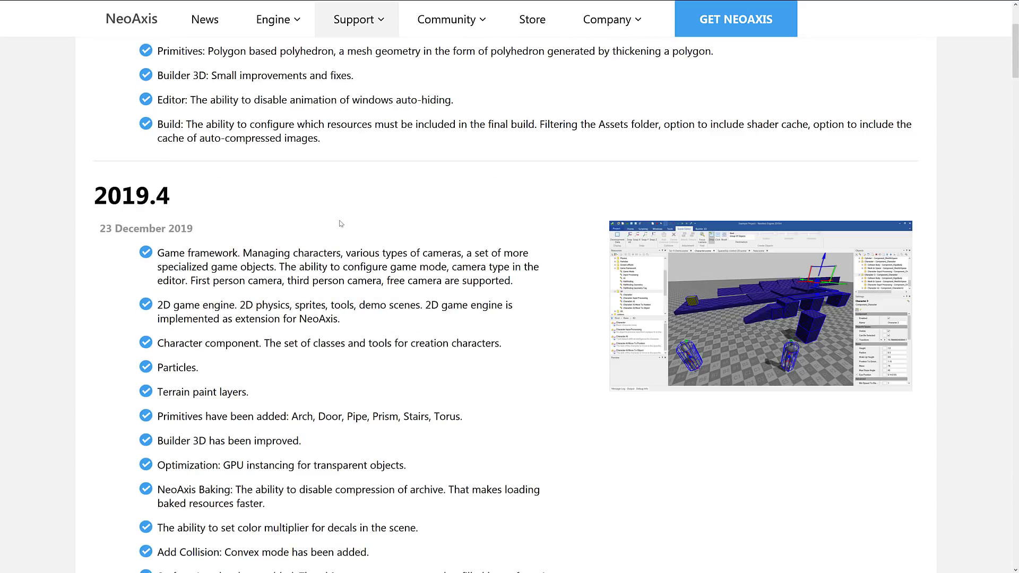
mouse_move(299, 314)
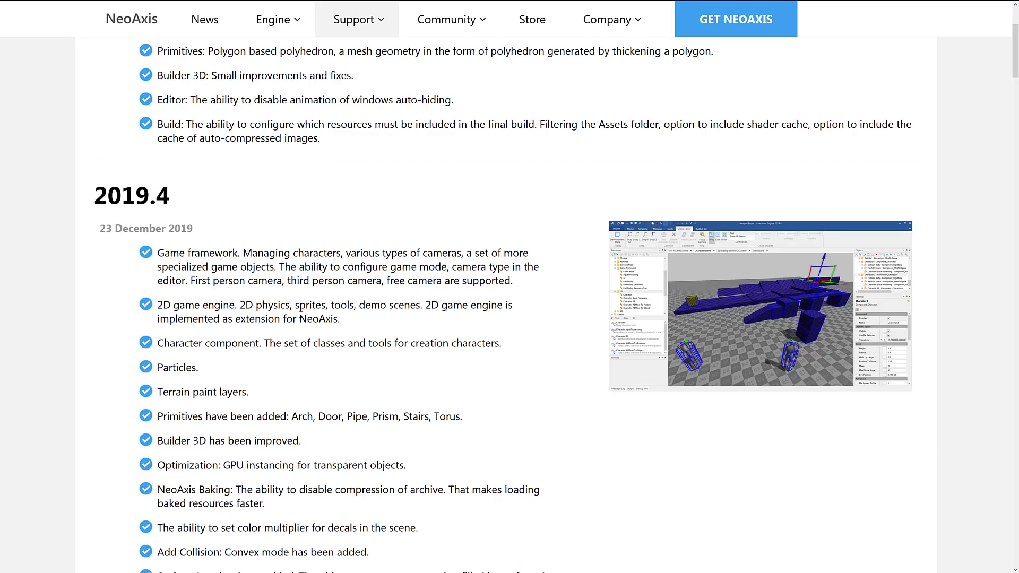
scroll(down, 3)
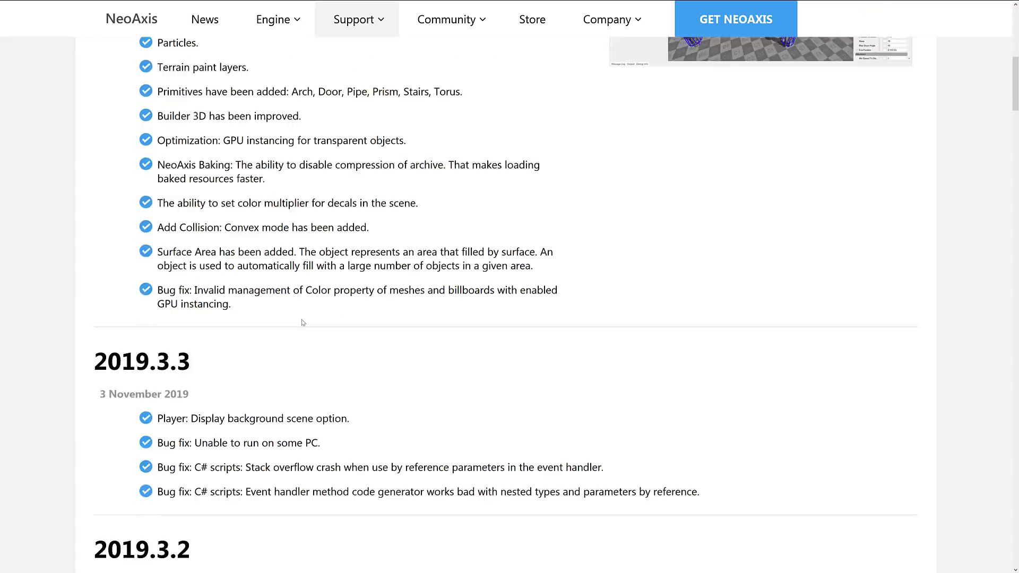
scroll(down, 3)
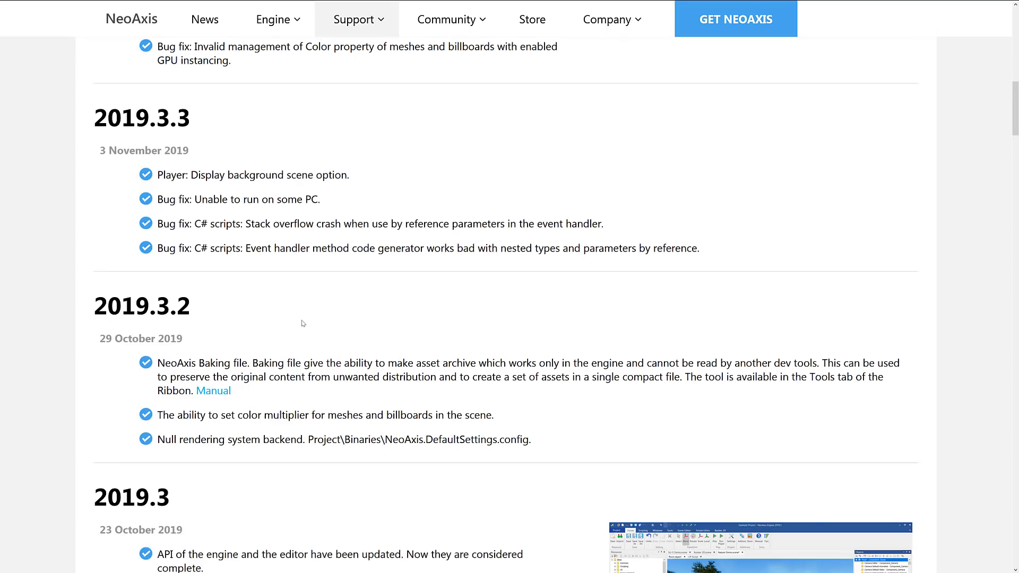
scroll(down, 3)
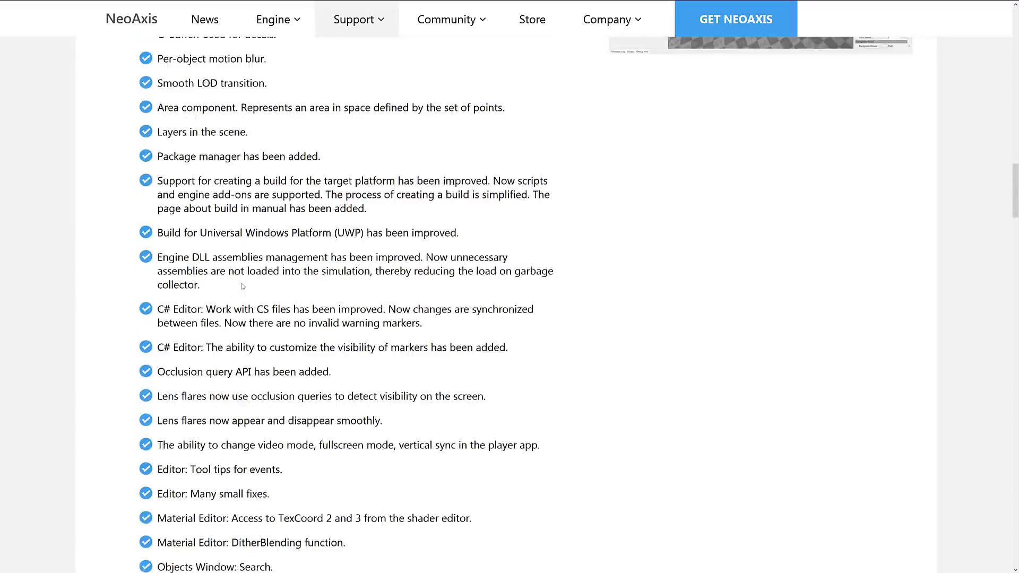
scroll(up, 3)
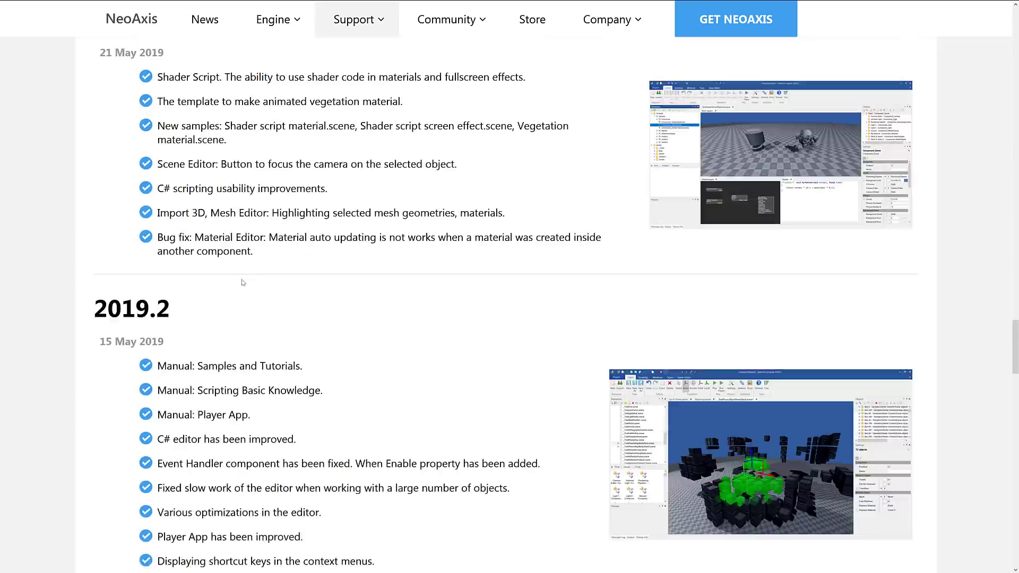
scroll(down, 3)
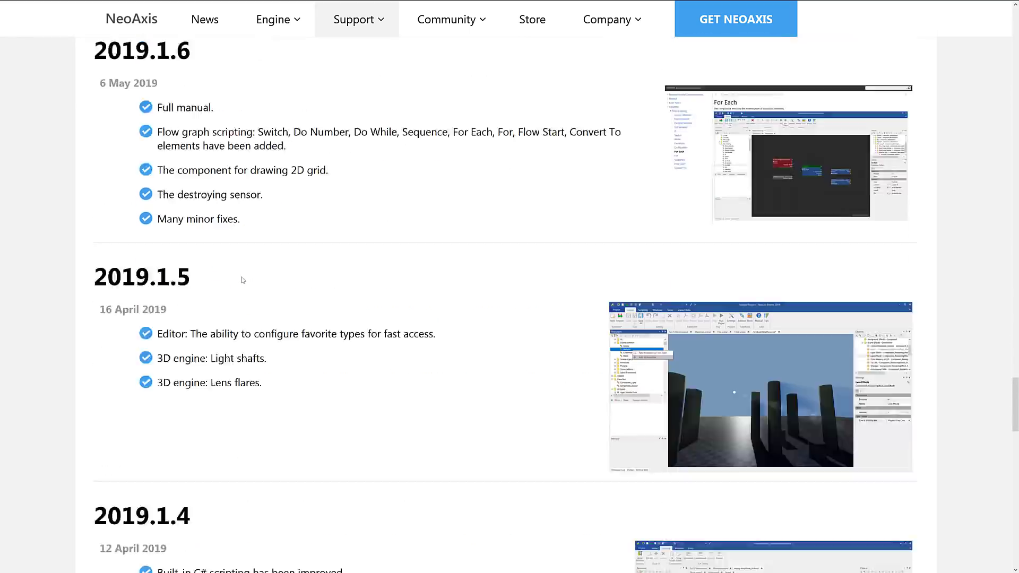
click(273, 19)
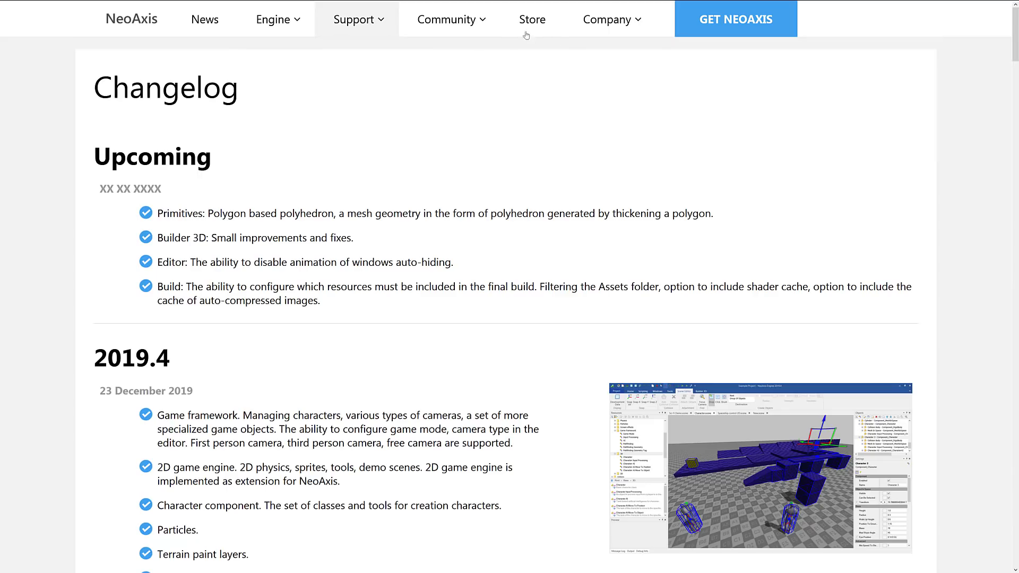
Open Company > Buy NeoAxis 3.5, review the Edition Comparison, and go to the Download page
click(607, 19)
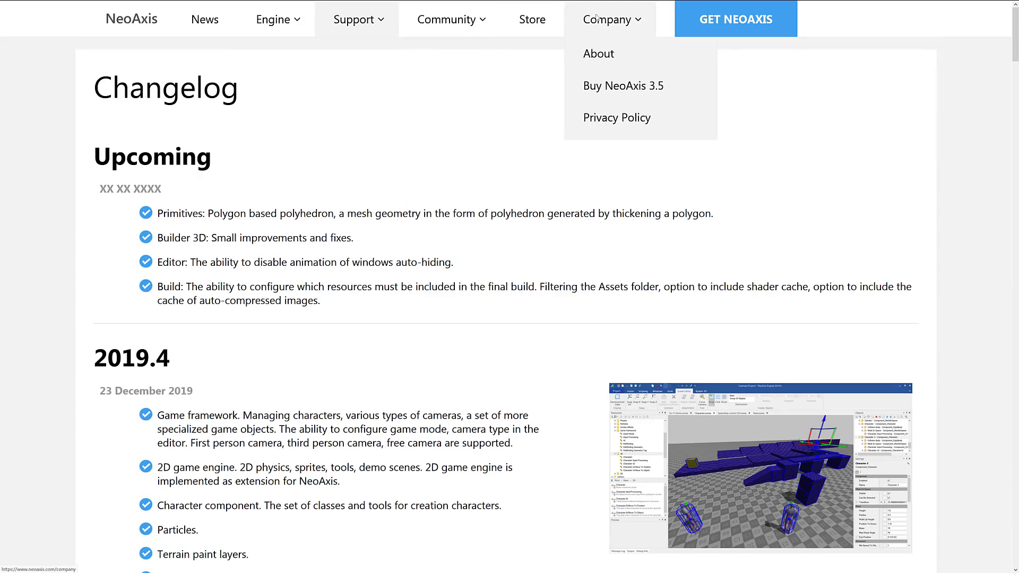
click(622, 85)
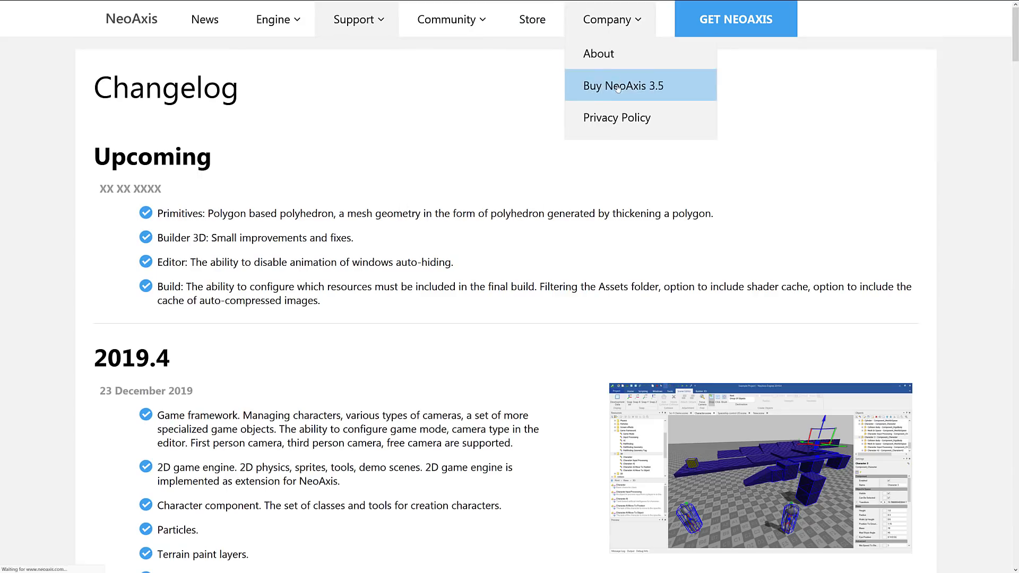
click(622, 86)
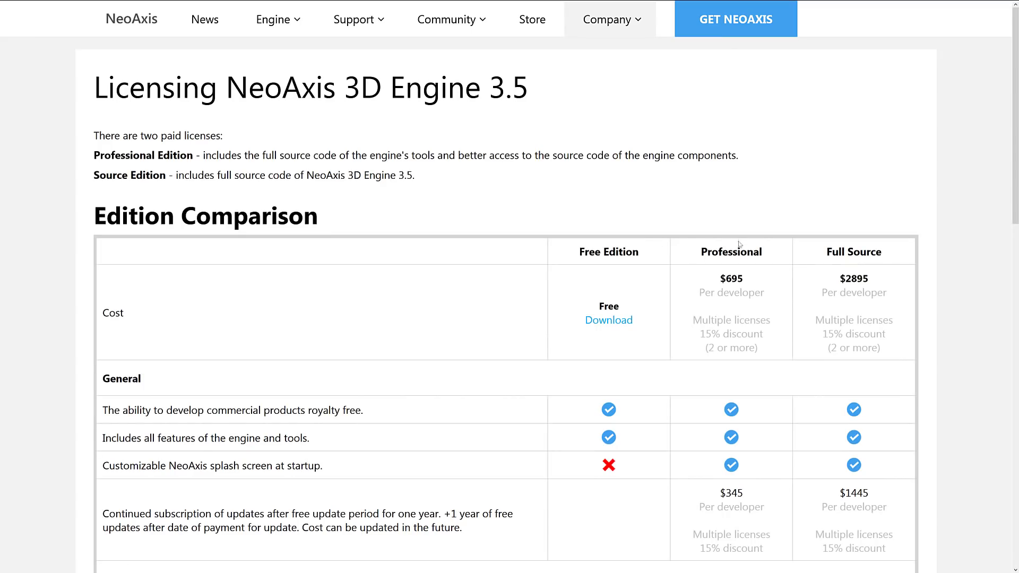
mouse_move(420, 77)
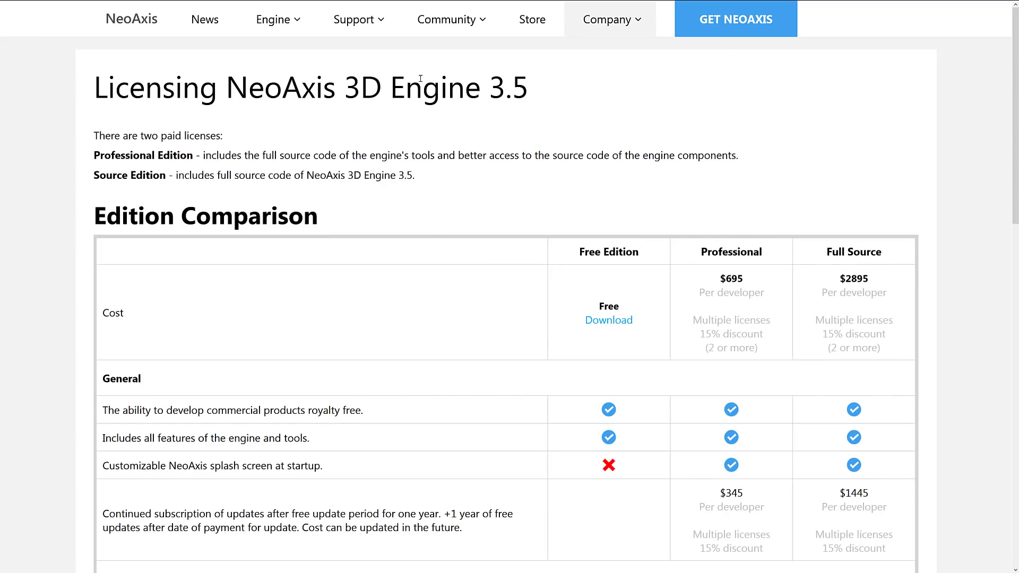
scroll(down, 3)
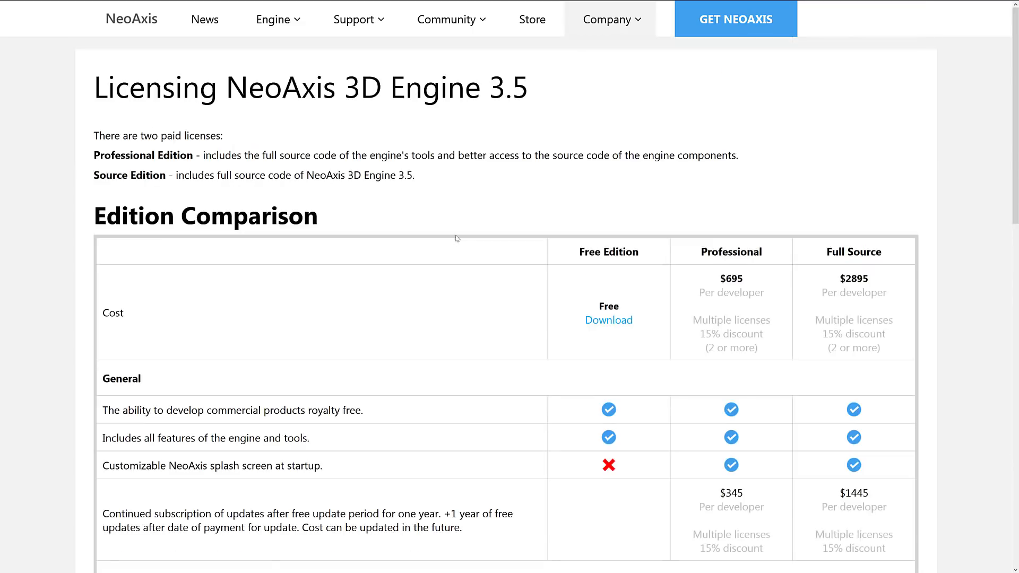
click(608, 319)
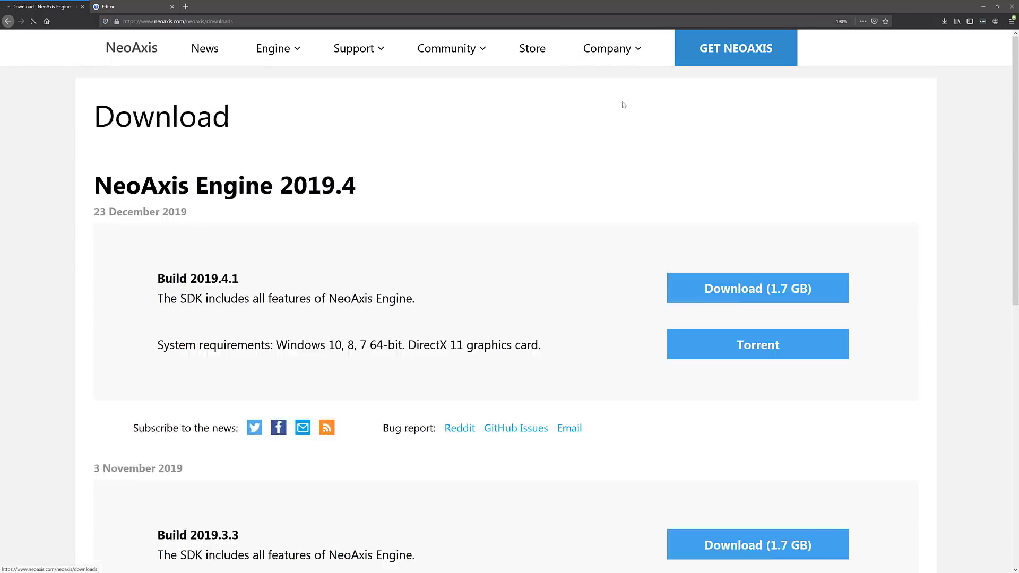
Return to the NeoAxis Engine 2019.4 home page via the logo and bring up the Support menu
scroll(down, 3)
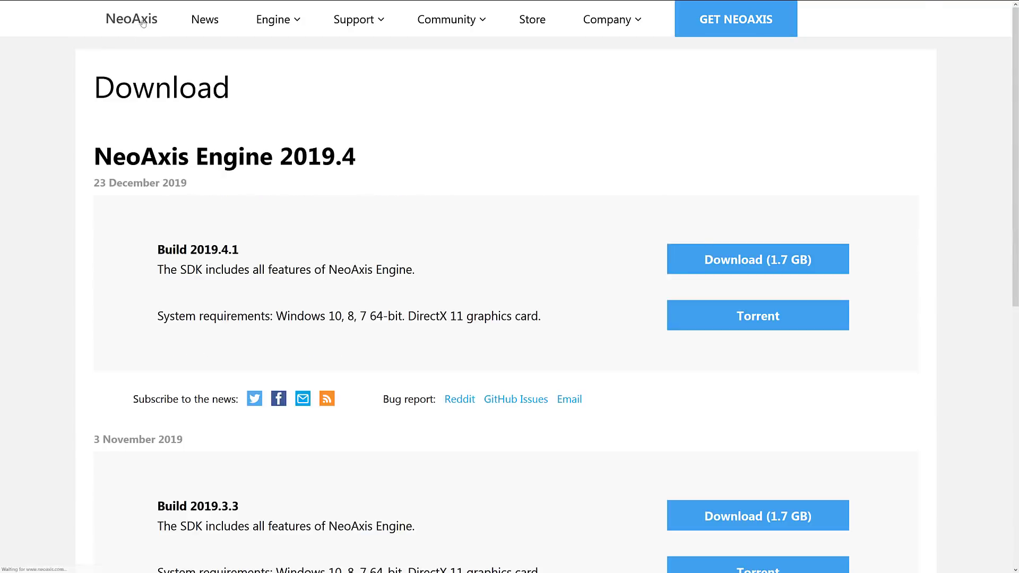
click(203, 19)
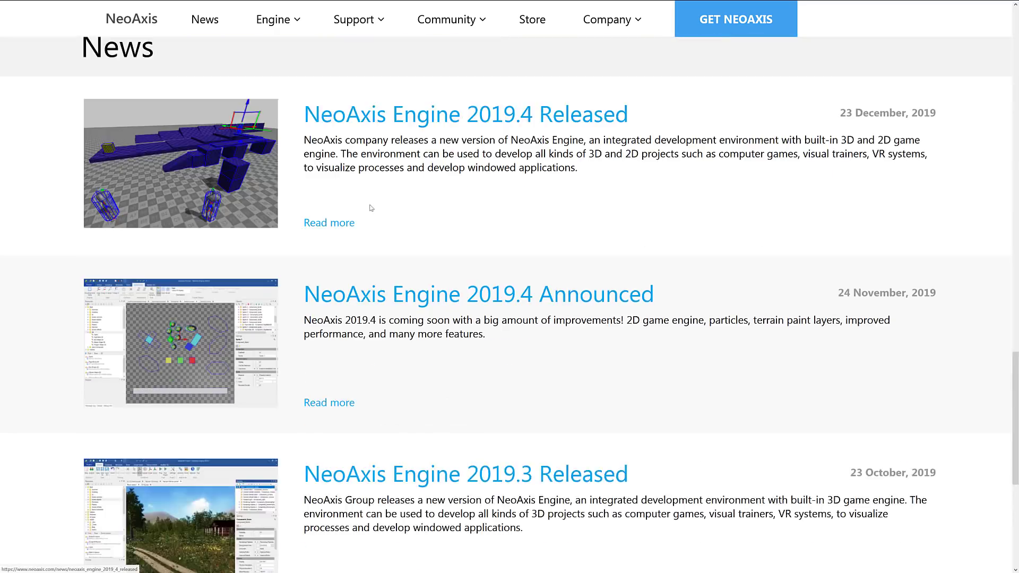
scroll(up, 3)
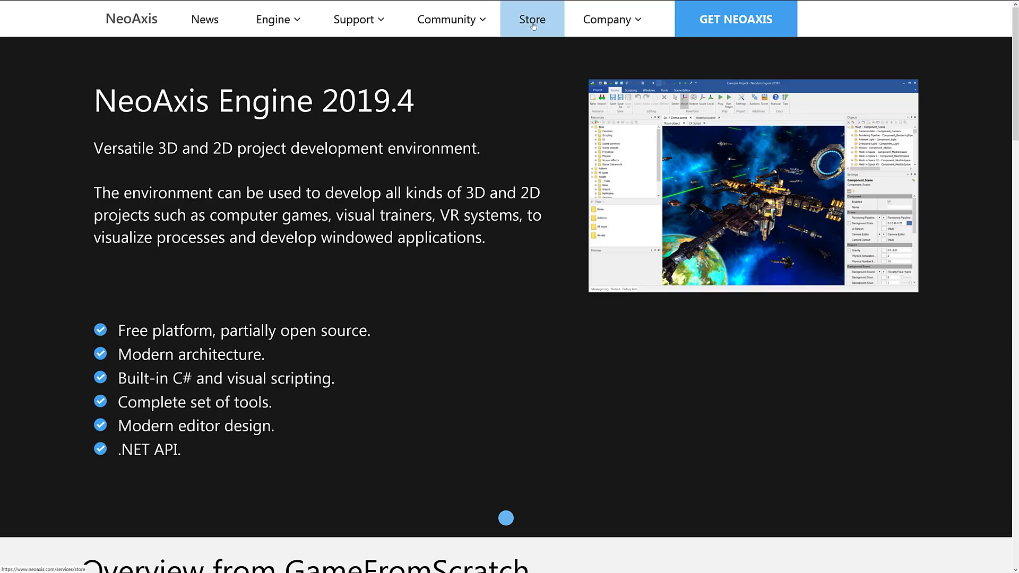
mouse_move(337, 25)
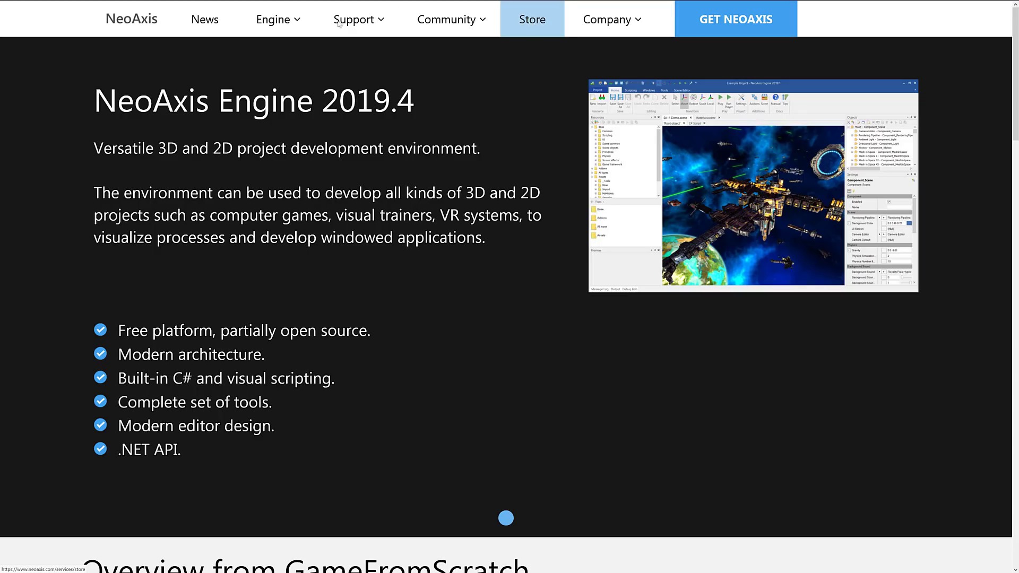
click(354, 19)
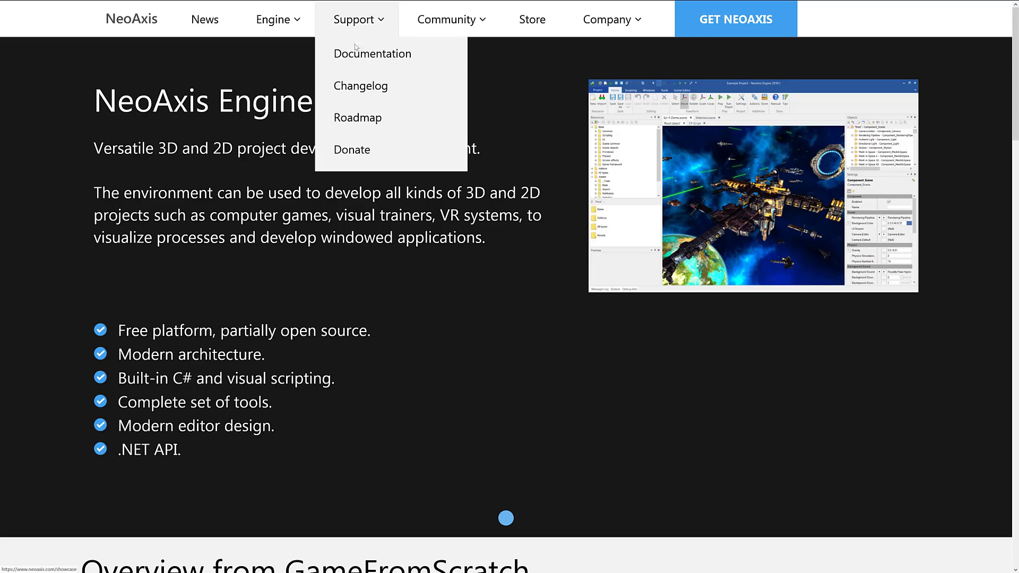
click(351, 149)
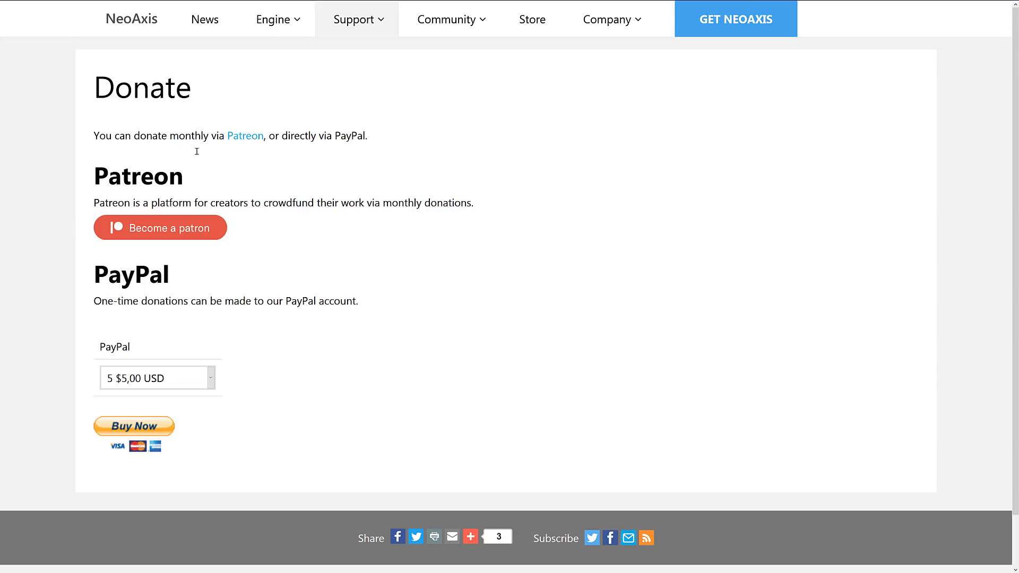
mouse_move(287, 190)
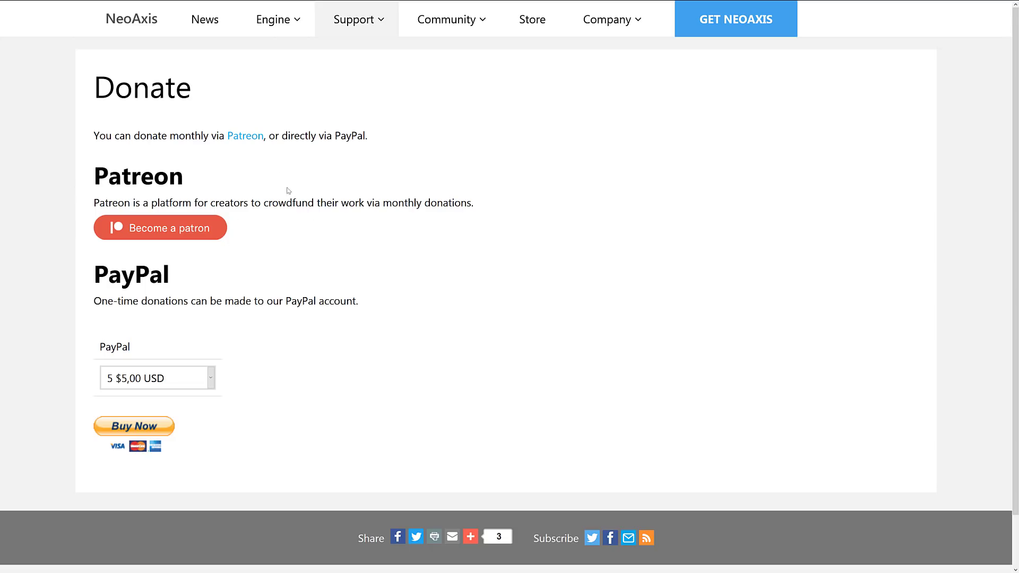
mouse_move(240, 178)
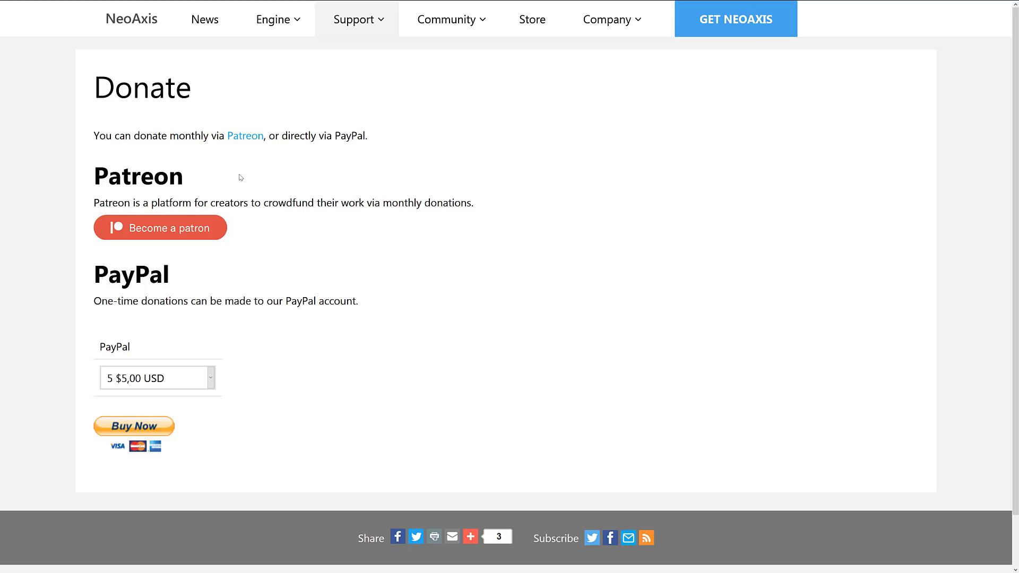
mouse_move(259, 169)
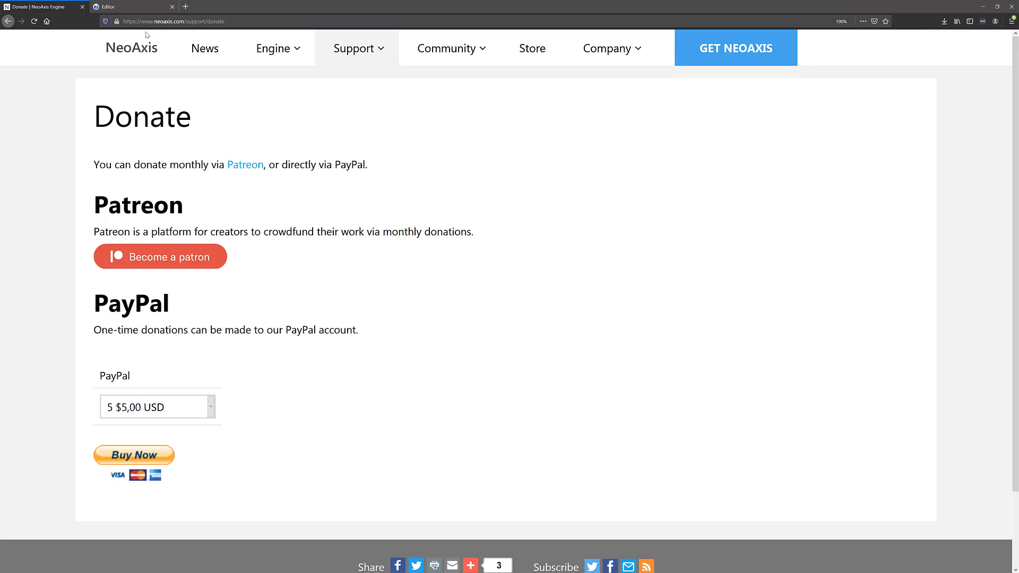
click(131, 47)
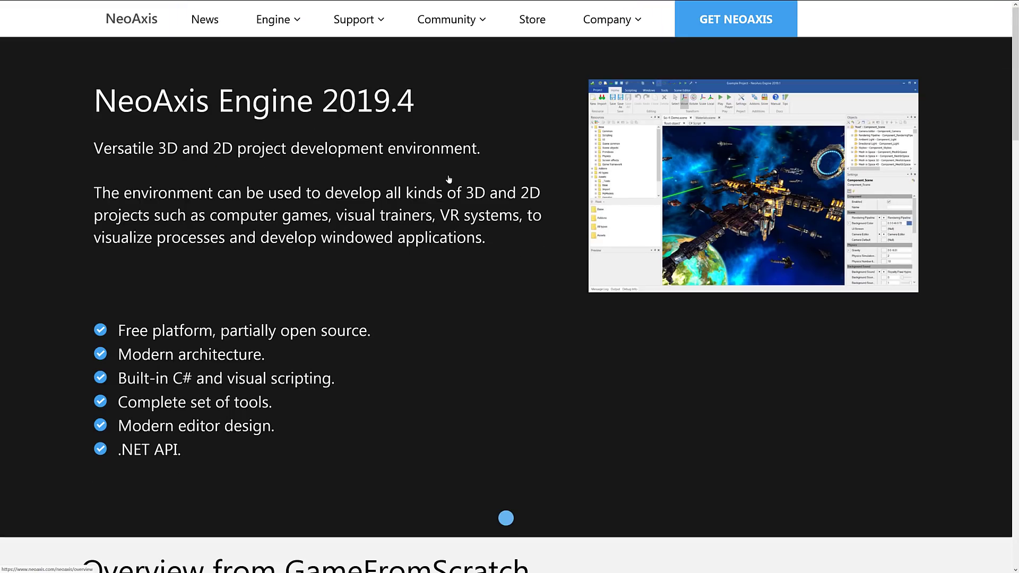